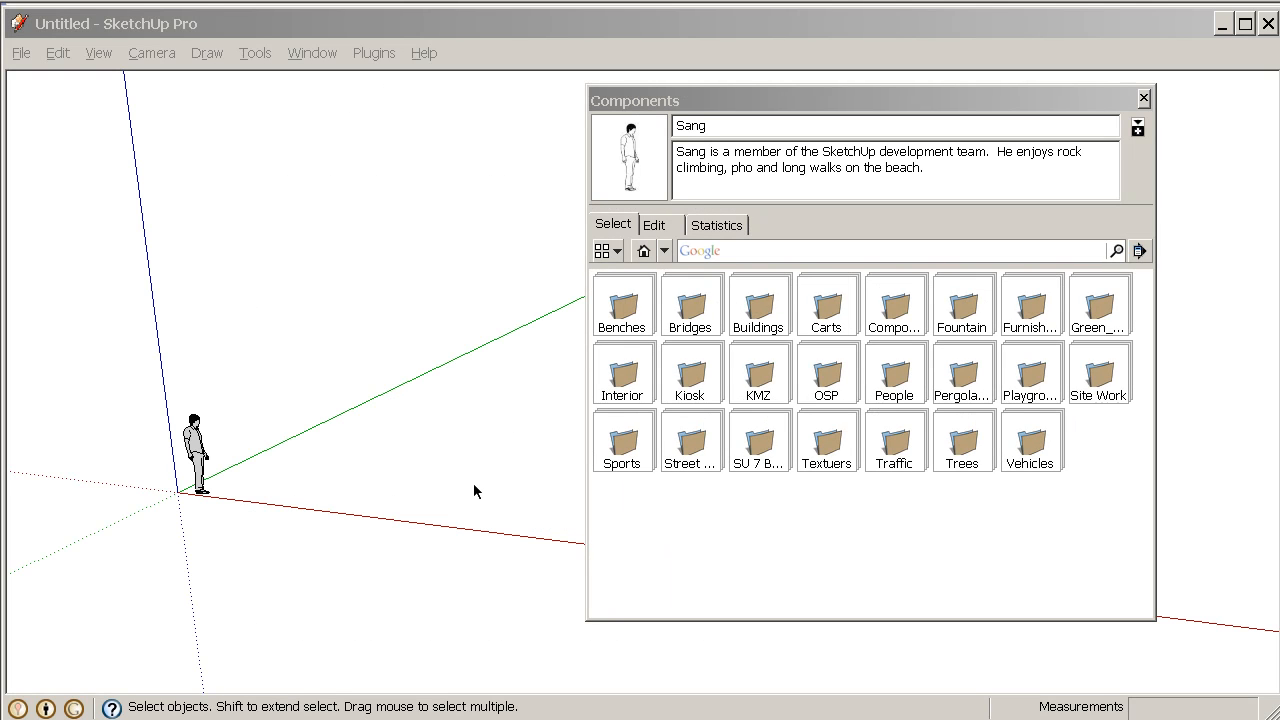
{"action": "mouse_move", "coordinate": [612, 301]}
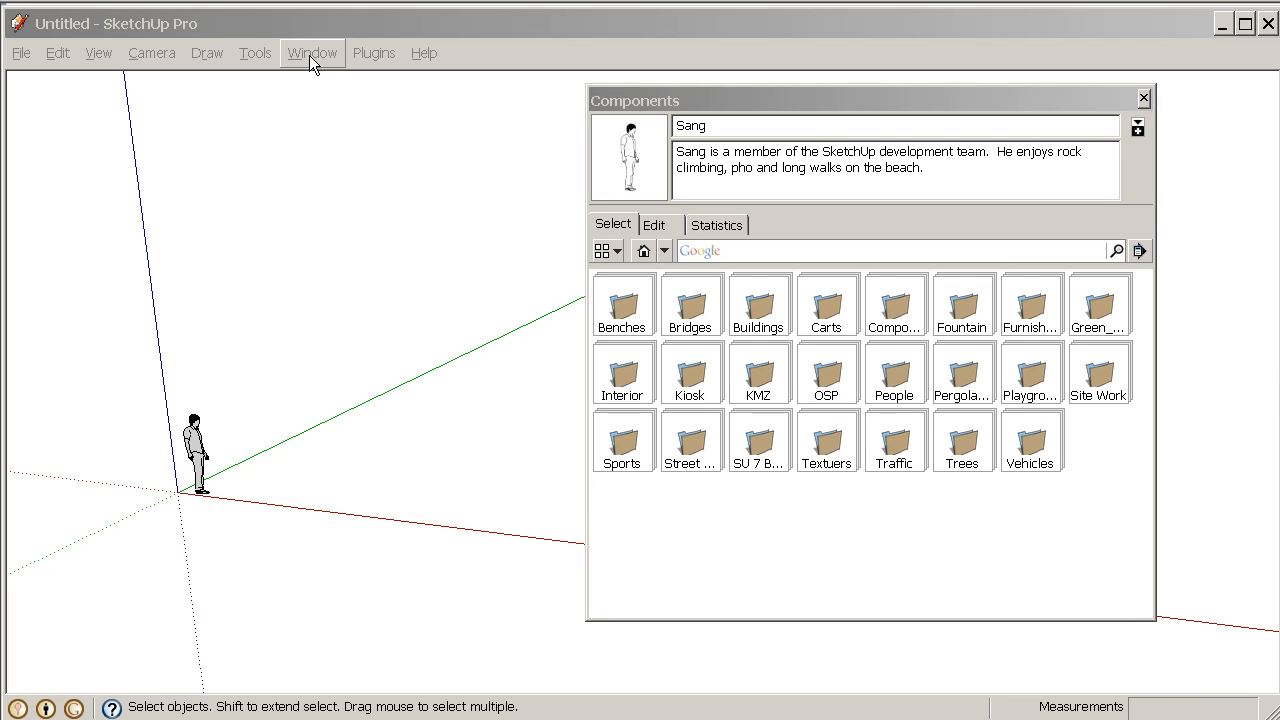
{"action": "mouse_move", "coordinate": [690, 288]}
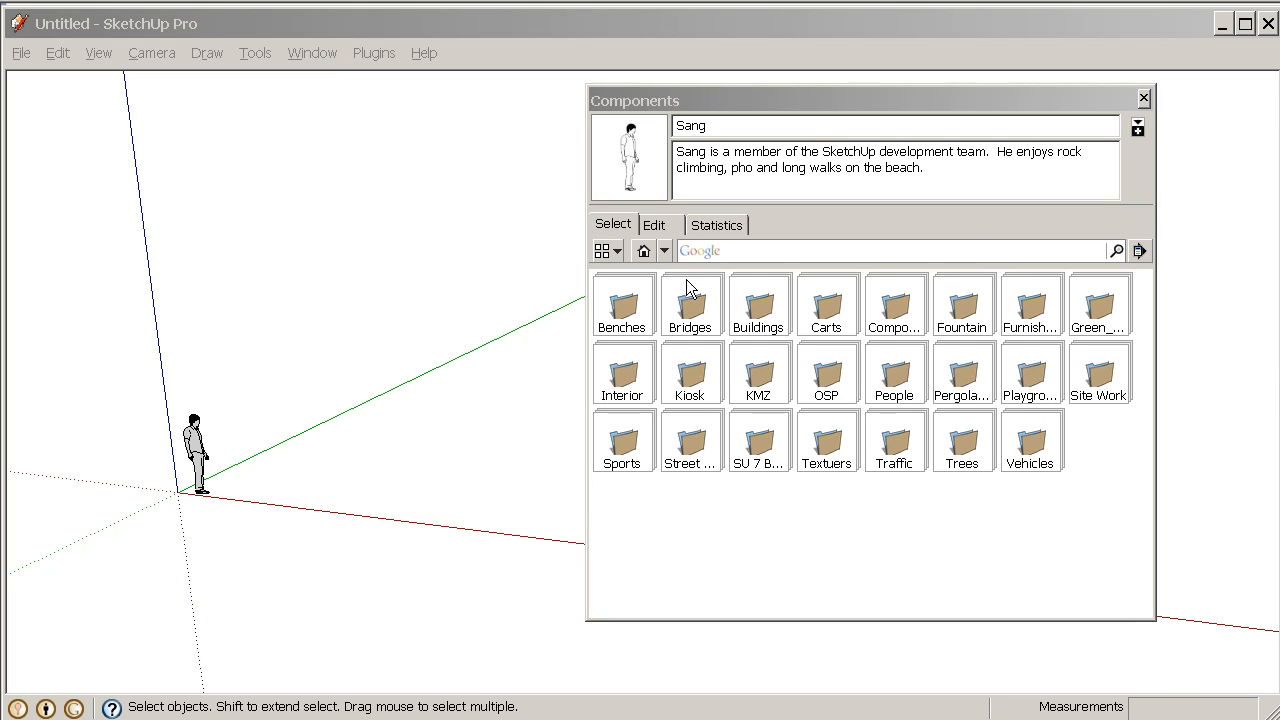
{"action": "mouse_move", "coordinate": [1068, 337]}
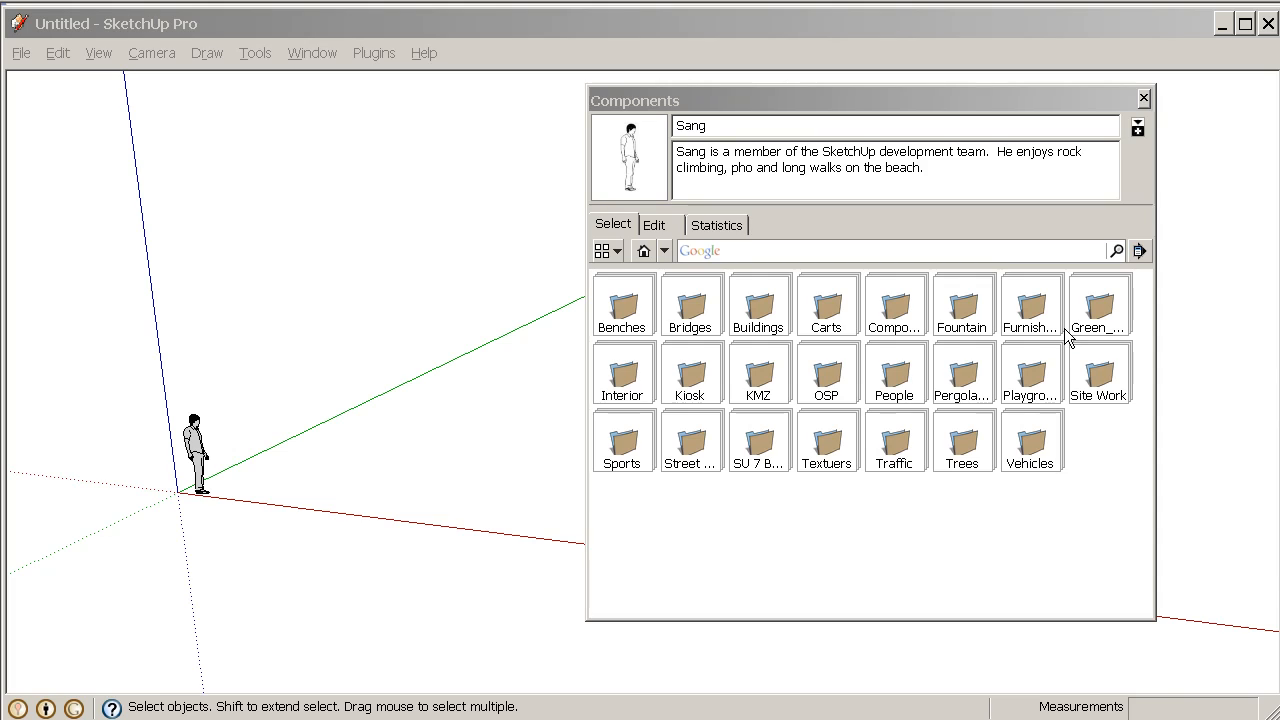
{"action": "mouse_move", "coordinate": [808, 562]}
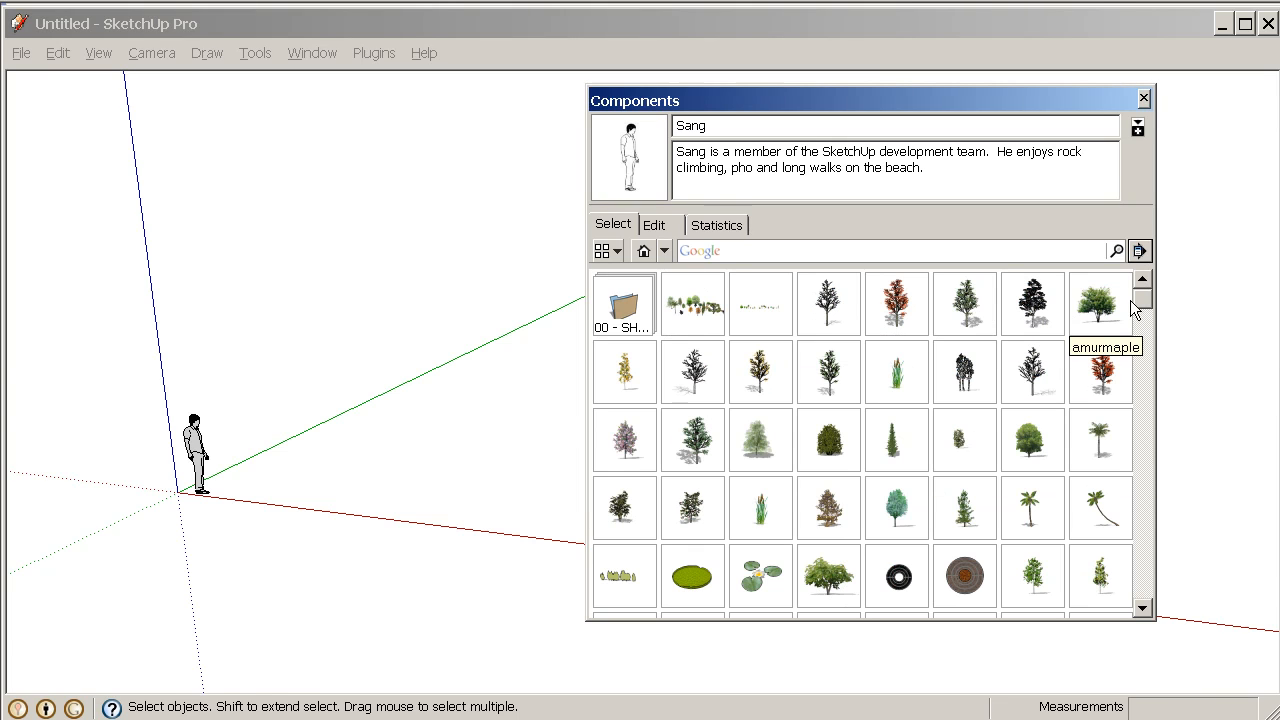
Open locally saved collection folders, ending on the People collection of human figures
{"action": "scroll", "scroll_direction": "down", "scroll_amount": 3}
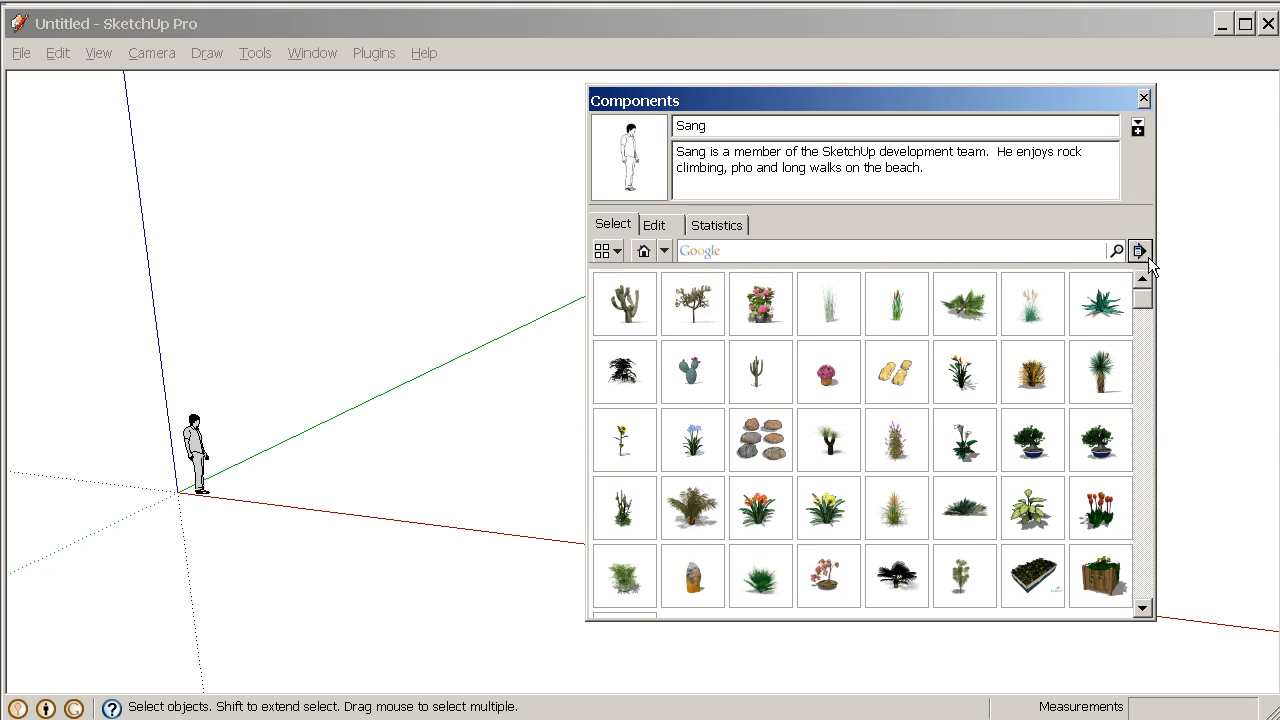
{"action": "left_click", "coordinate": [1139, 251]}
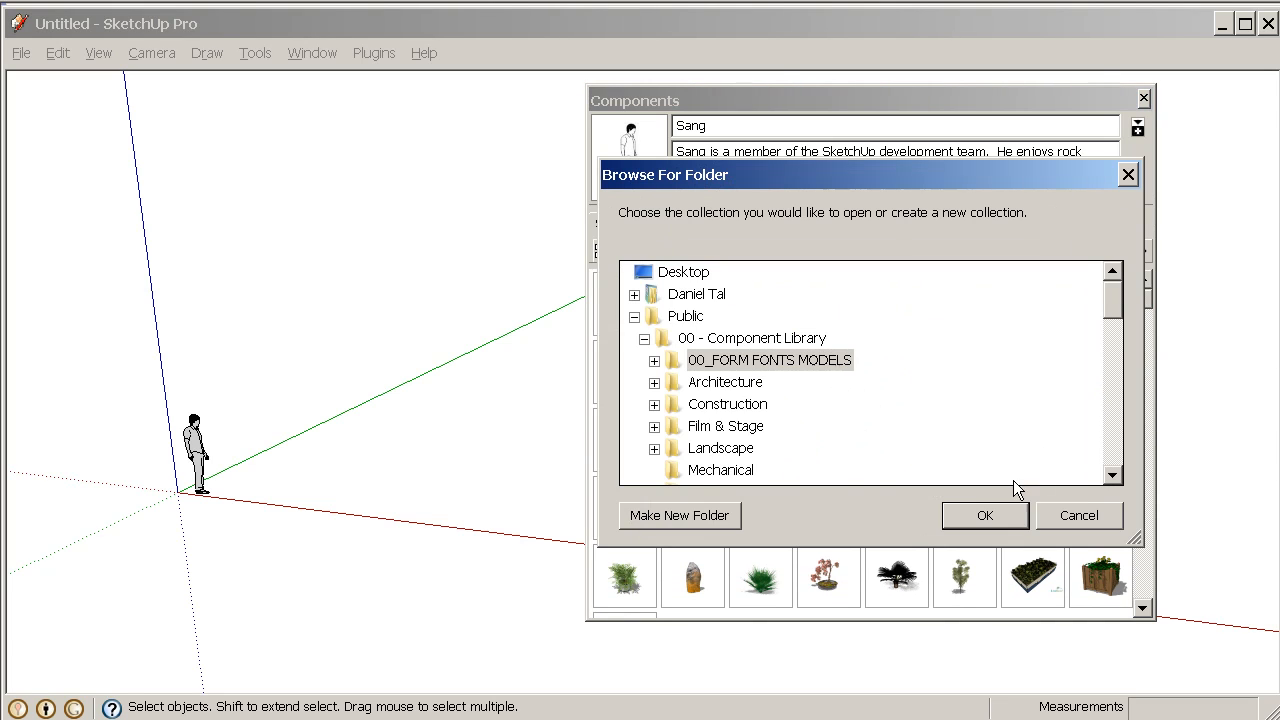
{"action": "left_click", "coordinate": [984, 515]}
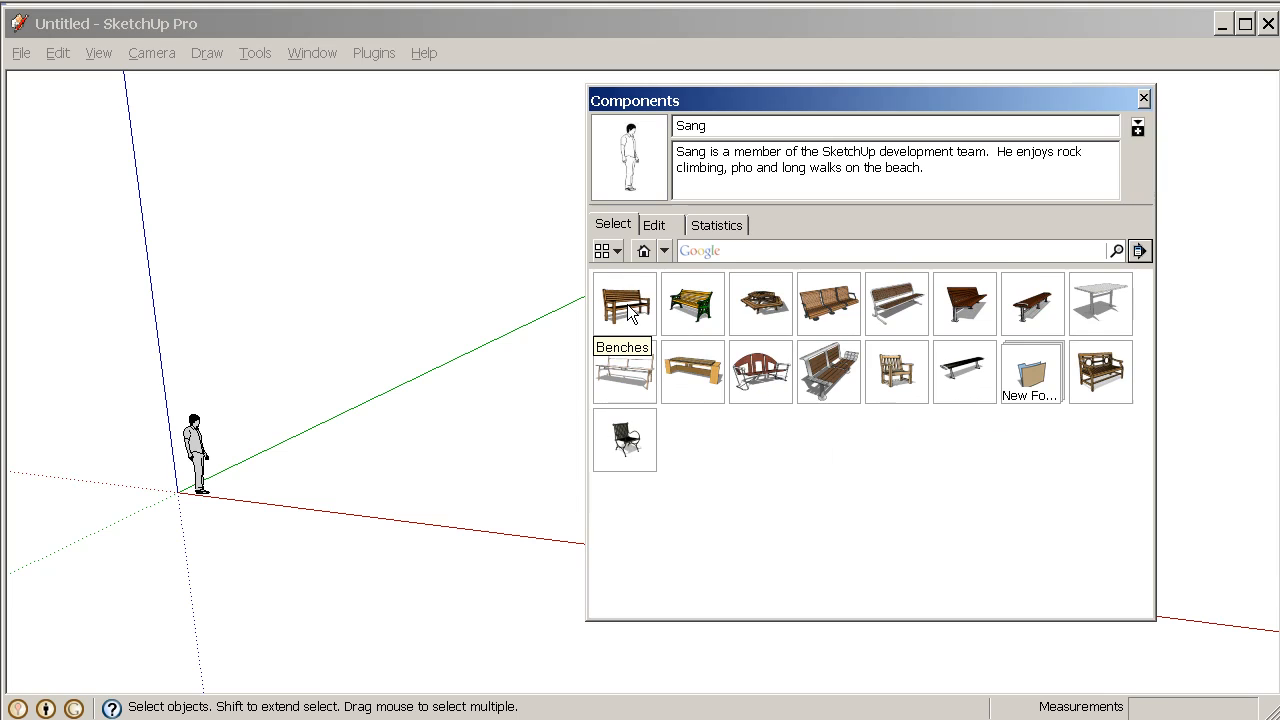
{"action": "mouse_move", "coordinate": [752, 253]}
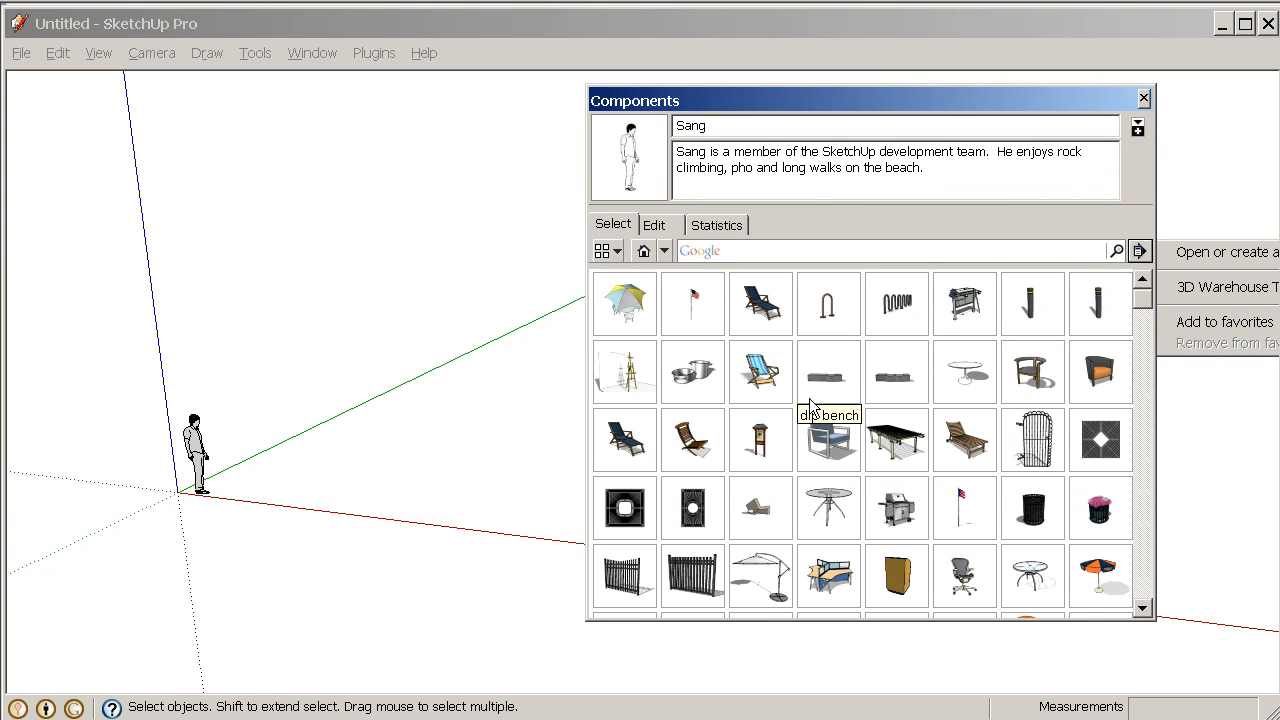
{"action": "mouse_move", "coordinate": [693, 573]}
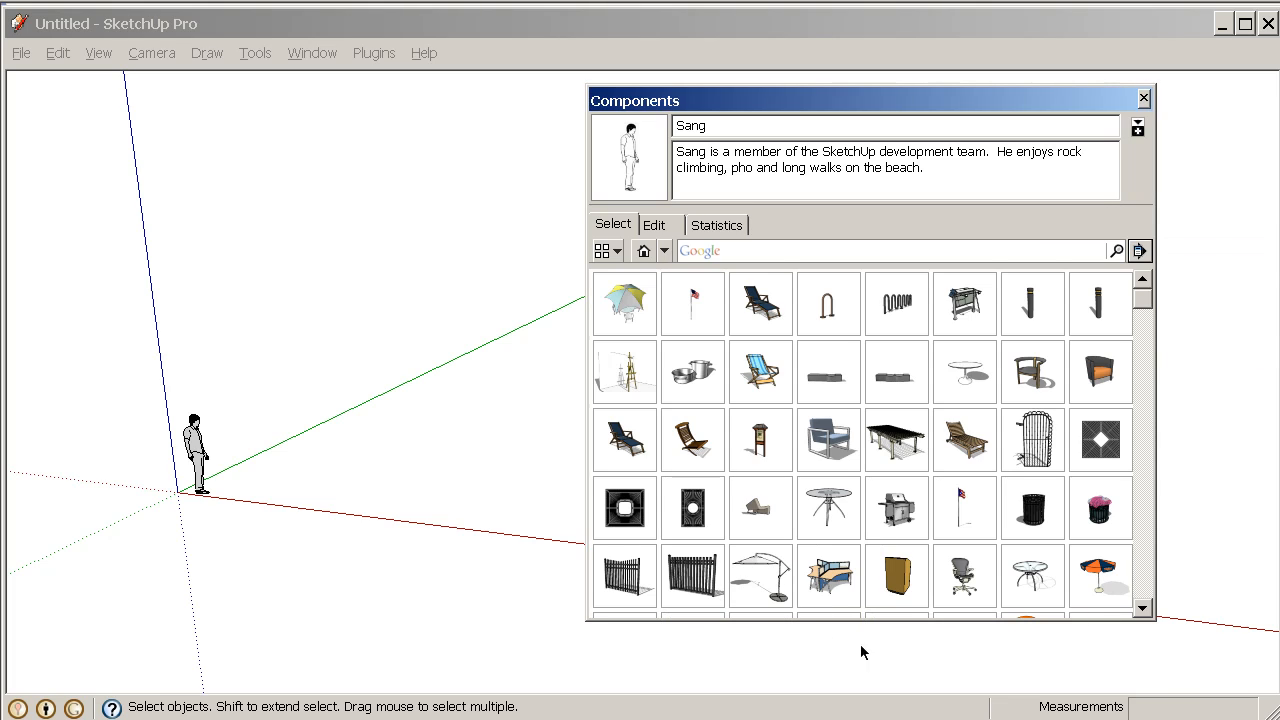
{"action": "left_click", "coordinate": [1139, 251]}
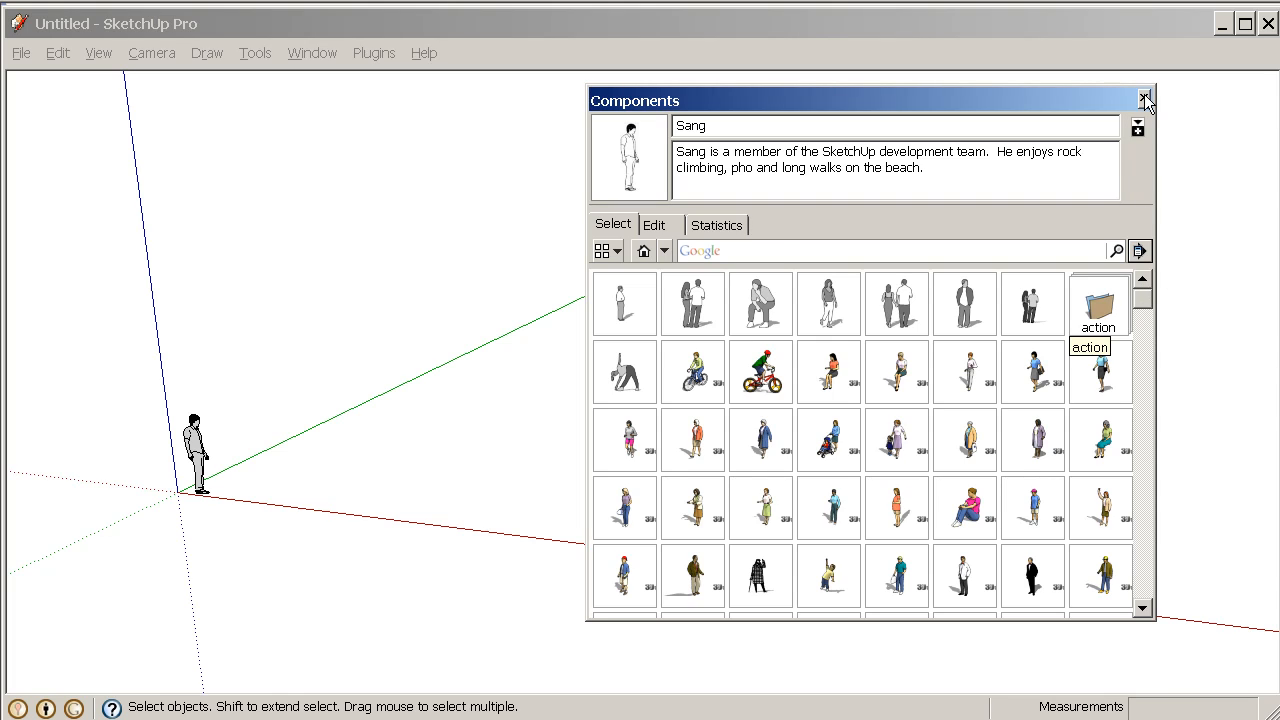
{"action": "left_click", "coordinate": [1146, 100]}
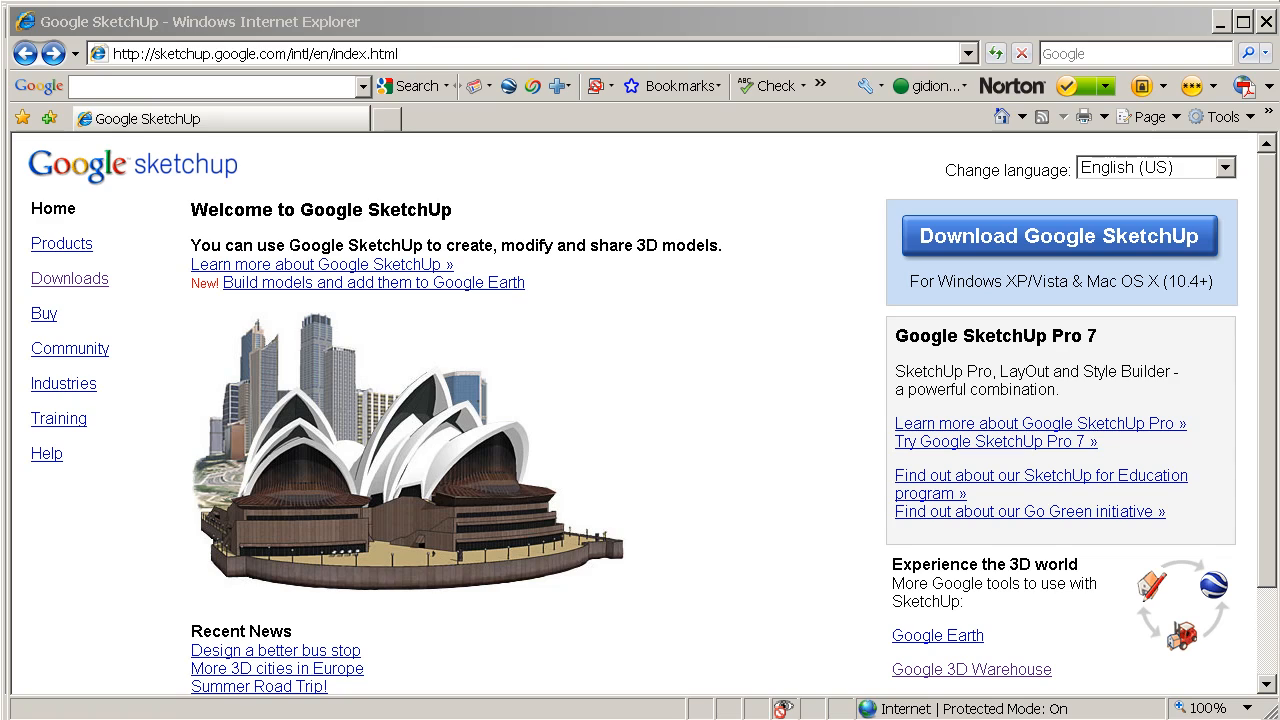
{"action": "mouse_move", "coordinate": [538, 398]}
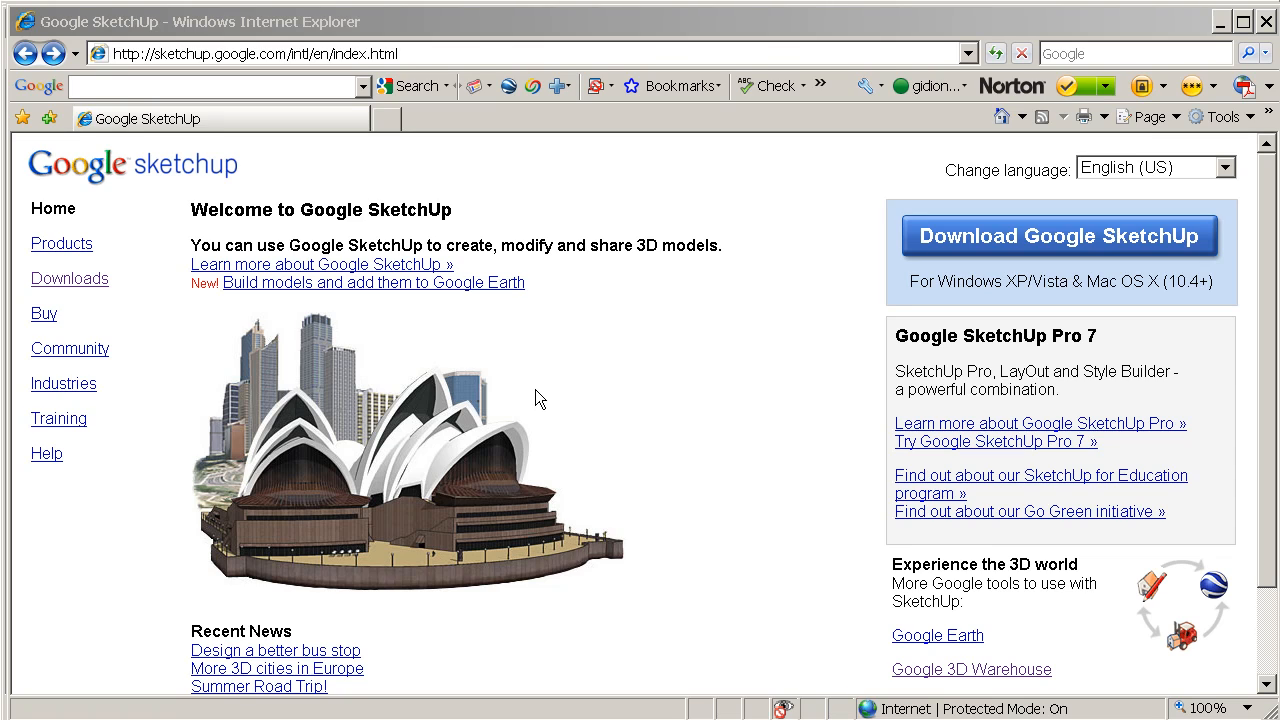
{"action": "mouse_move", "coordinate": [562, 418]}
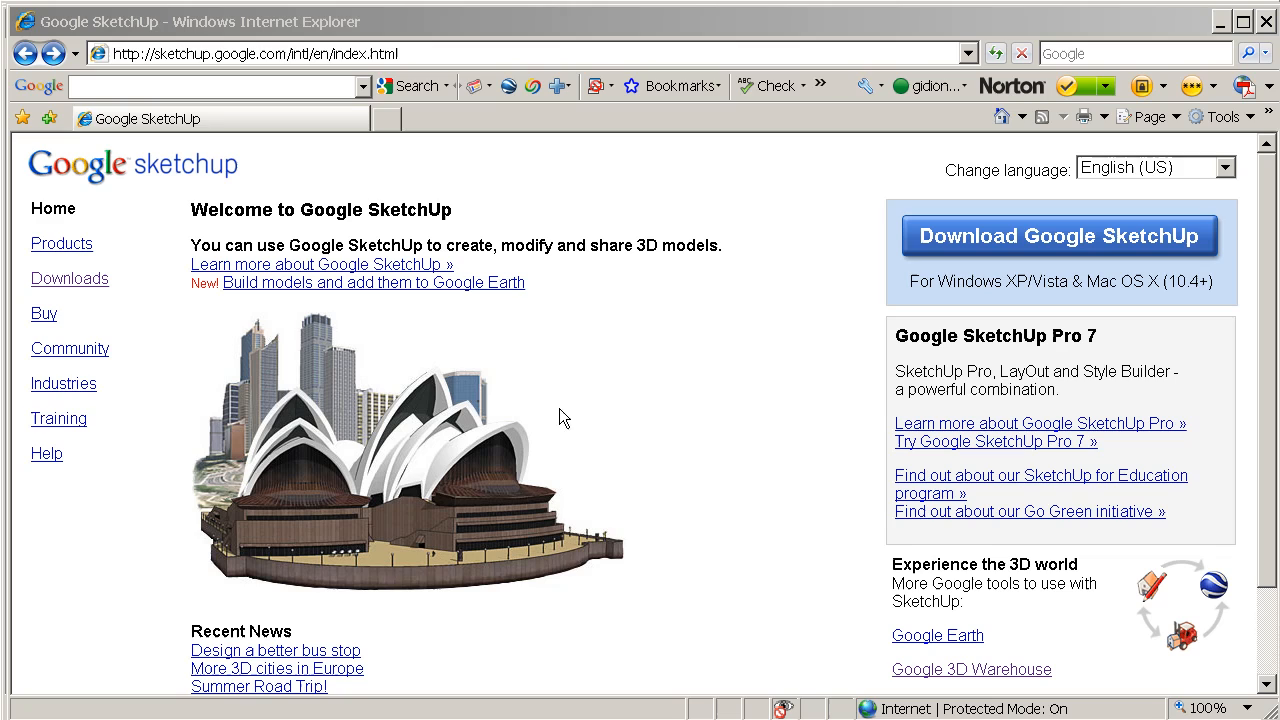
{"action": "mouse_move", "coordinate": [160, 595]}
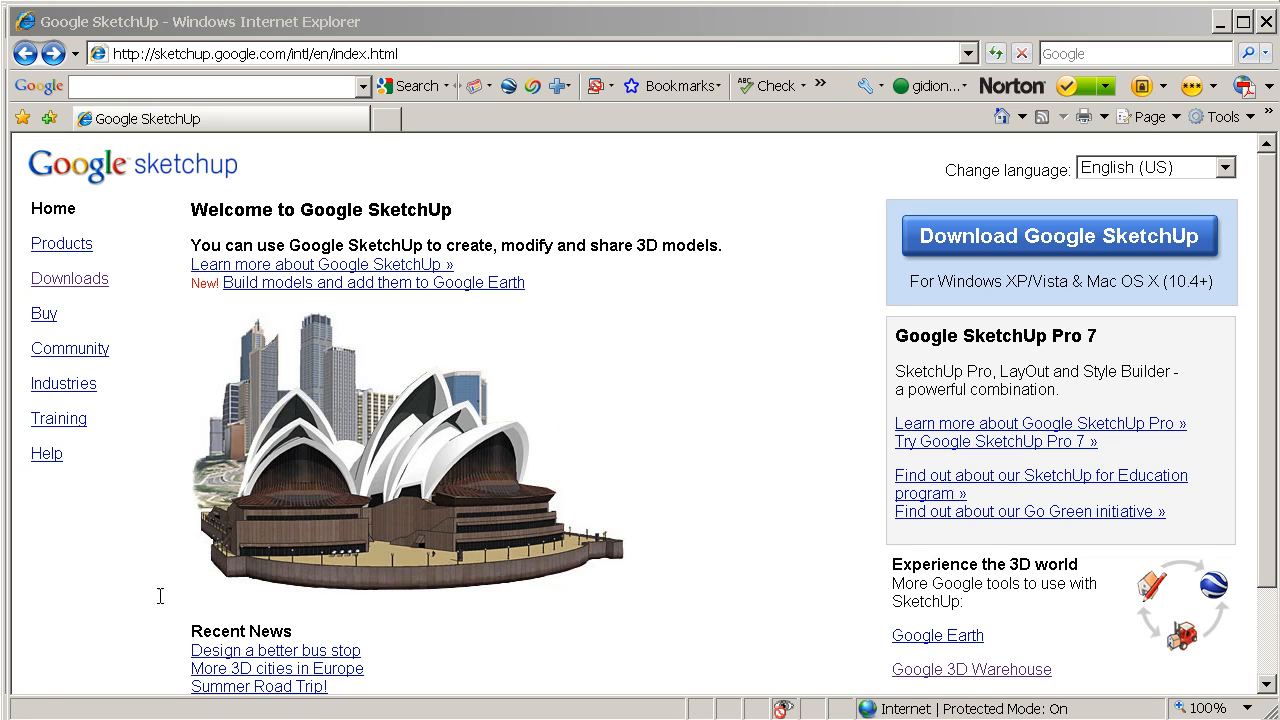
{"action": "mouse_move", "coordinate": [69, 278]}
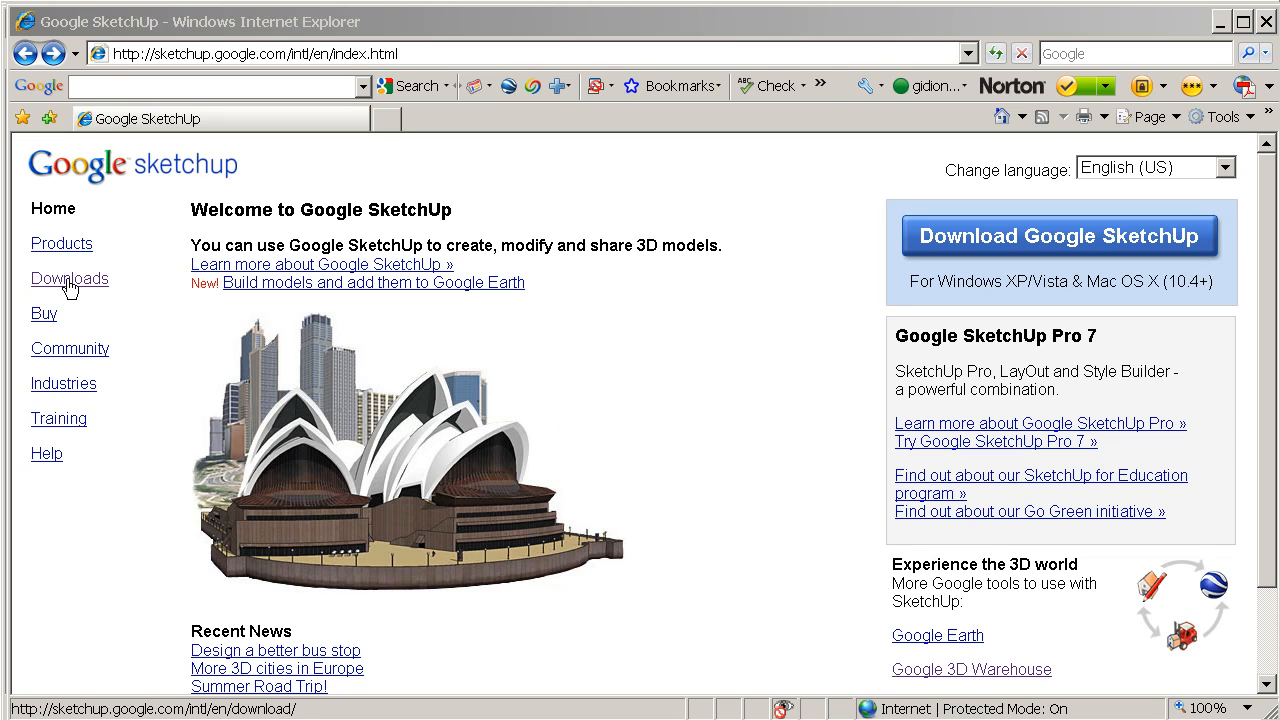
Follow the Downloads link in sketchup.google.com's left navigation
{"action": "left_click", "coordinate": [69, 278]}
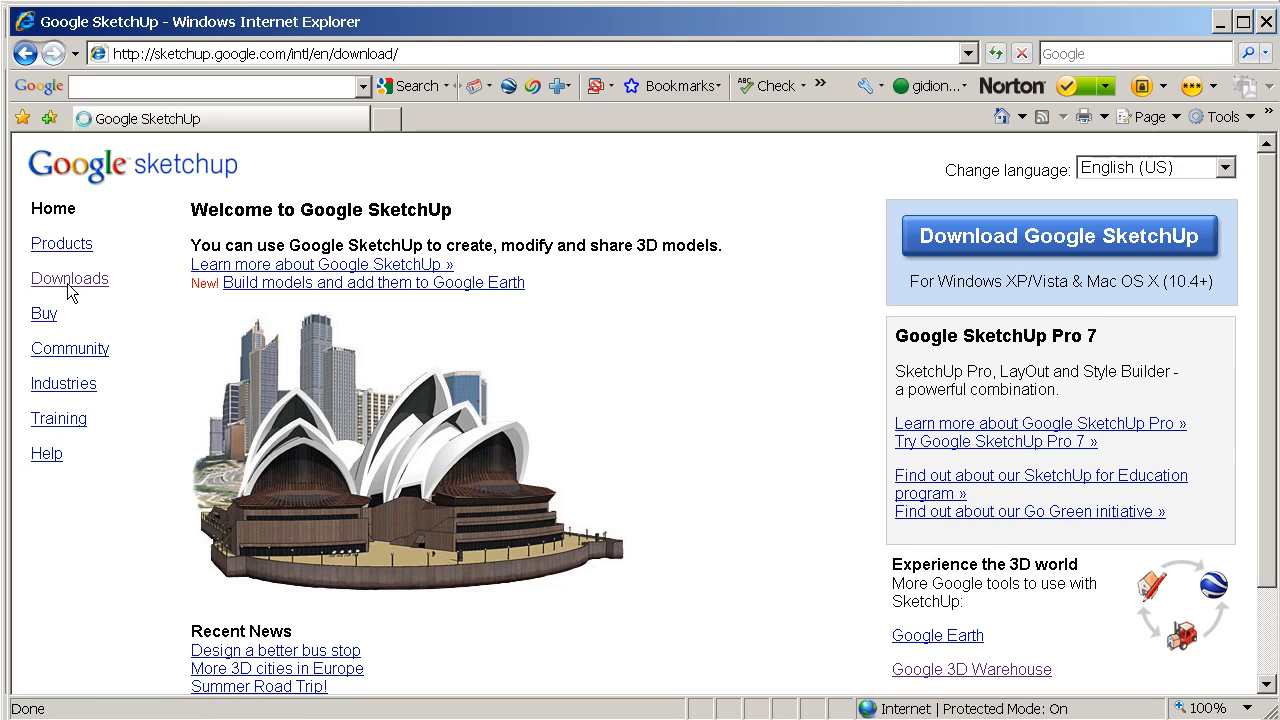
{"action": "left_click", "coordinate": [69, 278]}
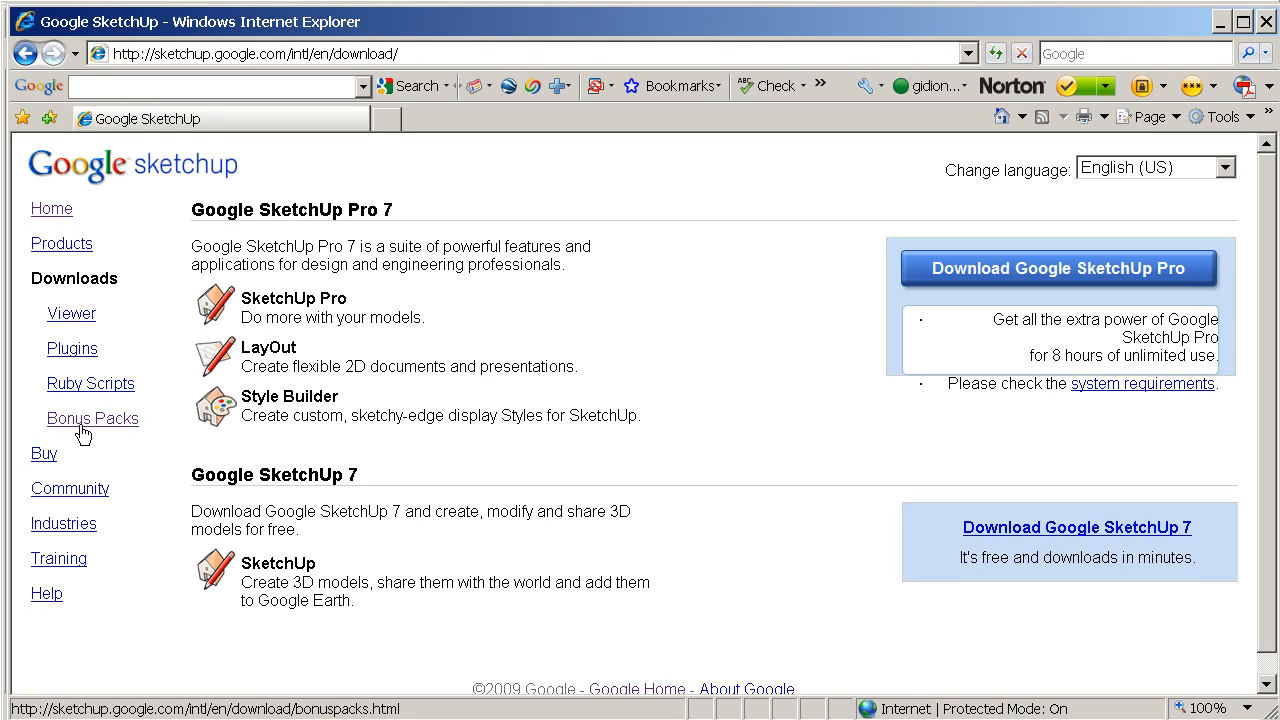
{"action": "mouse_move", "coordinate": [92, 428]}
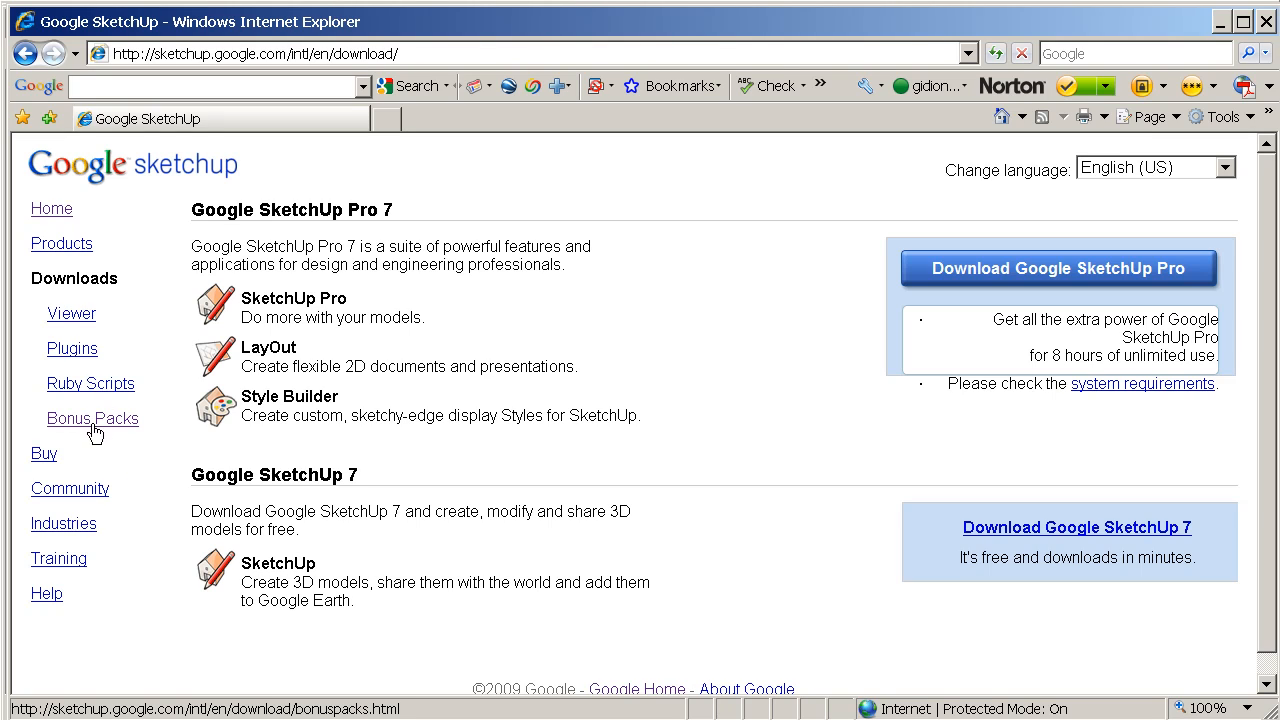
Open the Bonus Packs page, then its 'SketchUp 6 Bonus Packs' link
{"action": "left_click", "coordinate": [92, 418]}
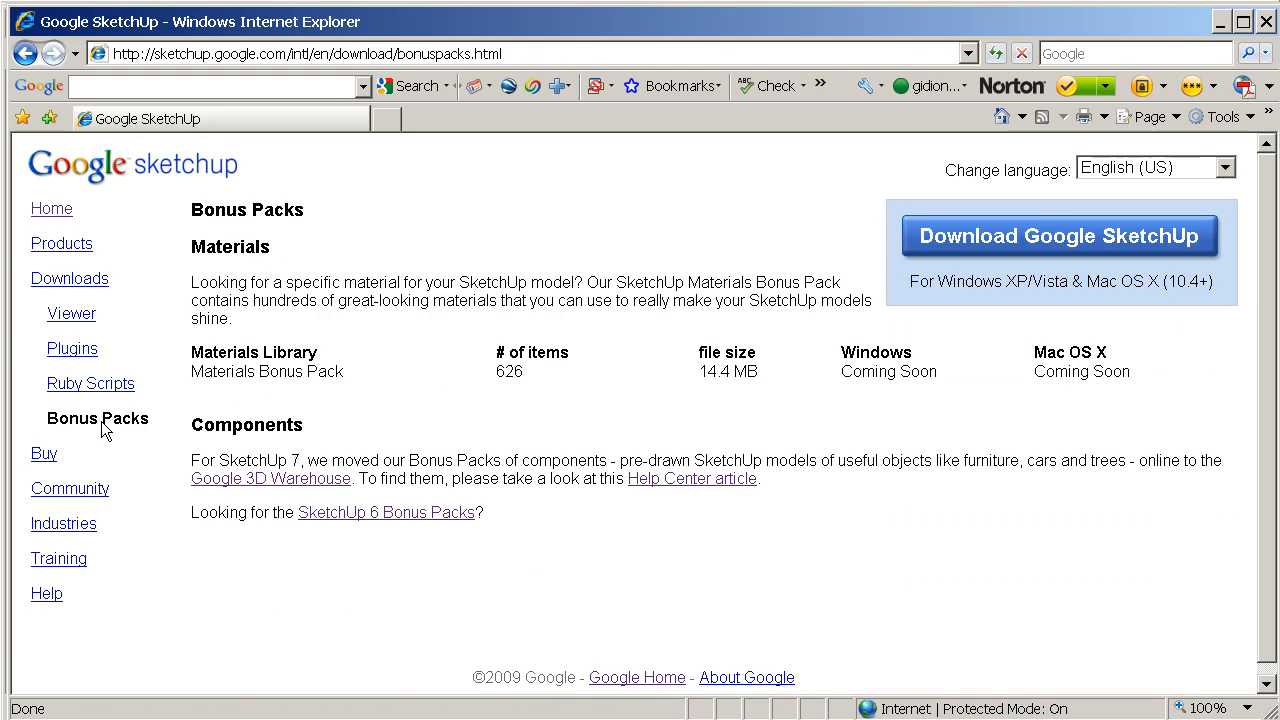
{"action": "mouse_move", "coordinate": [505, 574]}
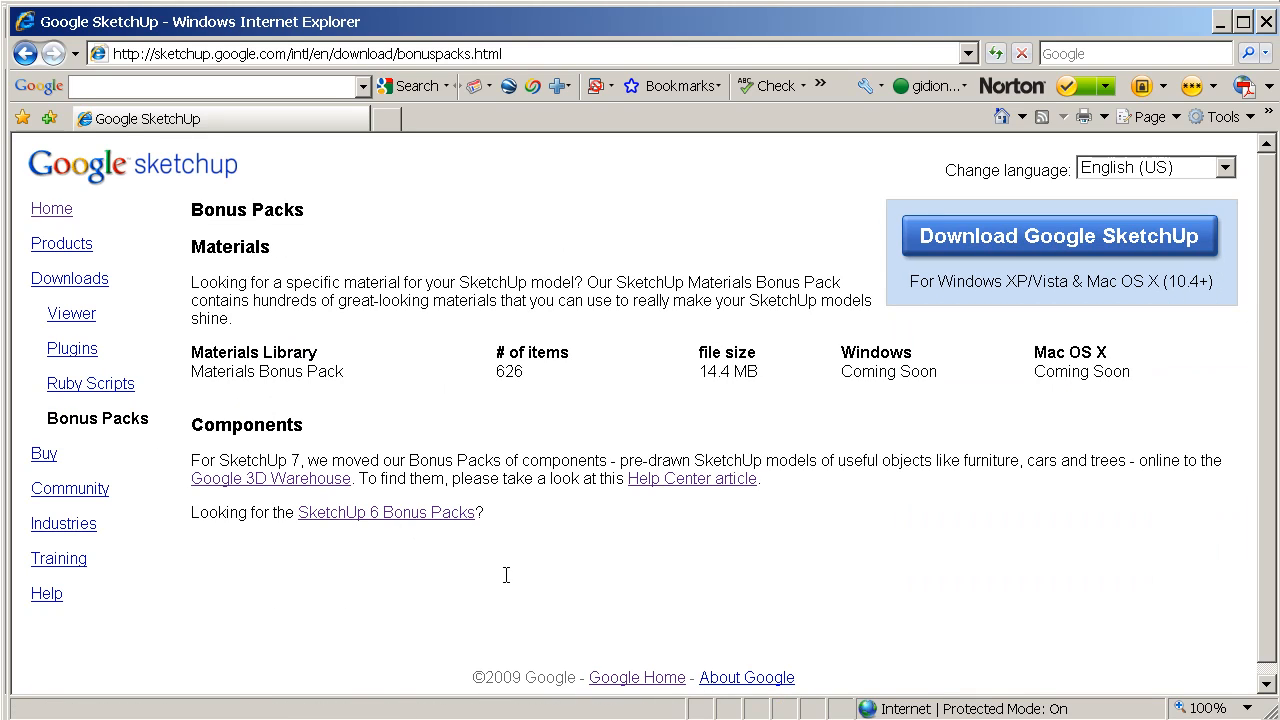
{"action": "mouse_move", "coordinate": [340, 428]}
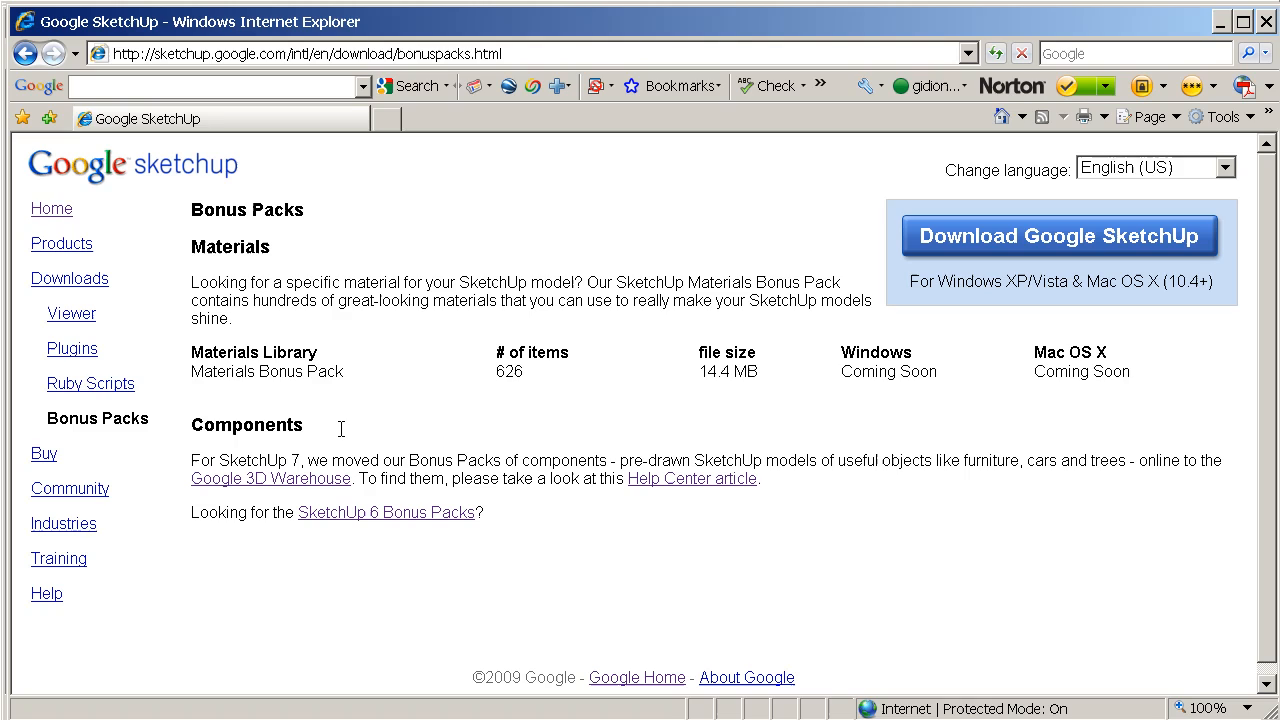
{"action": "mouse_move", "coordinate": [493, 485]}
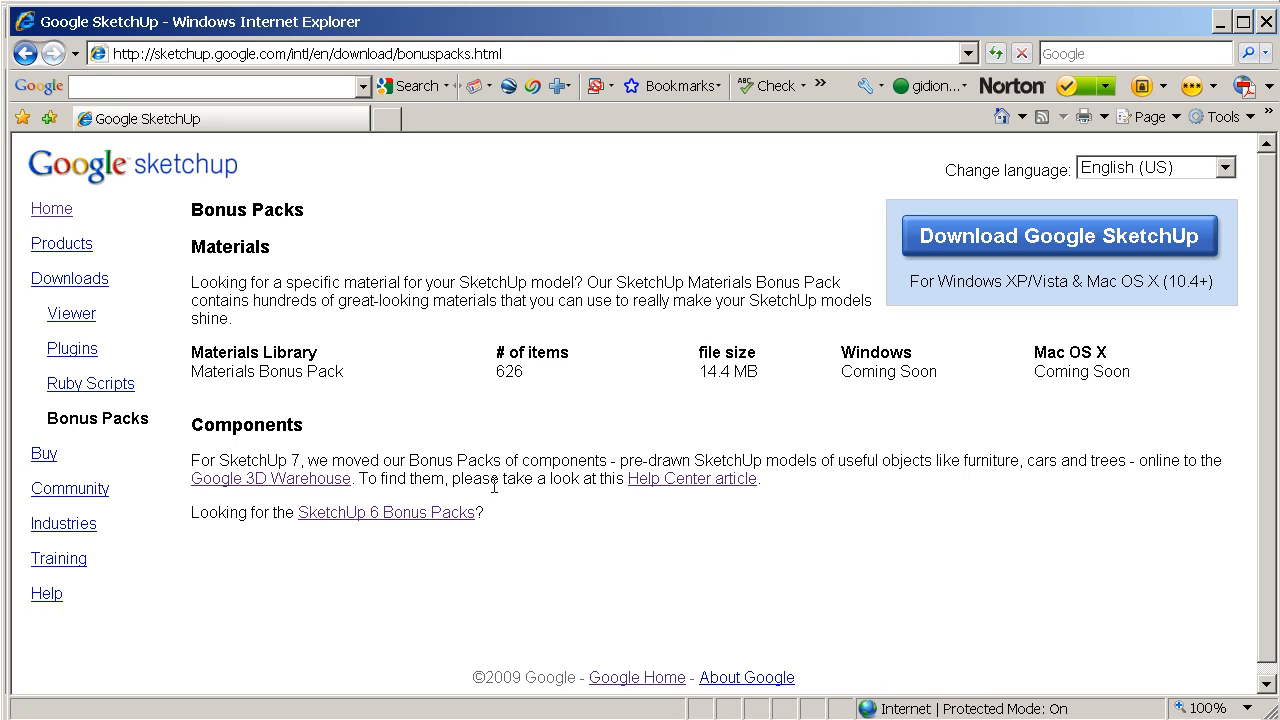
{"action": "mouse_move", "coordinate": [517, 447]}
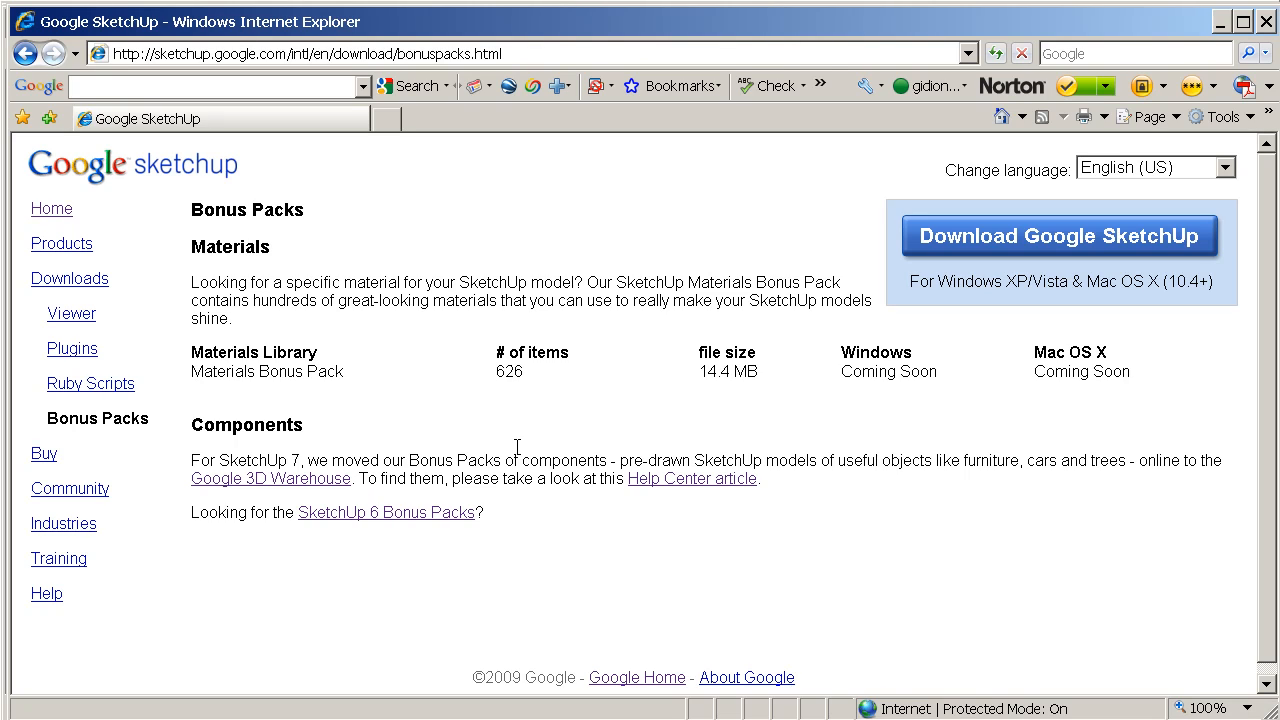
{"action": "mouse_move", "coordinate": [405, 538]}
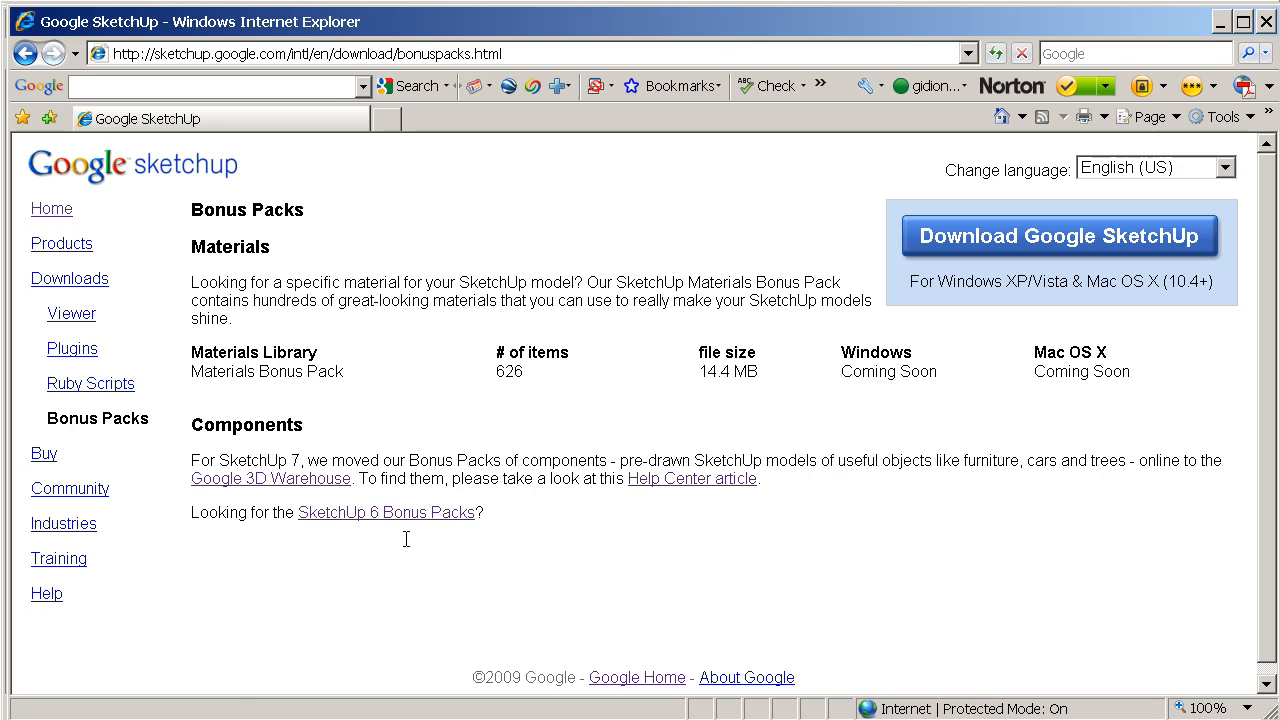
{"action": "left_click", "coordinate": [385, 512]}
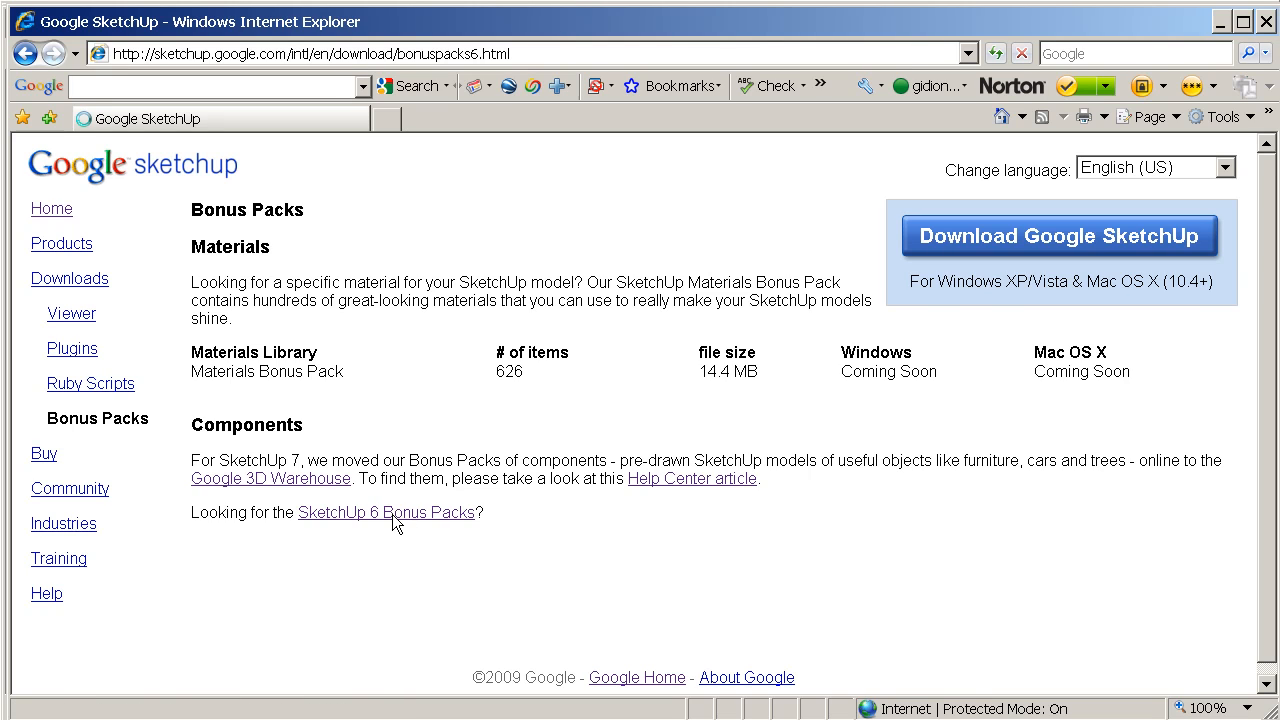
Review the SketchUp 6 Component Library table with Windows and Mac download links
{"action": "left_click", "coordinate": [386, 512]}
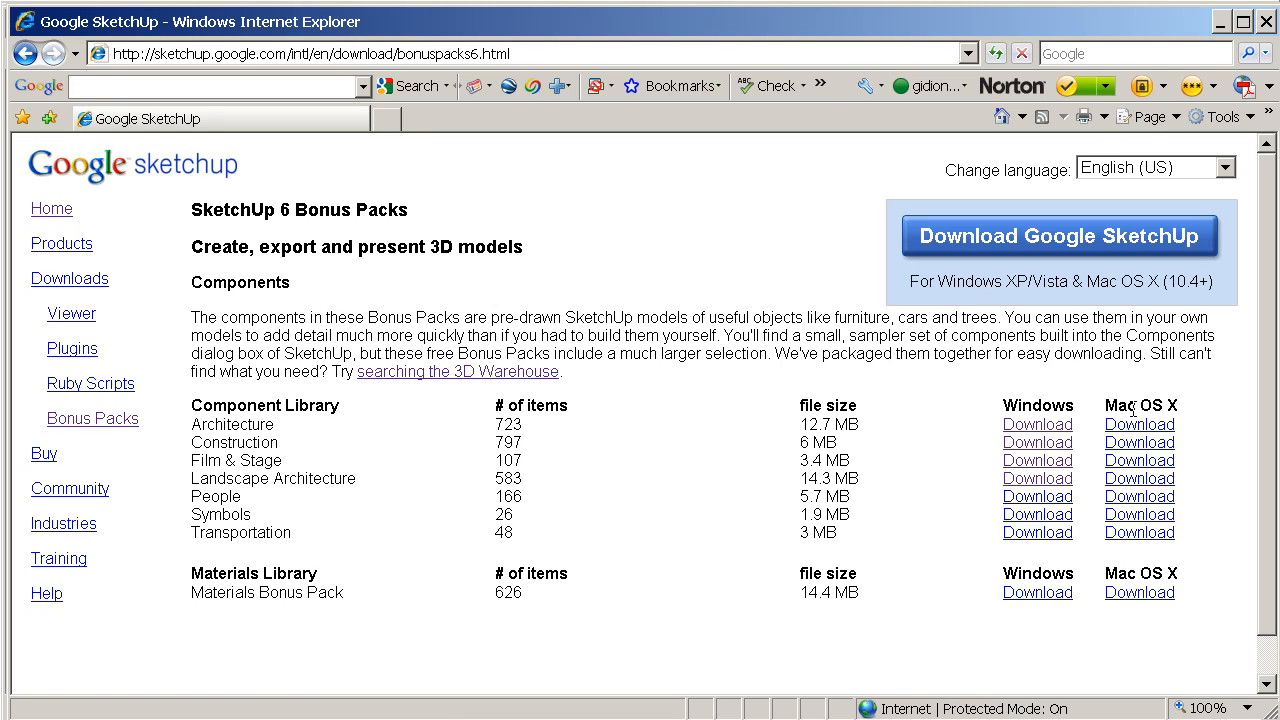
{"action": "mouse_move", "coordinate": [1037, 532]}
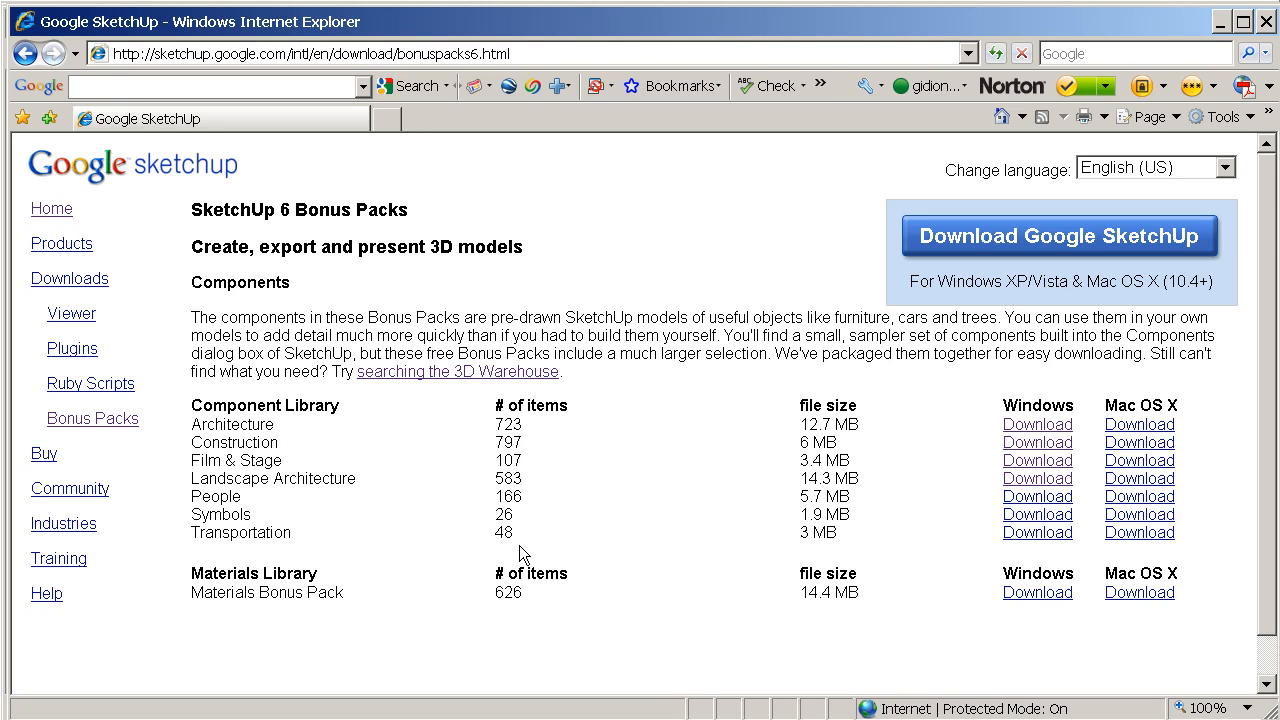
{"action": "mouse_move", "coordinate": [565, 546]}
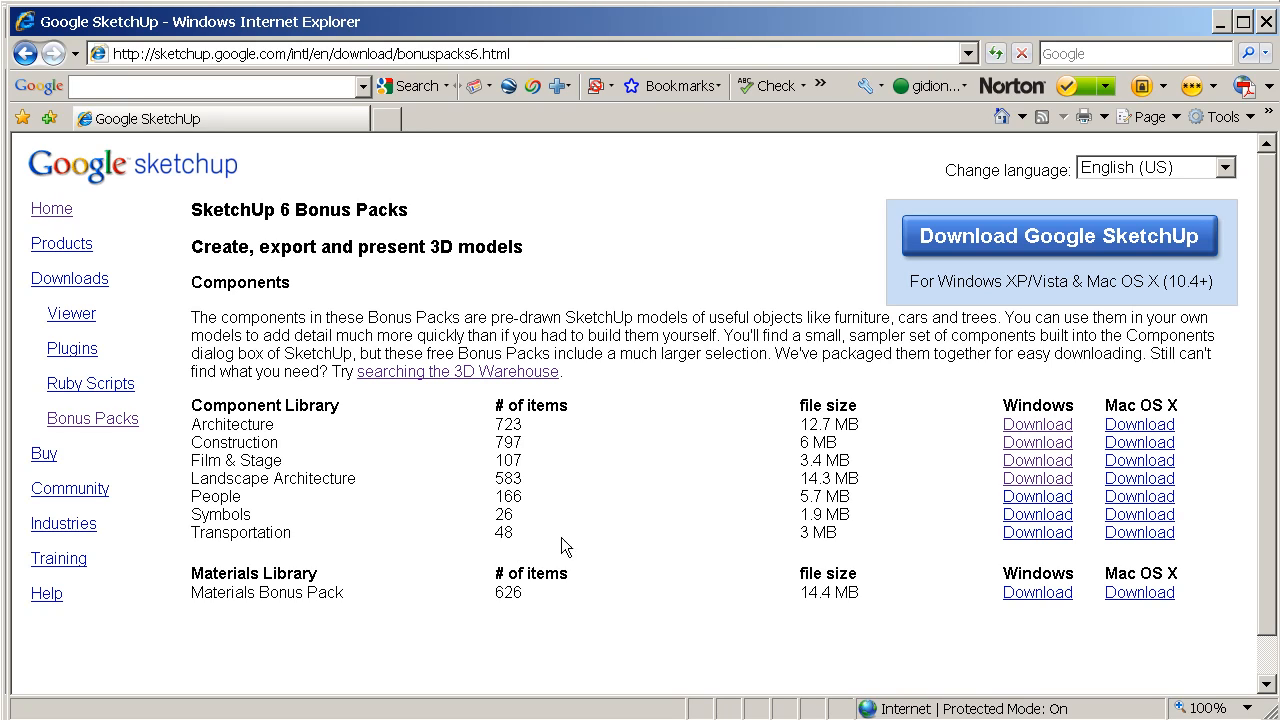
{"action": "mouse_move", "coordinate": [618, 542]}
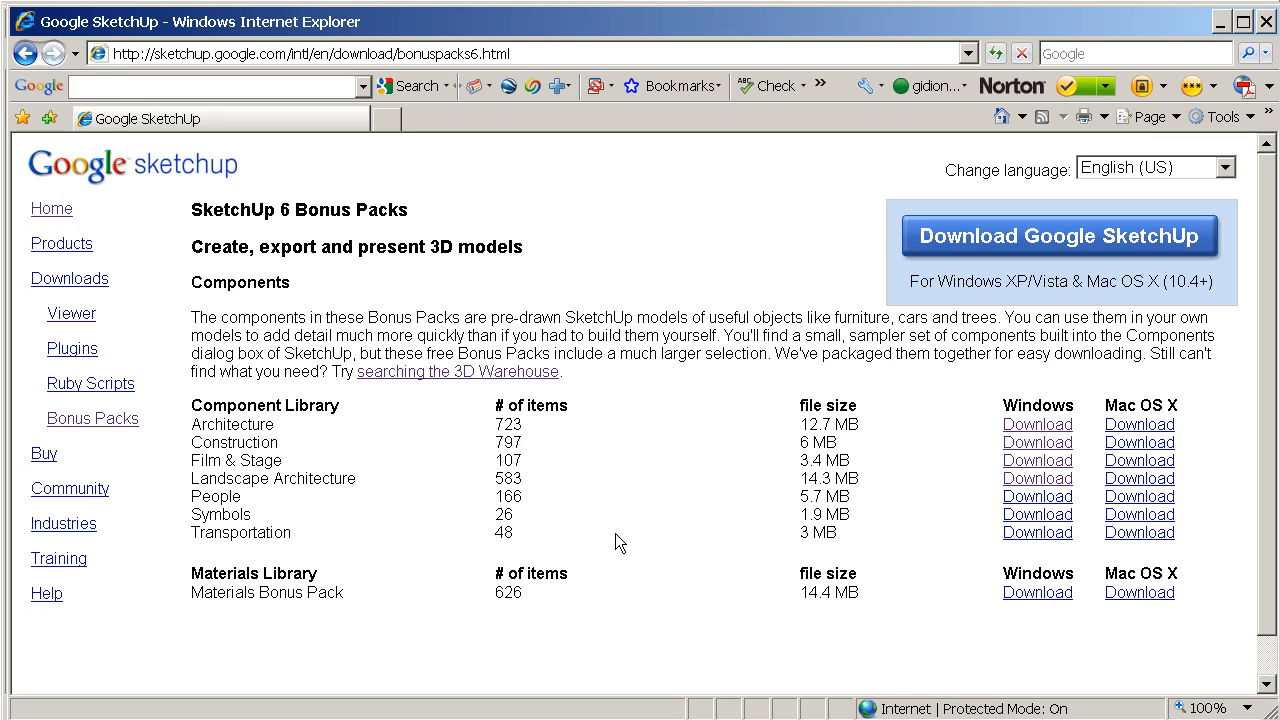
{"action": "mouse_move", "coordinate": [743, 500]}
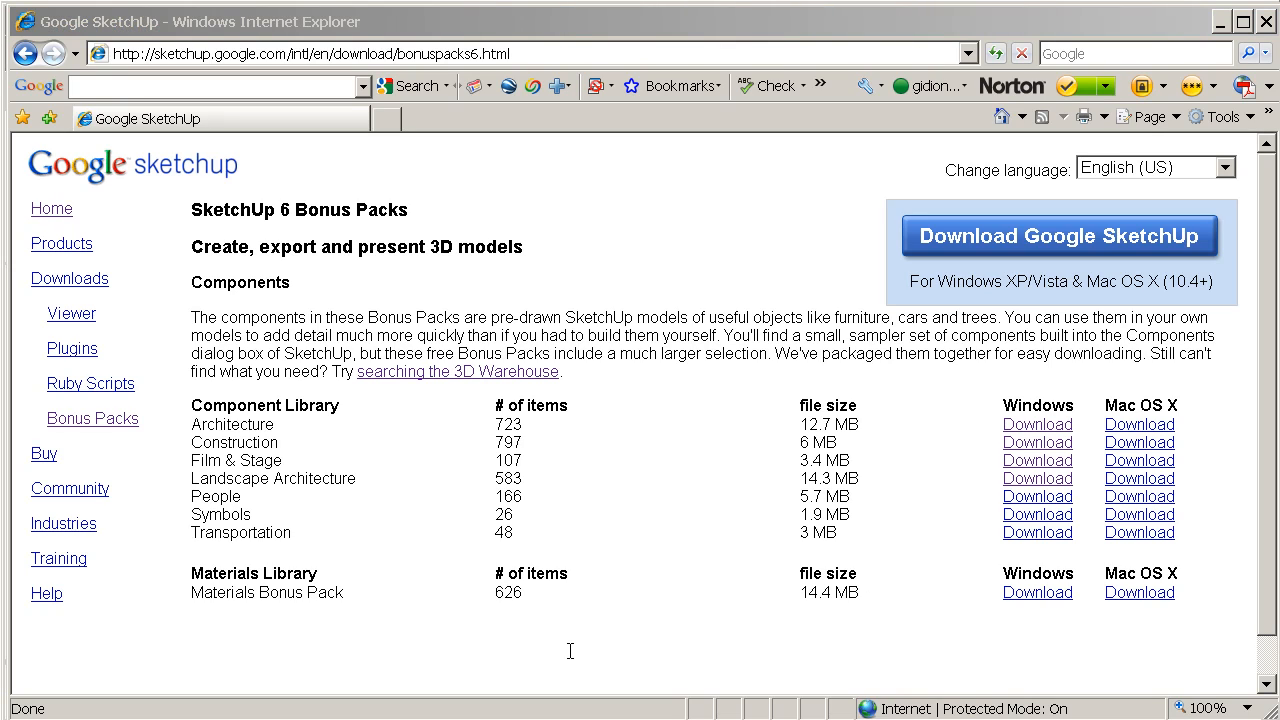
{"action": "mouse_move", "coordinate": [337, 435]}
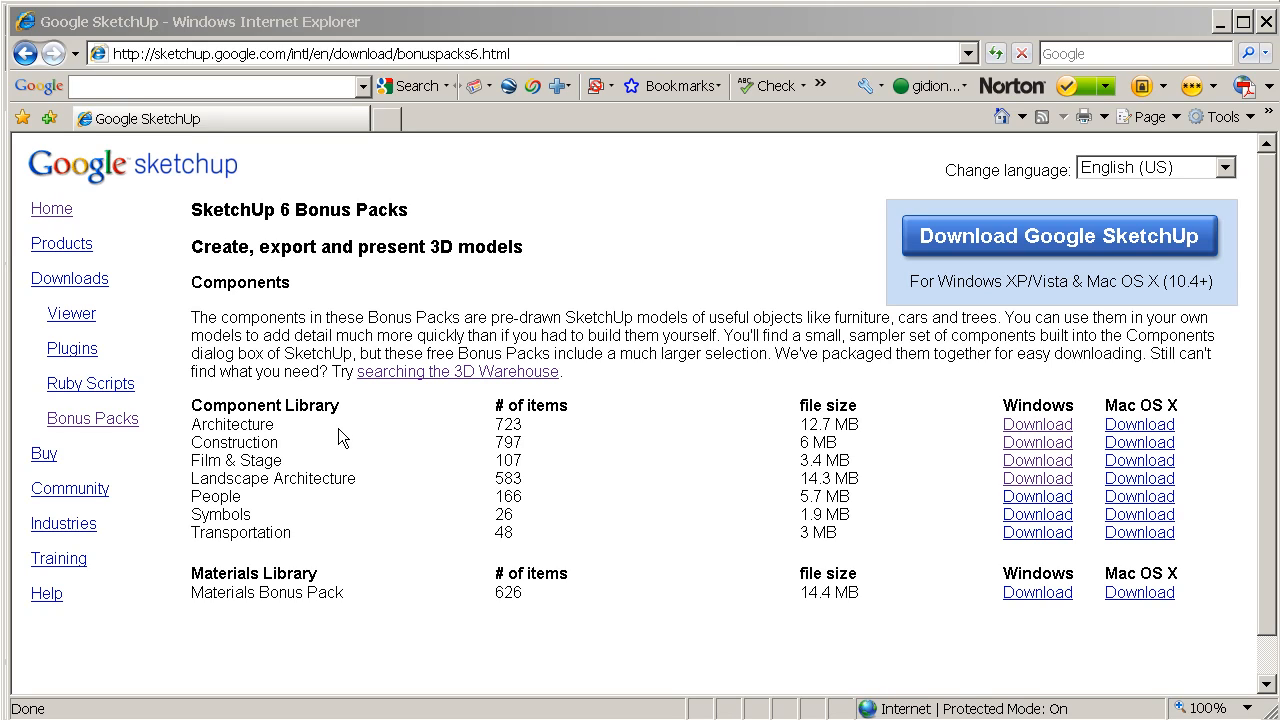
{"action": "mouse_move", "coordinate": [268, 444]}
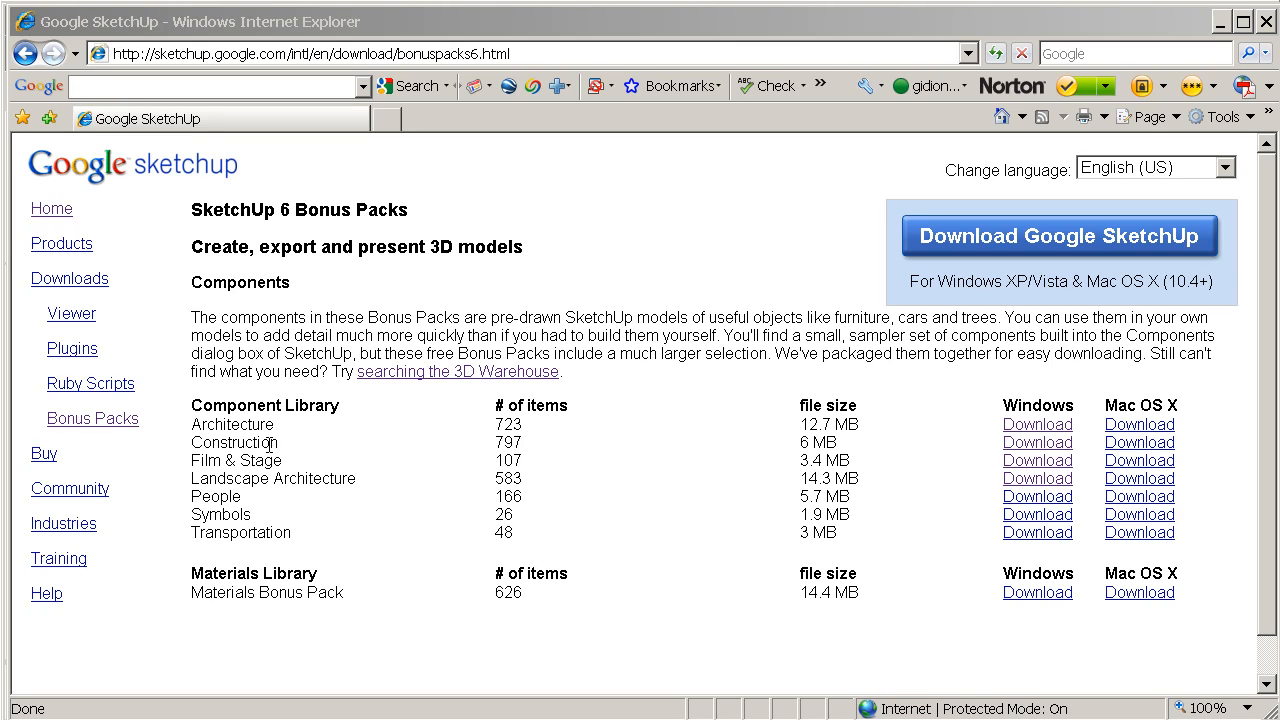
{"action": "mouse_move", "coordinate": [257, 504]}
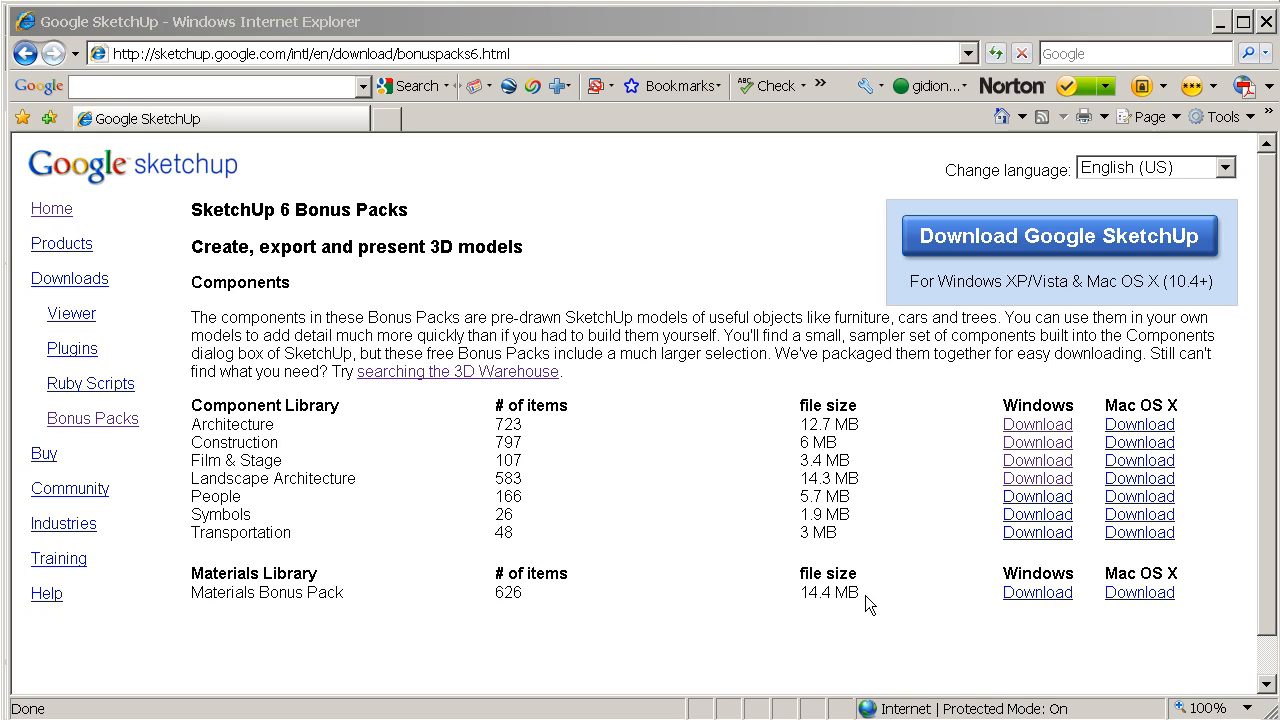
{"action": "mouse_move", "coordinate": [965, 531]}
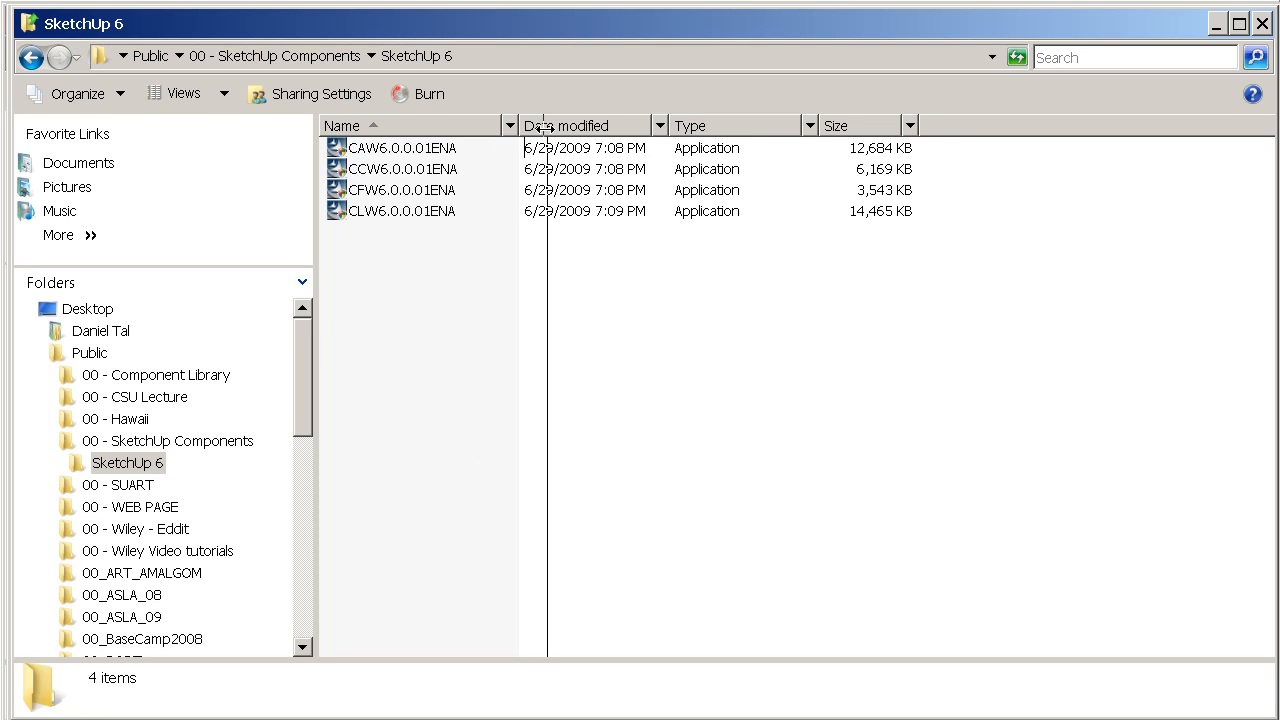
{"action": "mouse_move", "coordinate": [402, 148]}
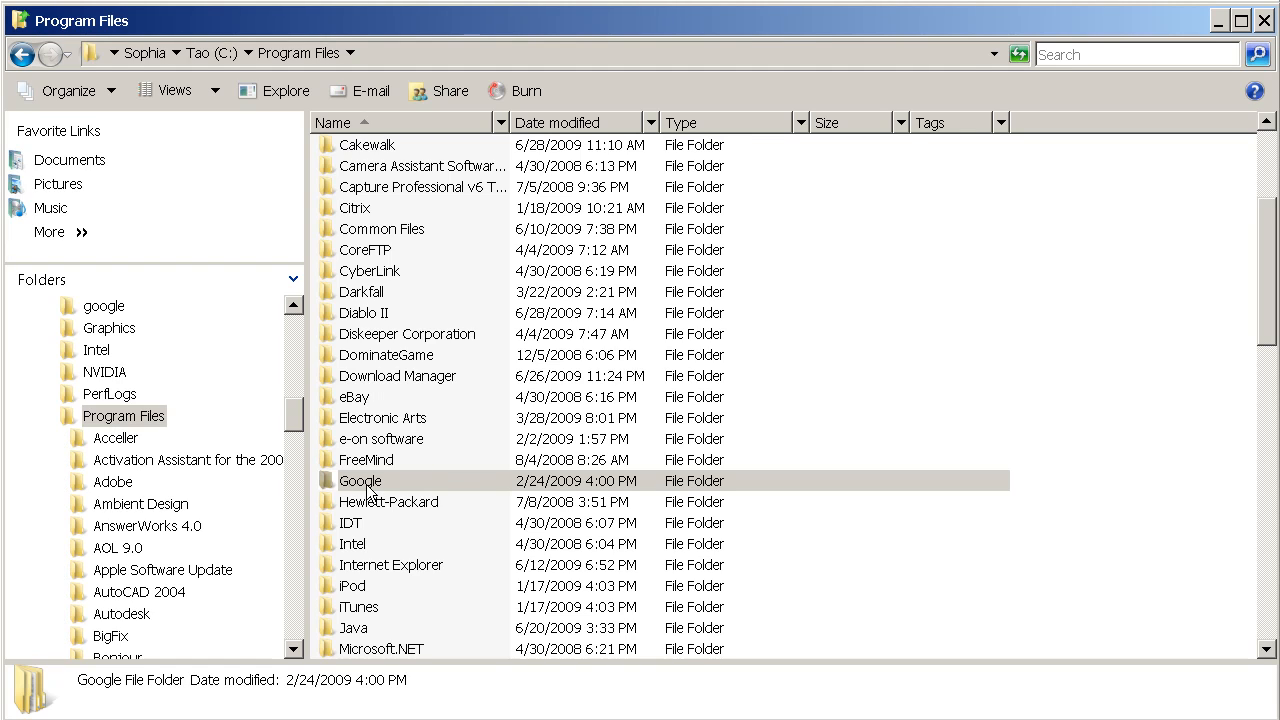
Navigate Google > Google SketchUp 6 > Components > Landscape > Plant_Materials > Trees_3D
{"action": "double_click", "coordinate": [359, 480]}
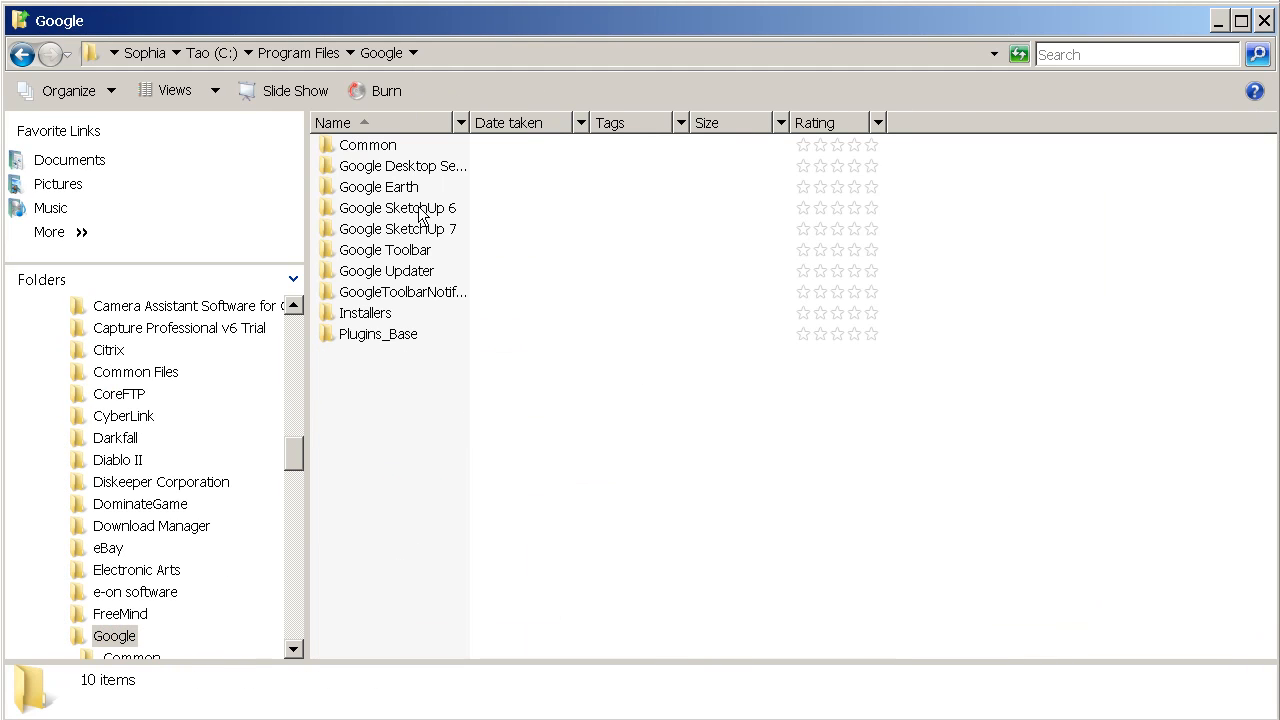
{"action": "double_click", "coordinate": [398, 207]}
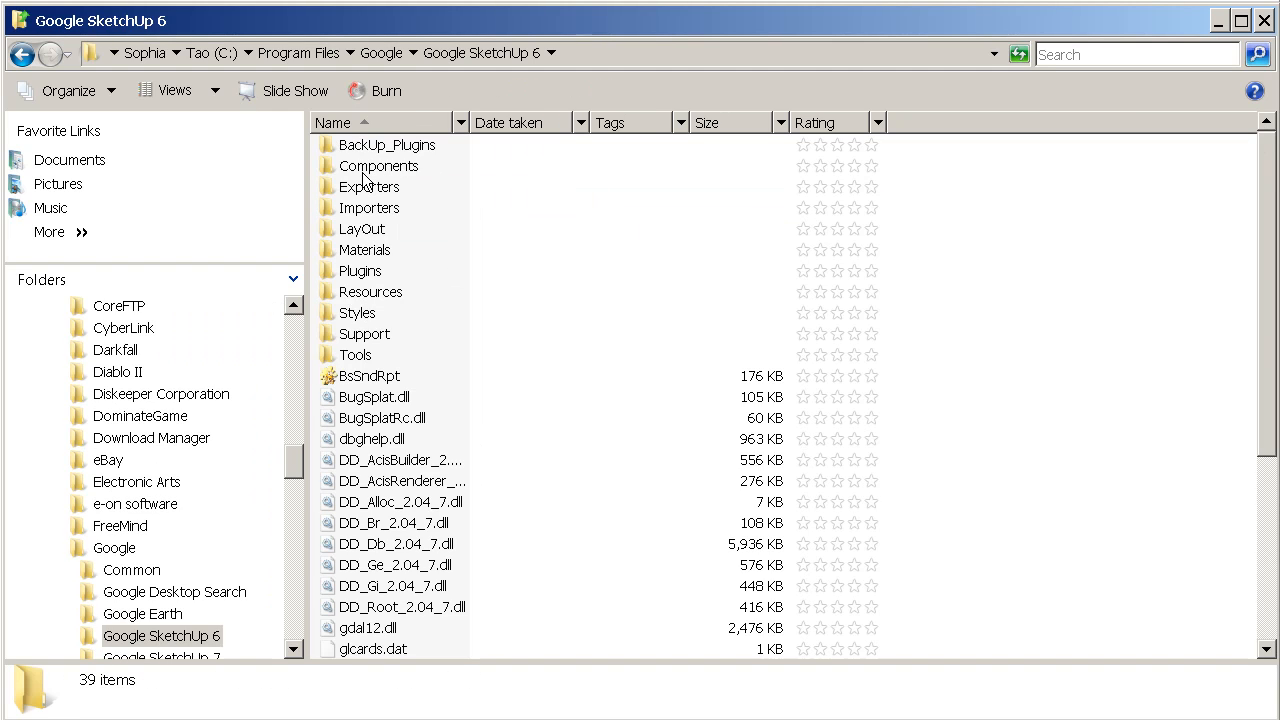
{"action": "double_click", "coordinate": [378, 165]}
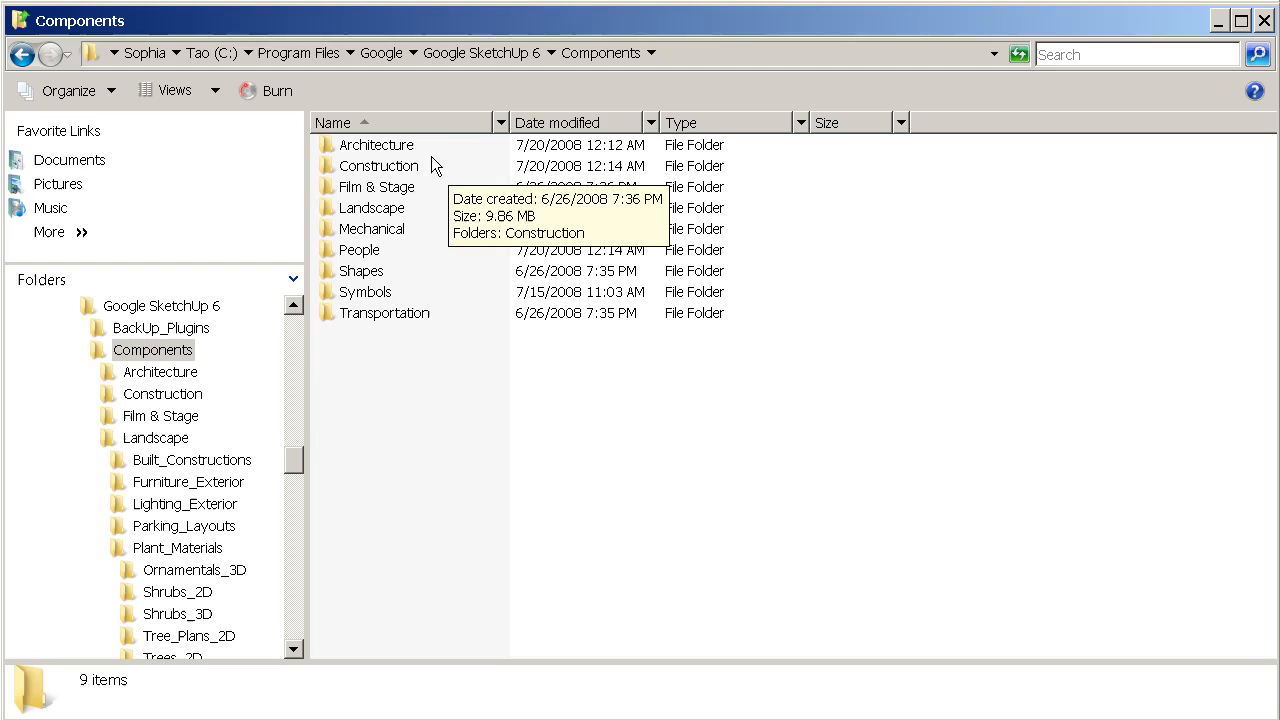
{"action": "mouse_move", "coordinate": [478, 165]}
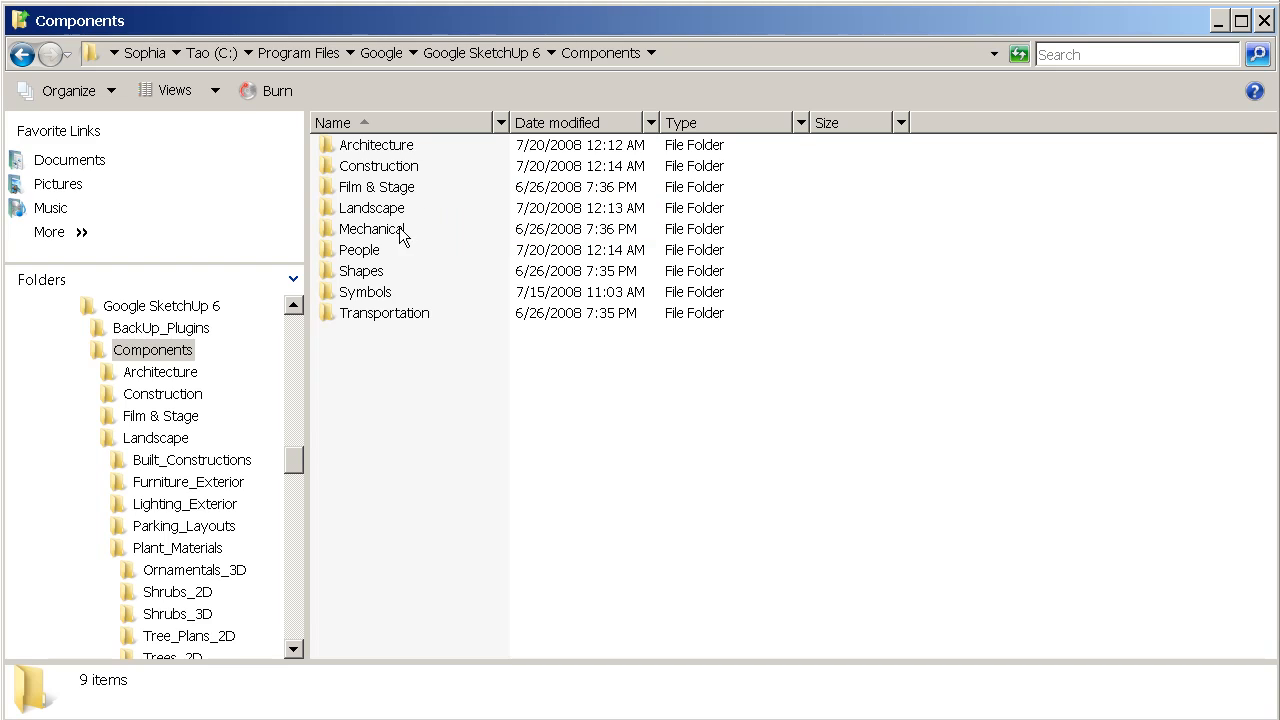
{"action": "left_click", "coordinate": [370, 207]}
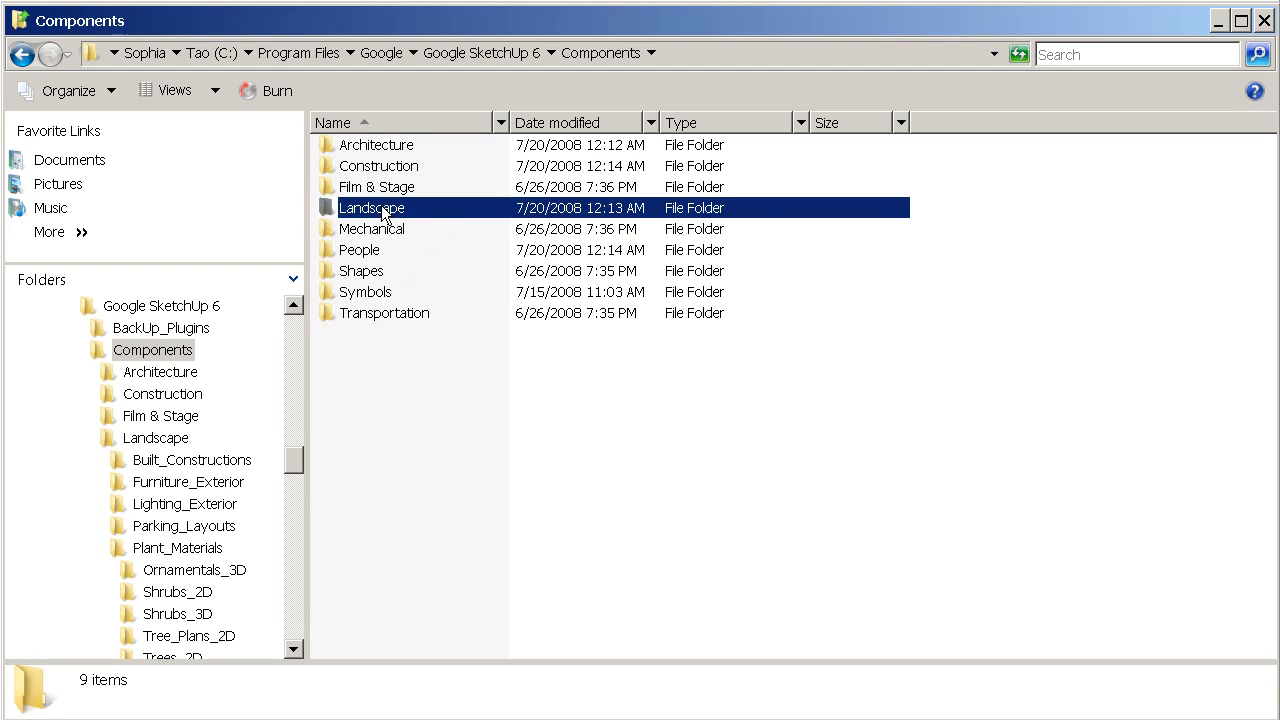
{"action": "double_click", "coordinate": [372, 207]}
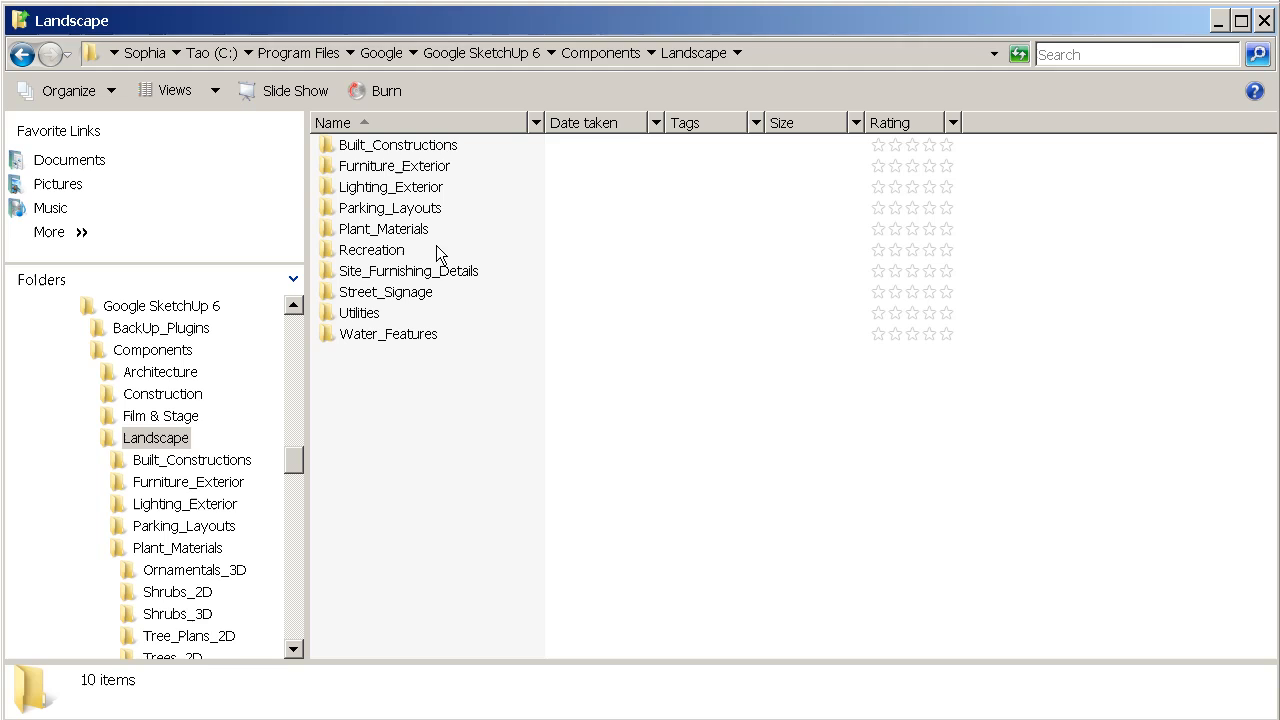
{"action": "double_click", "coordinate": [384, 228]}
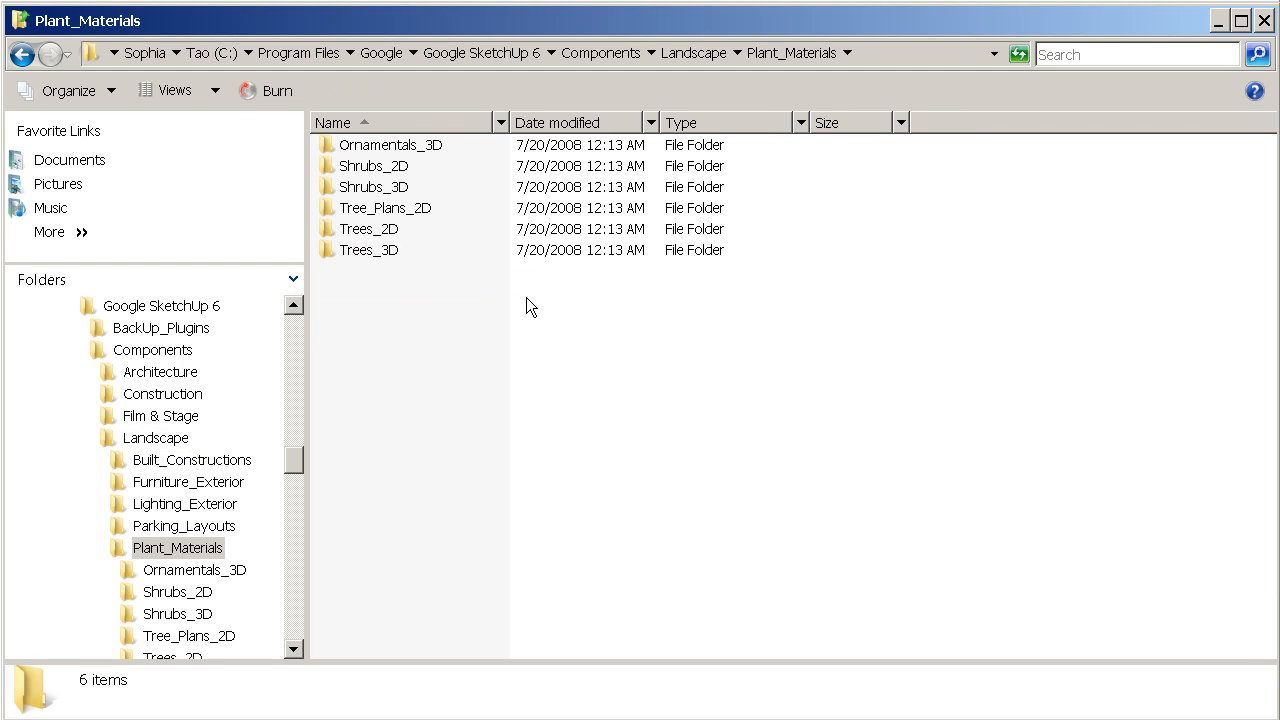
{"action": "double_click", "coordinate": [370, 249]}
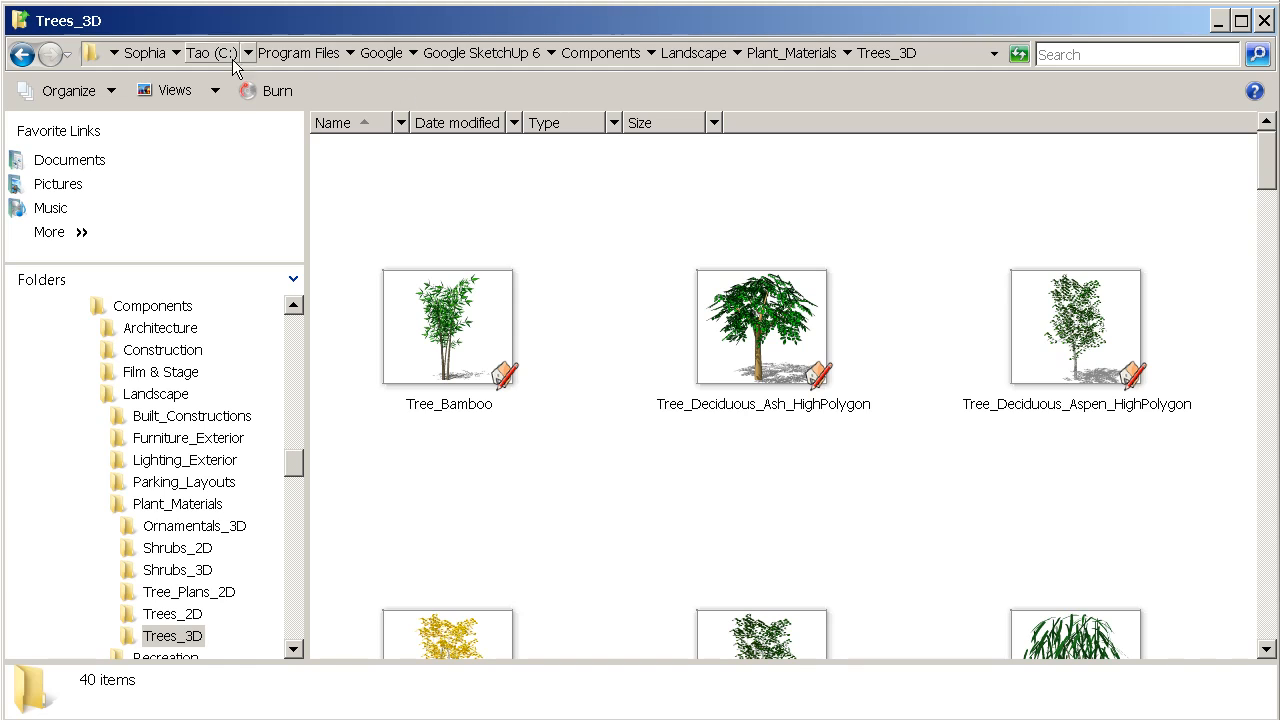
{"action": "scroll", "scroll_direction": "down", "scroll_amount": 3}
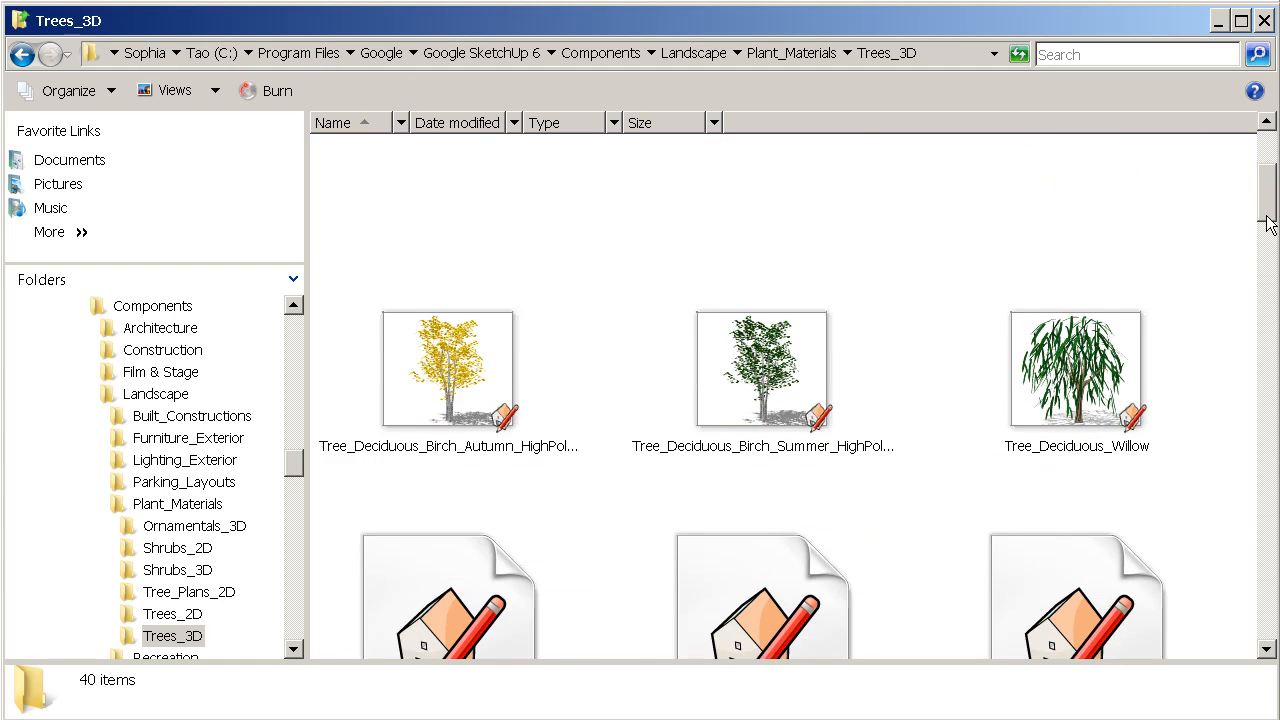
{"action": "scroll", "scroll_direction": "down", "scroll_amount": 3}
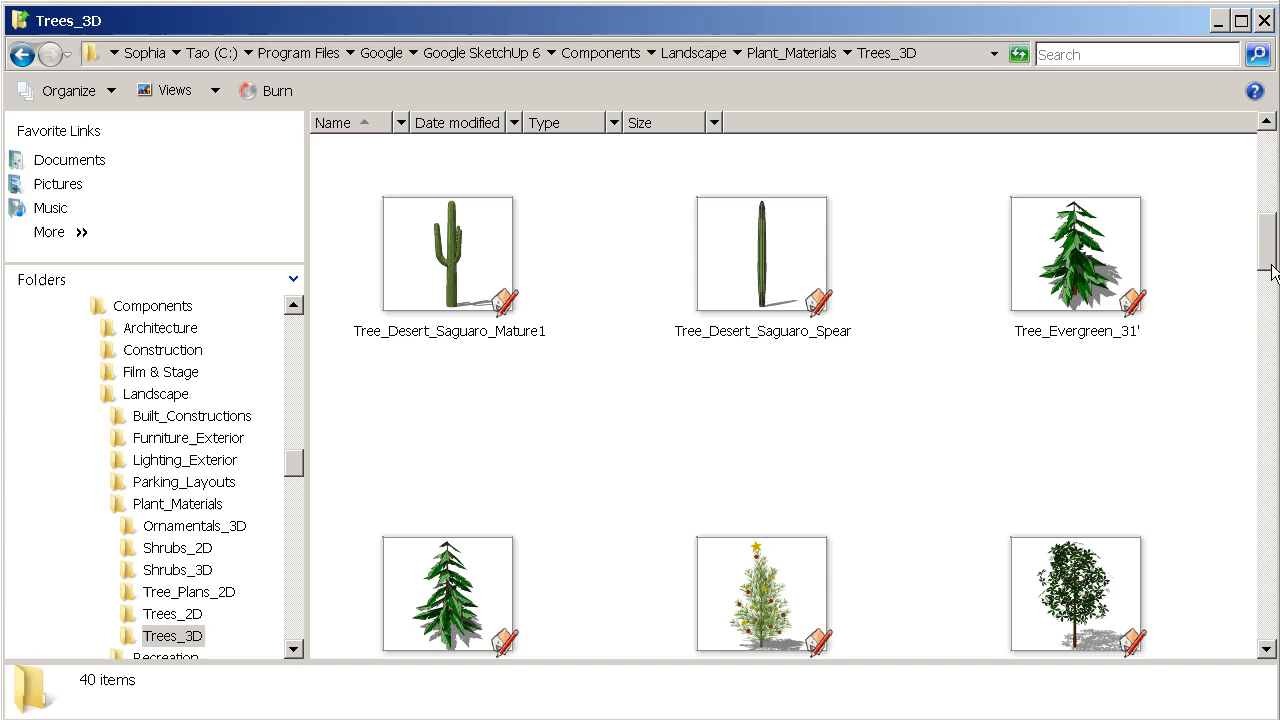
{"action": "scroll", "scroll_direction": "down", "scroll_amount": 3}
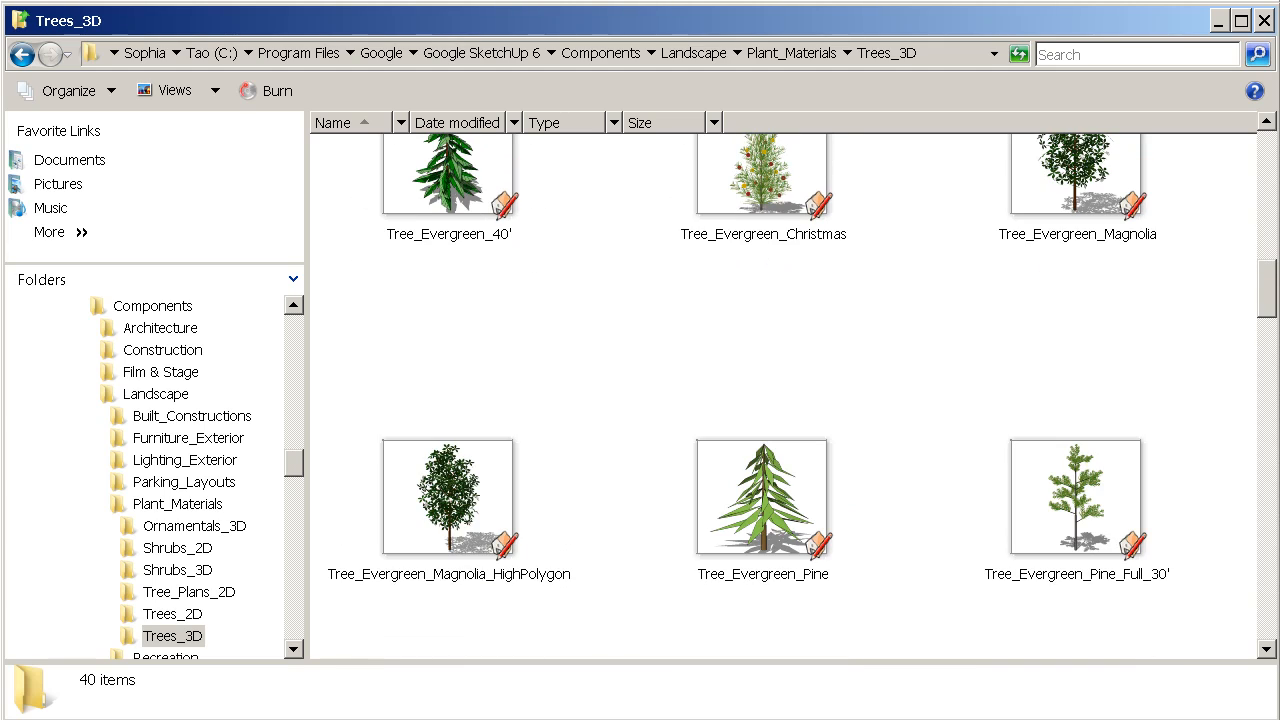
{"action": "scroll", "scroll_direction": "down", "scroll_amount": 3}
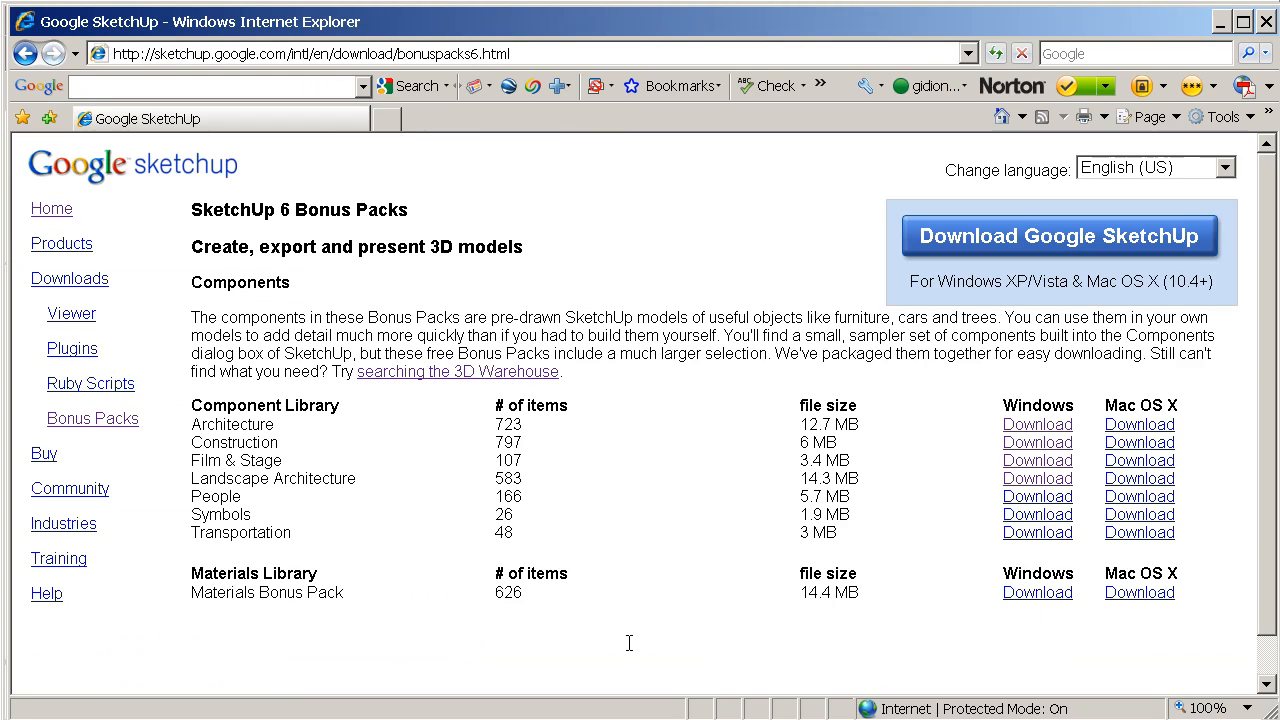
{"action": "mouse_move", "coordinate": [275, 120]}
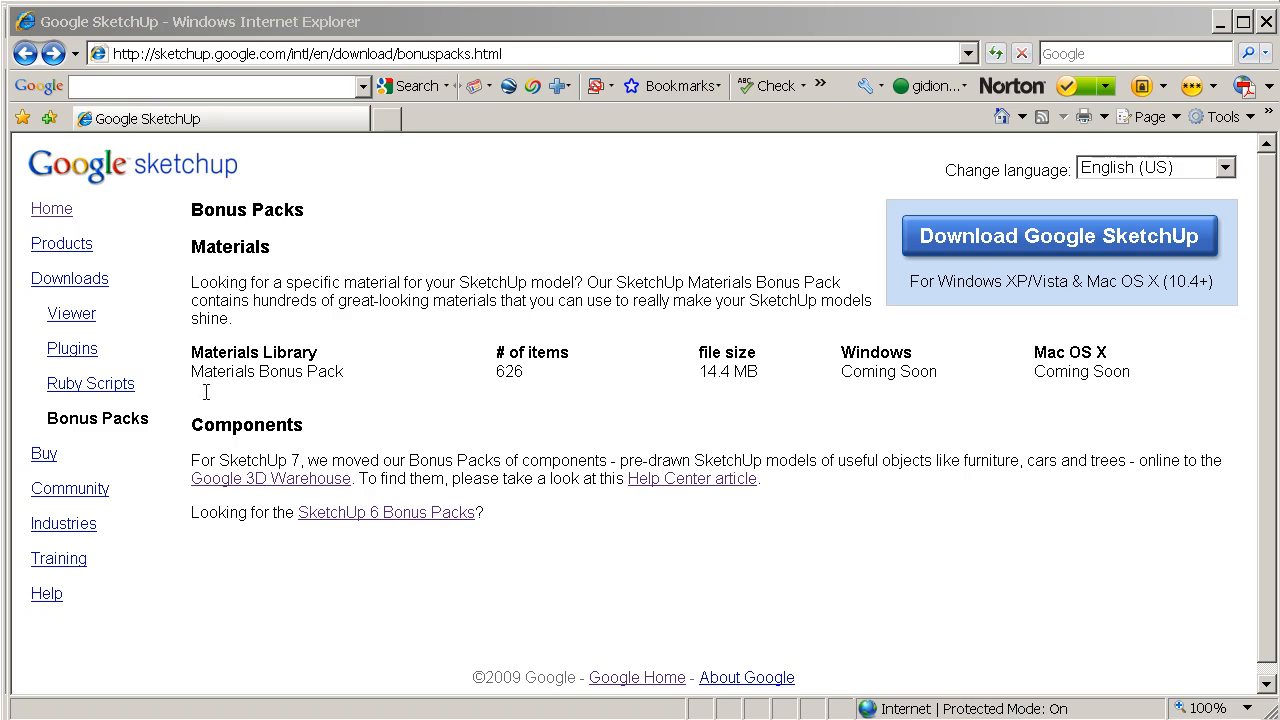
{"action": "mouse_move", "coordinate": [152, 433]}
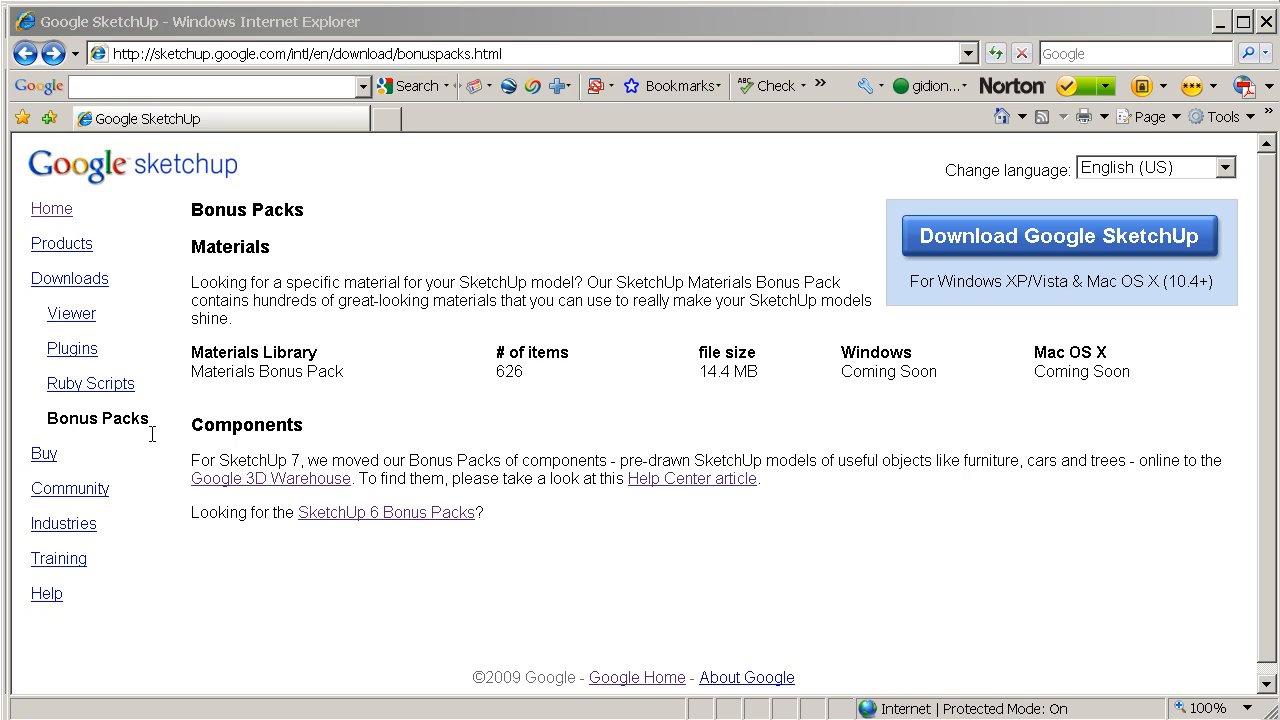
{"action": "mouse_move", "coordinate": [69, 278]}
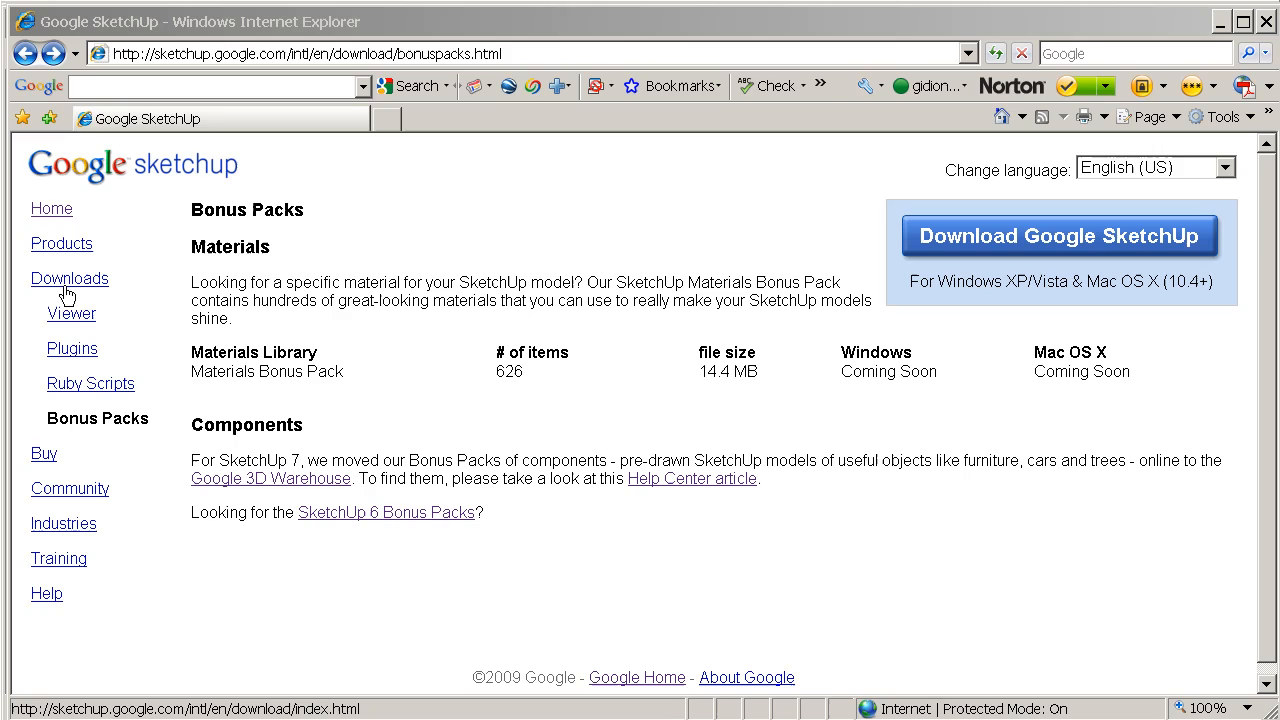
{"action": "mouse_move", "coordinate": [150, 434]}
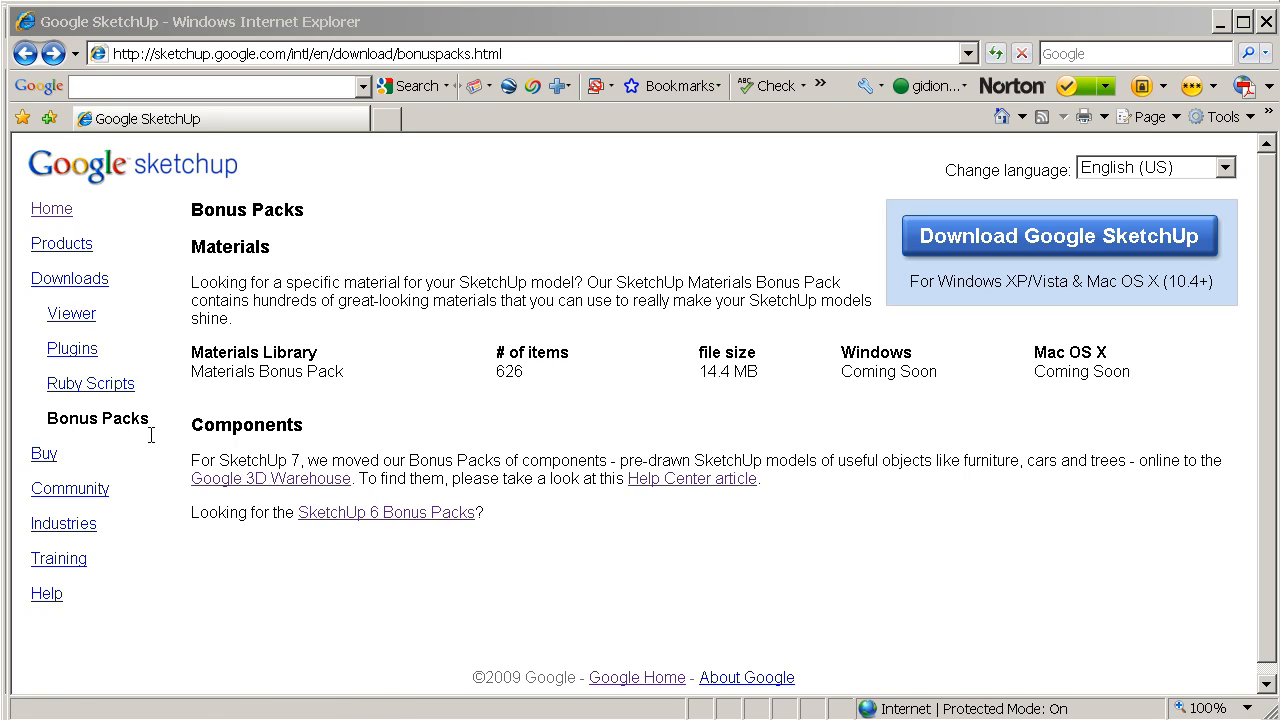
Open the 'Help Center article' link in the Bonus Packs Components section
{"action": "double_click", "coordinate": [246, 424]}
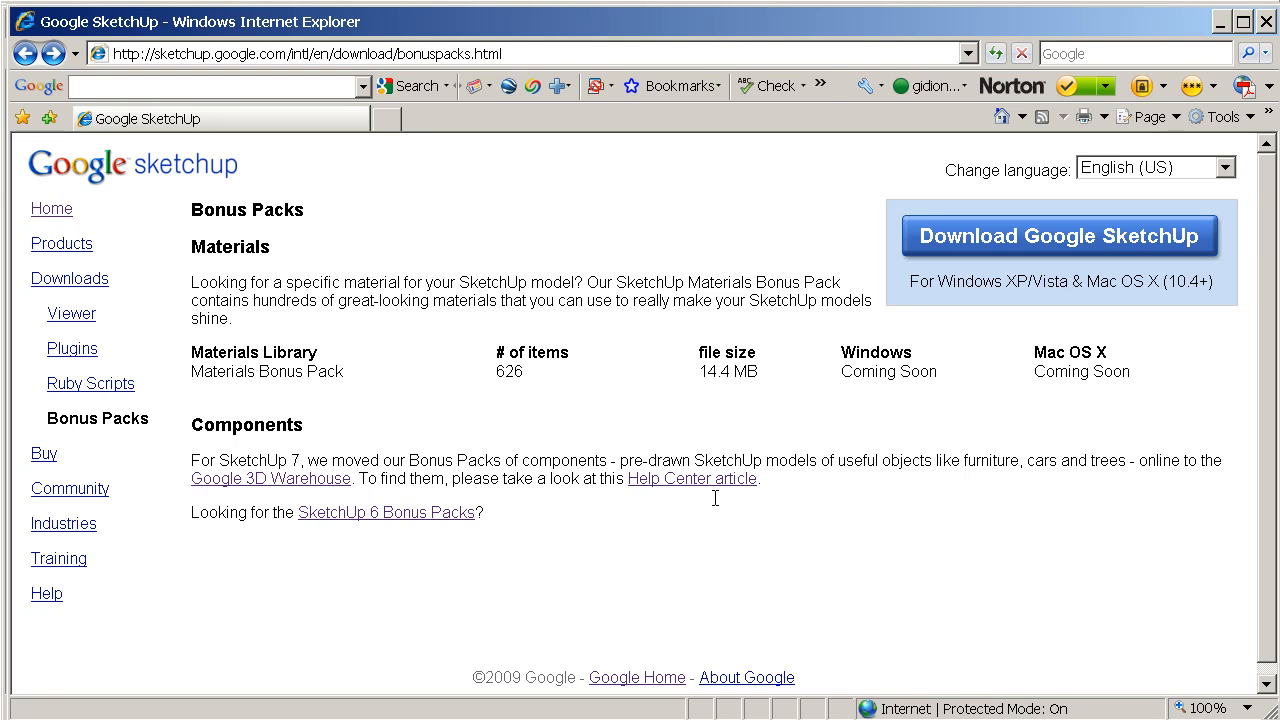
{"action": "left_click", "coordinate": [691, 478]}
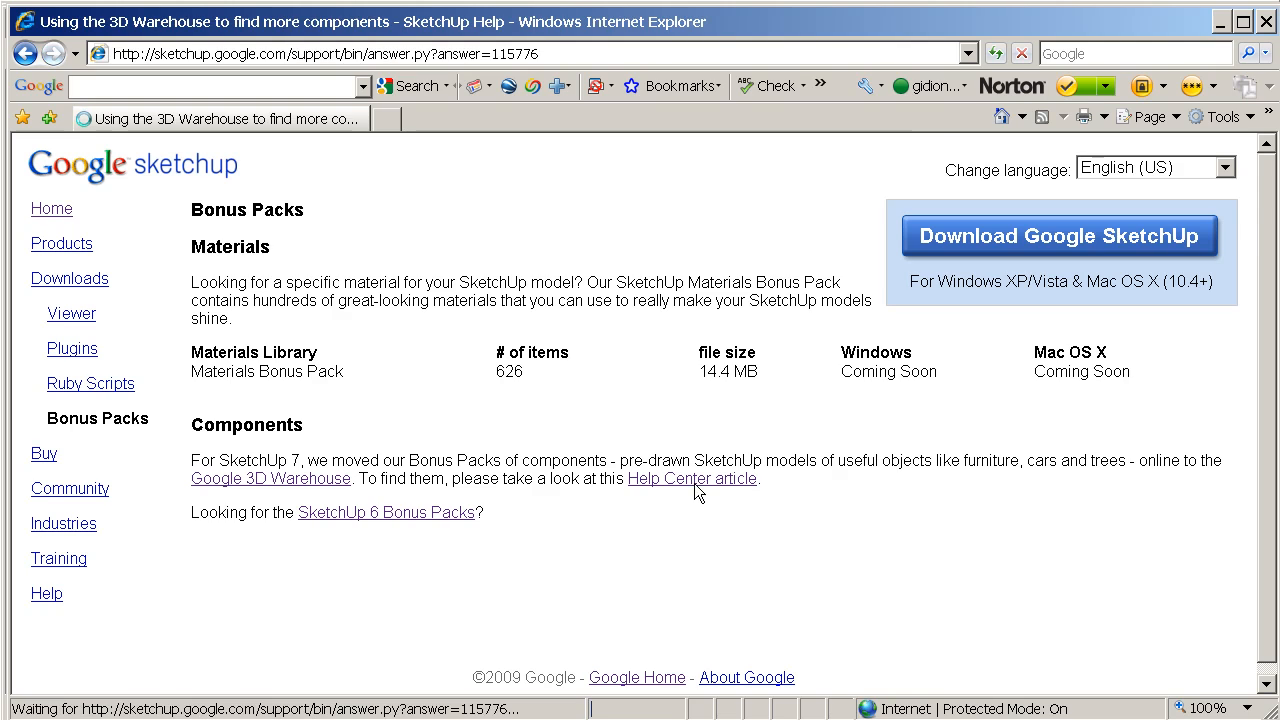
Read the 3D Warehouse help article on finding more components
{"action": "left_click", "coordinate": [692, 478]}
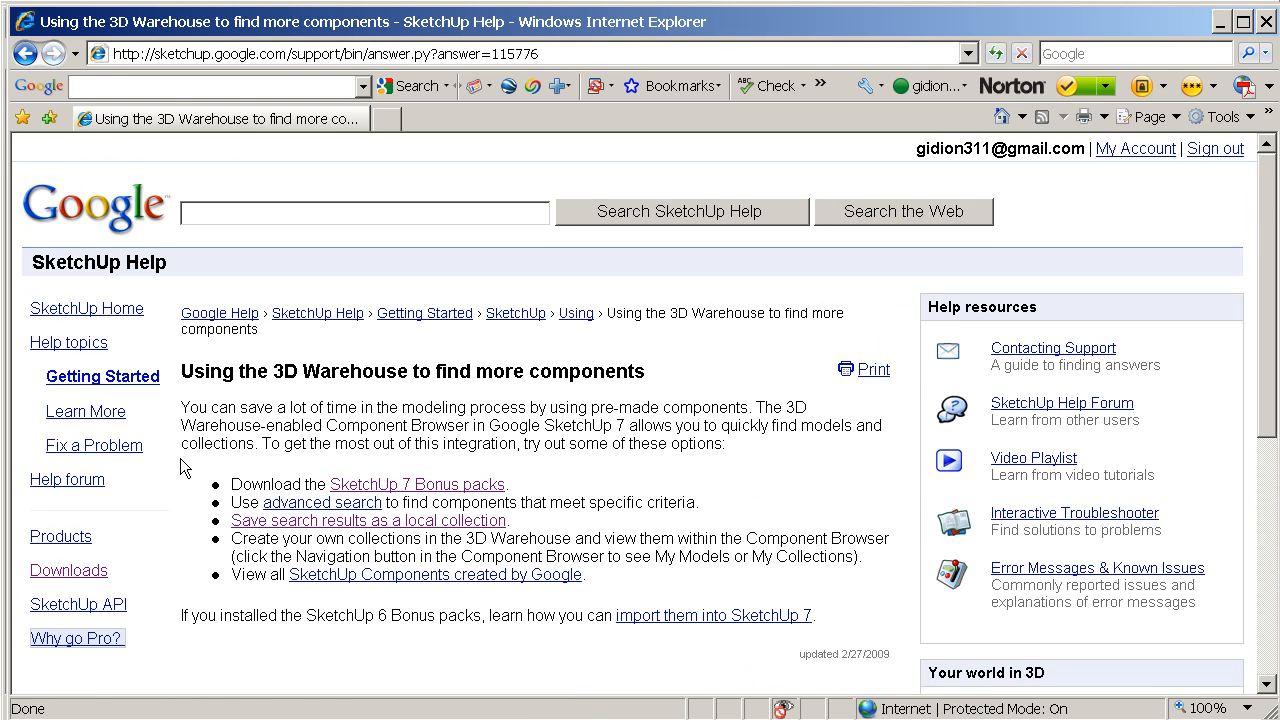
{"action": "mouse_move", "coordinate": [598, 657]}
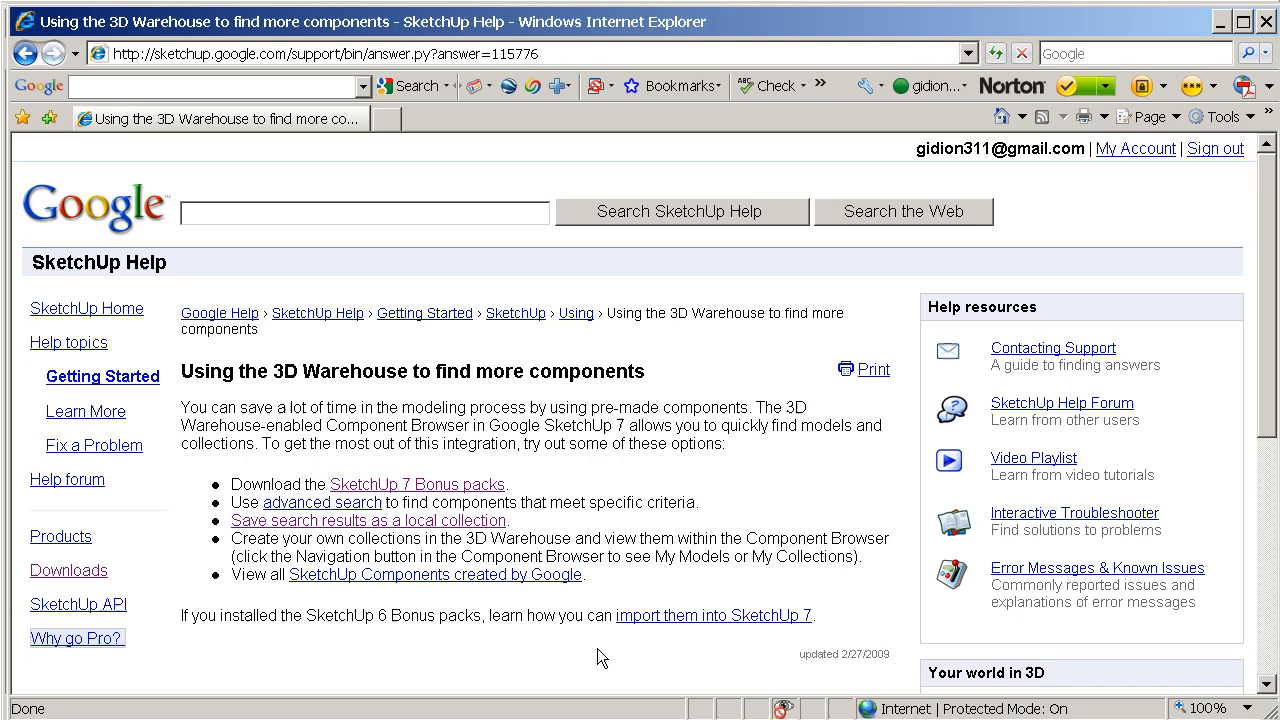
{"action": "mouse_move", "coordinate": [628, 658]}
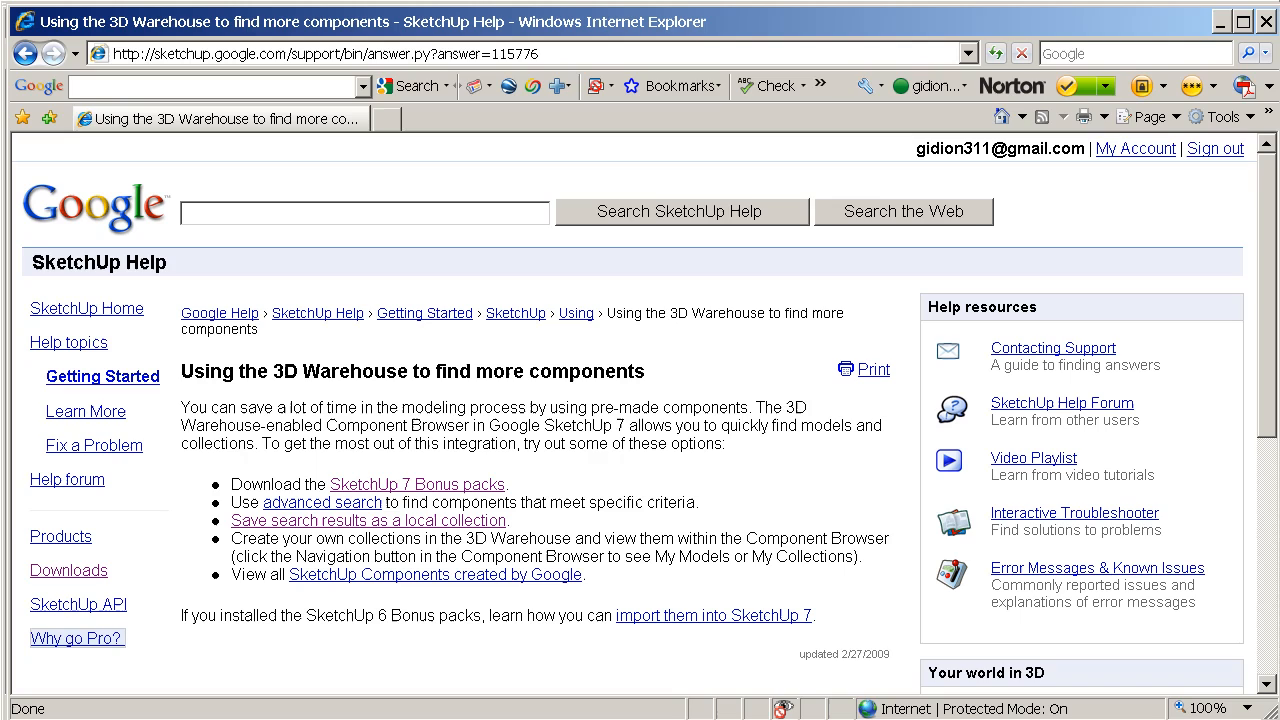
{"action": "mouse_move", "coordinate": [742, 698]}
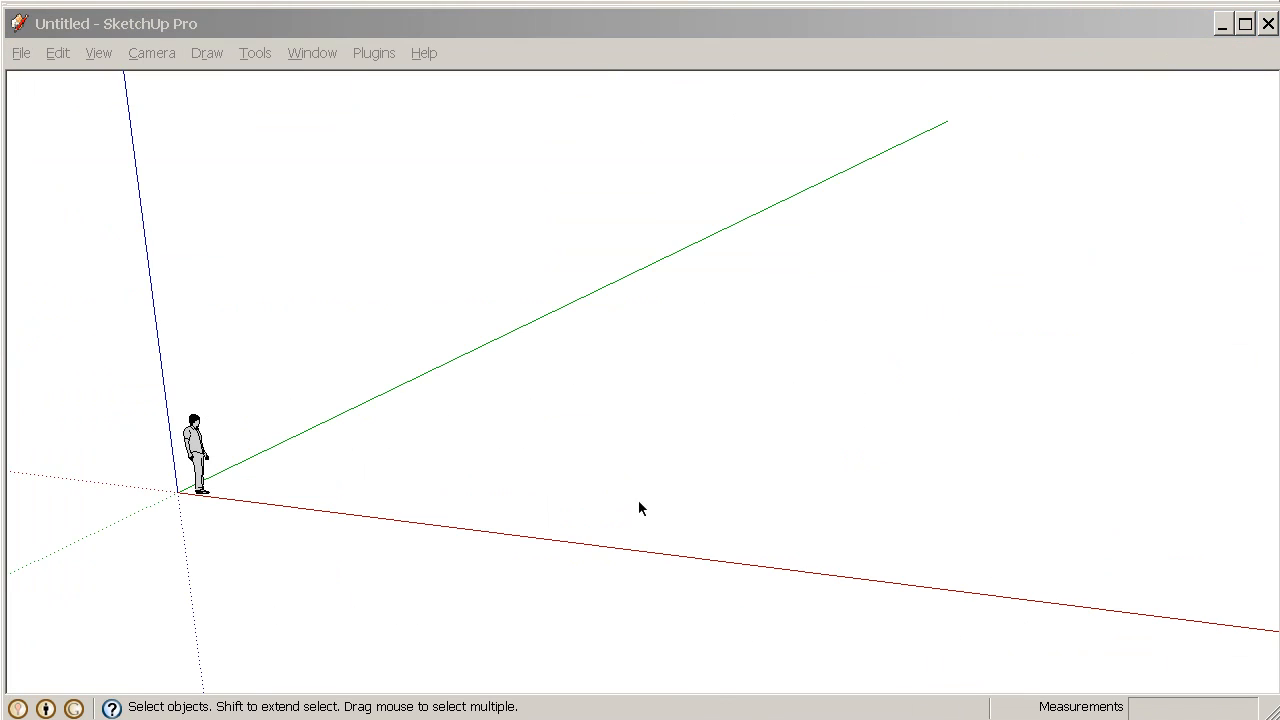
Open Window > Components and pick Architecture from the collections dropdown
{"action": "left_click", "coordinate": [311, 53]}
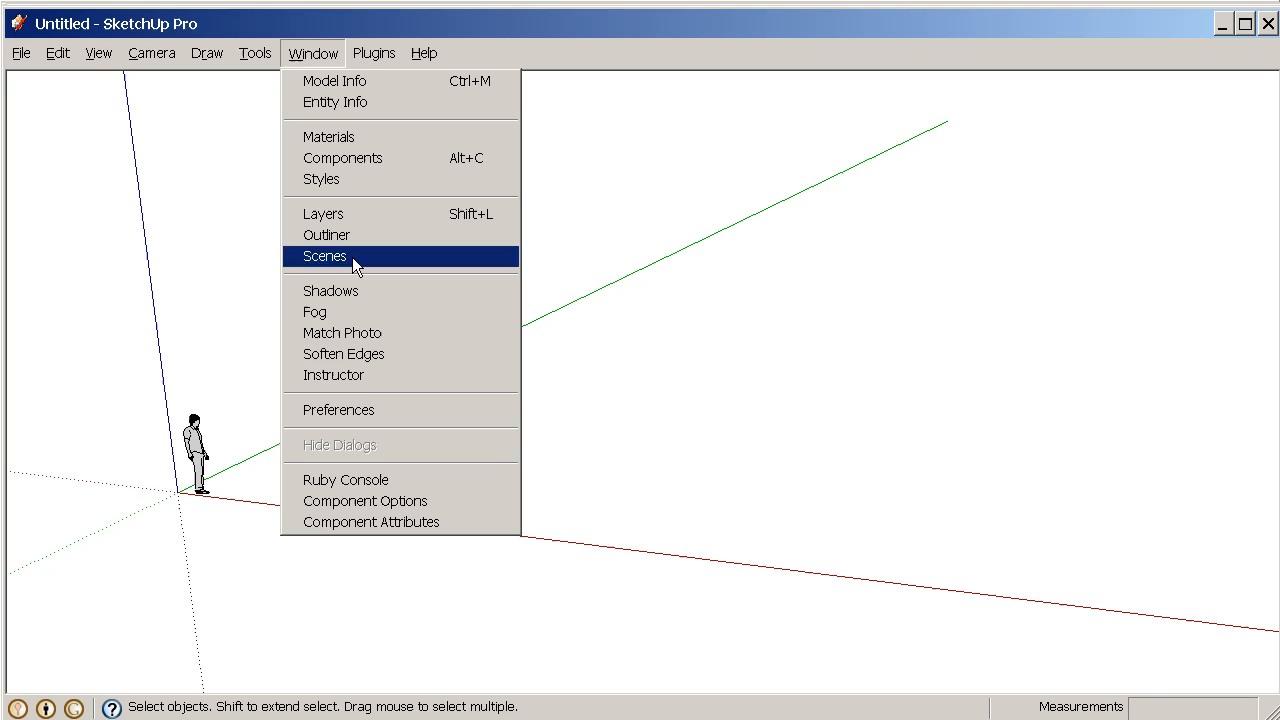
{"action": "left_click", "coordinate": [342, 158]}
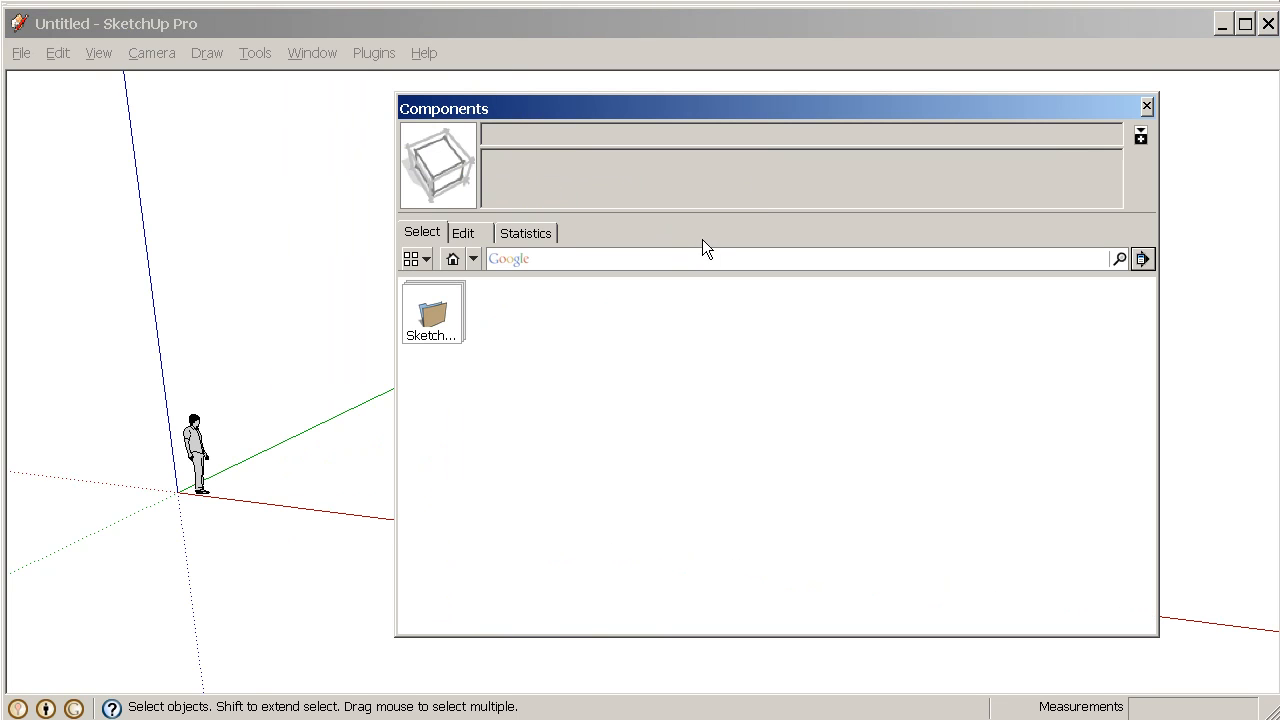
{"action": "mouse_move", "coordinate": [423, 245]}
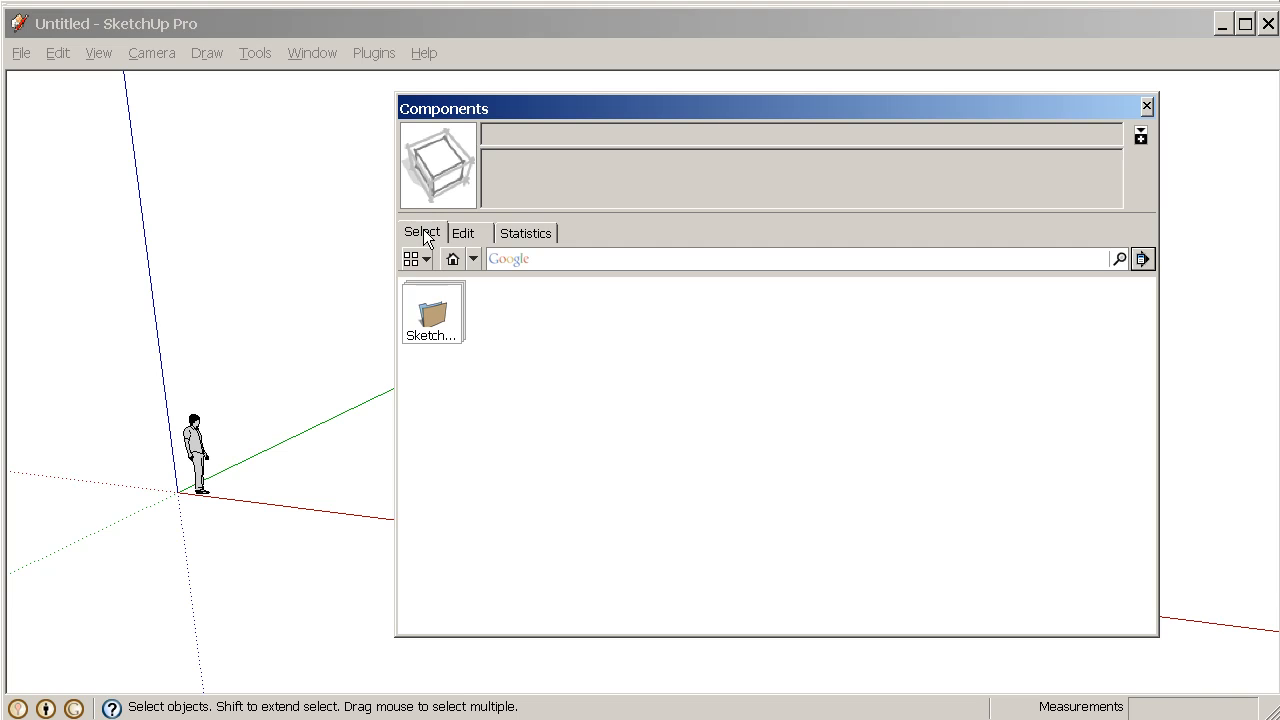
{"action": "mouse_move", "coordinate": [470, 258]}
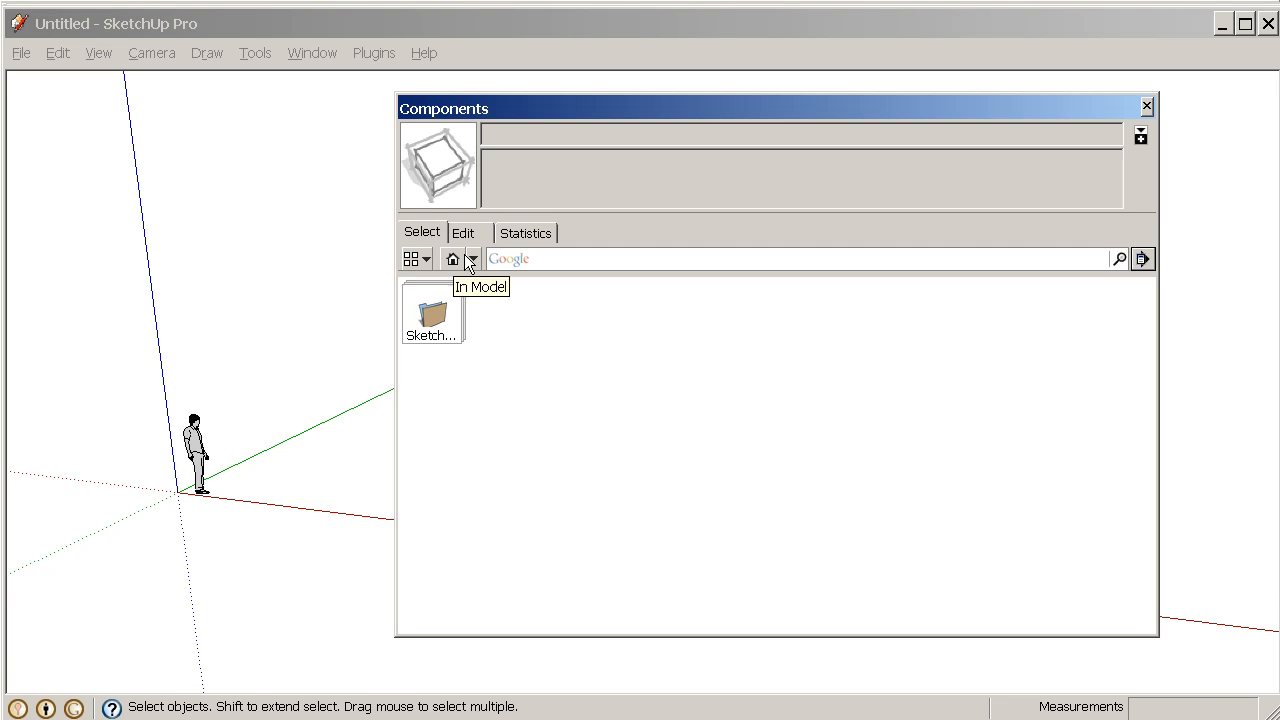
{"action": "left_click", "coordinate": [471, 258]}
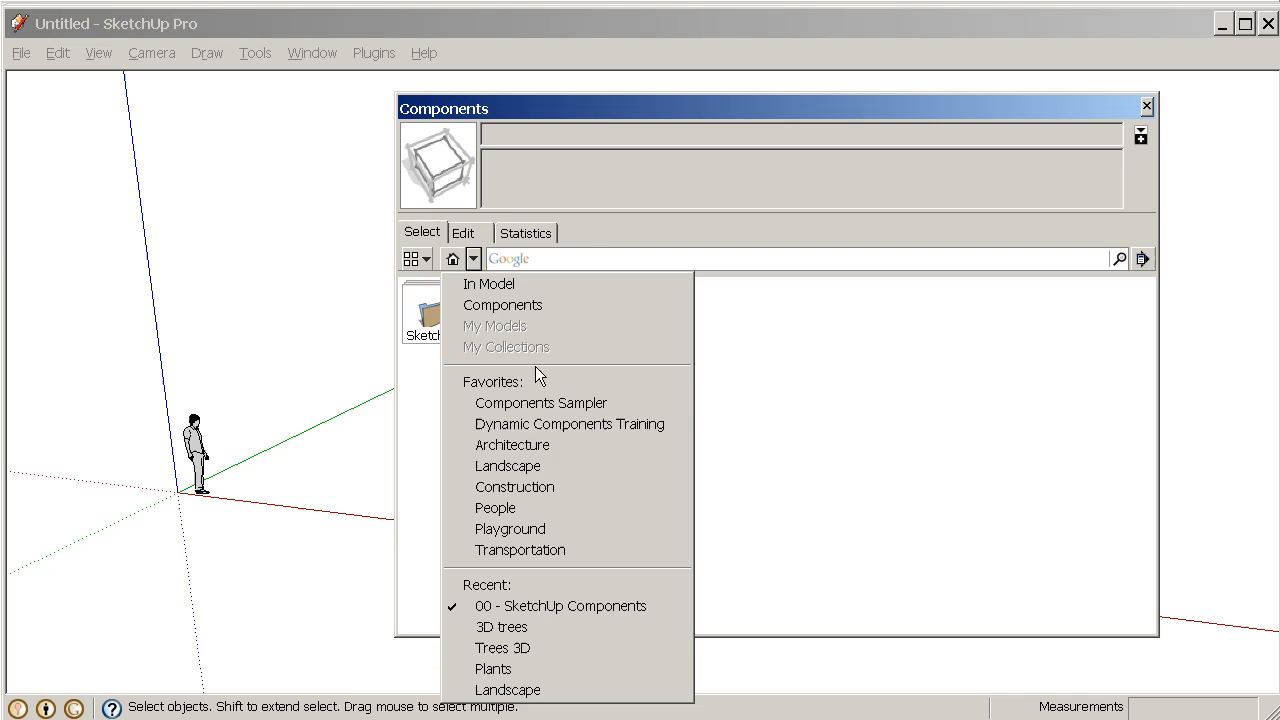
{"action": "mouse_move", "coordinate": [545, 487]}
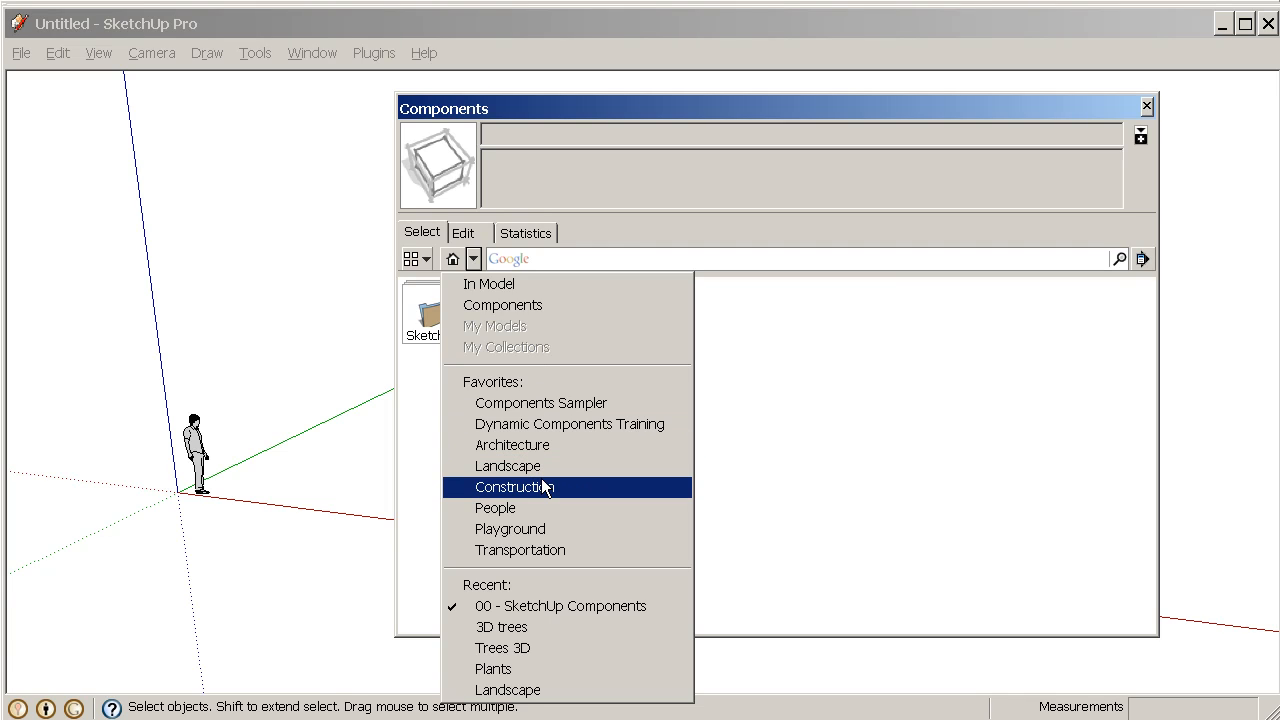
{"action": "mouse_move", "coordinate": [527, 529]}
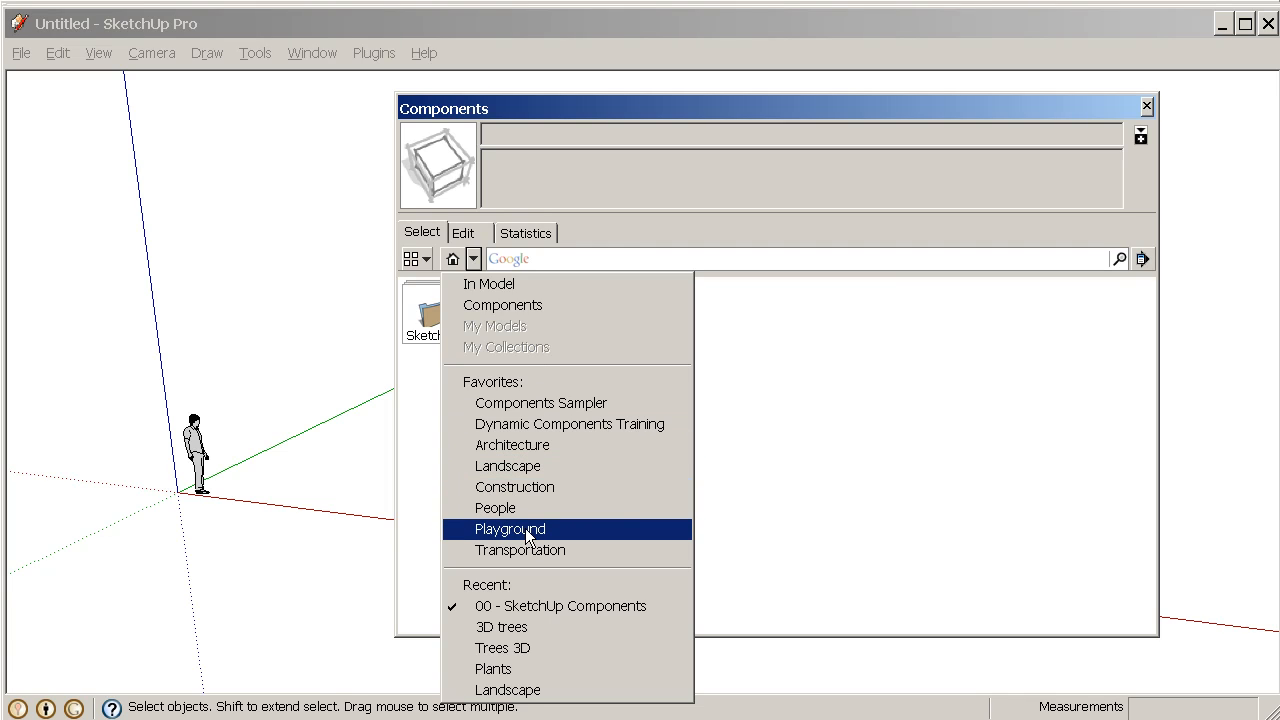
{"action": "mouse_move", "coordinate": [510, 536]}
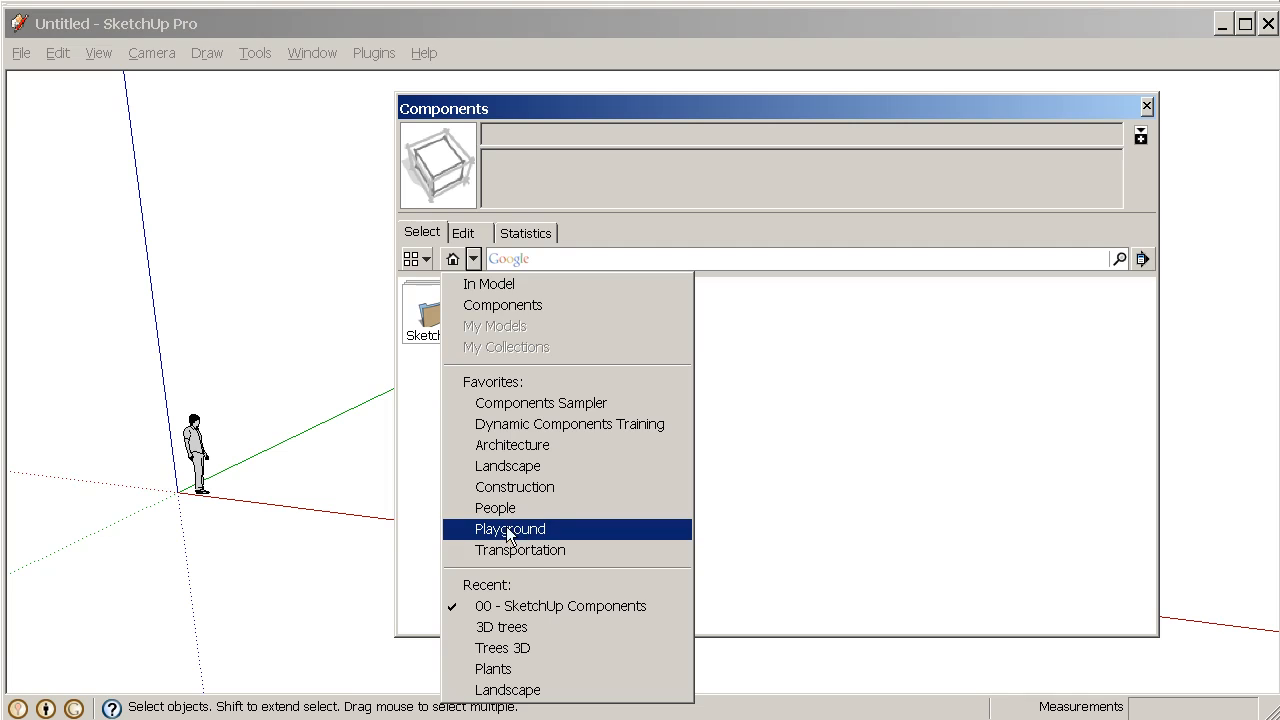
{"action": "mouse_move", "coordinate": [518, 466]}
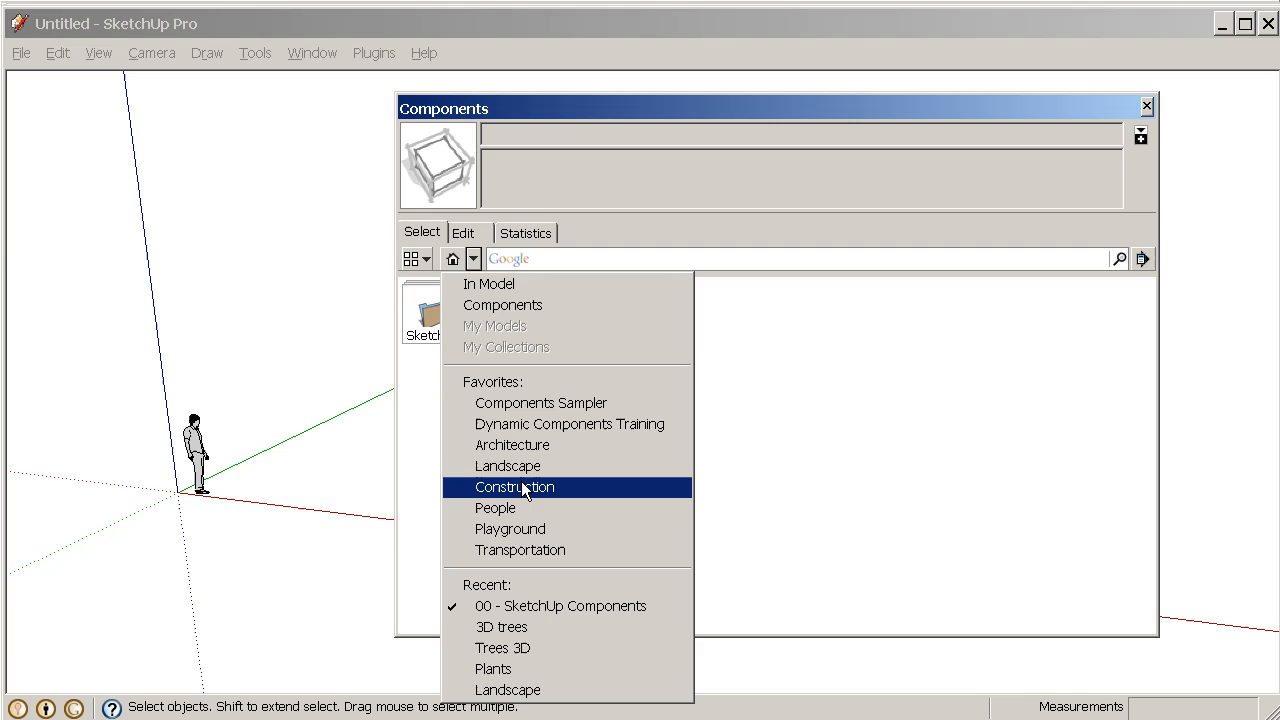
{"action": "mouse_move", "coordinate": [513, 445]}
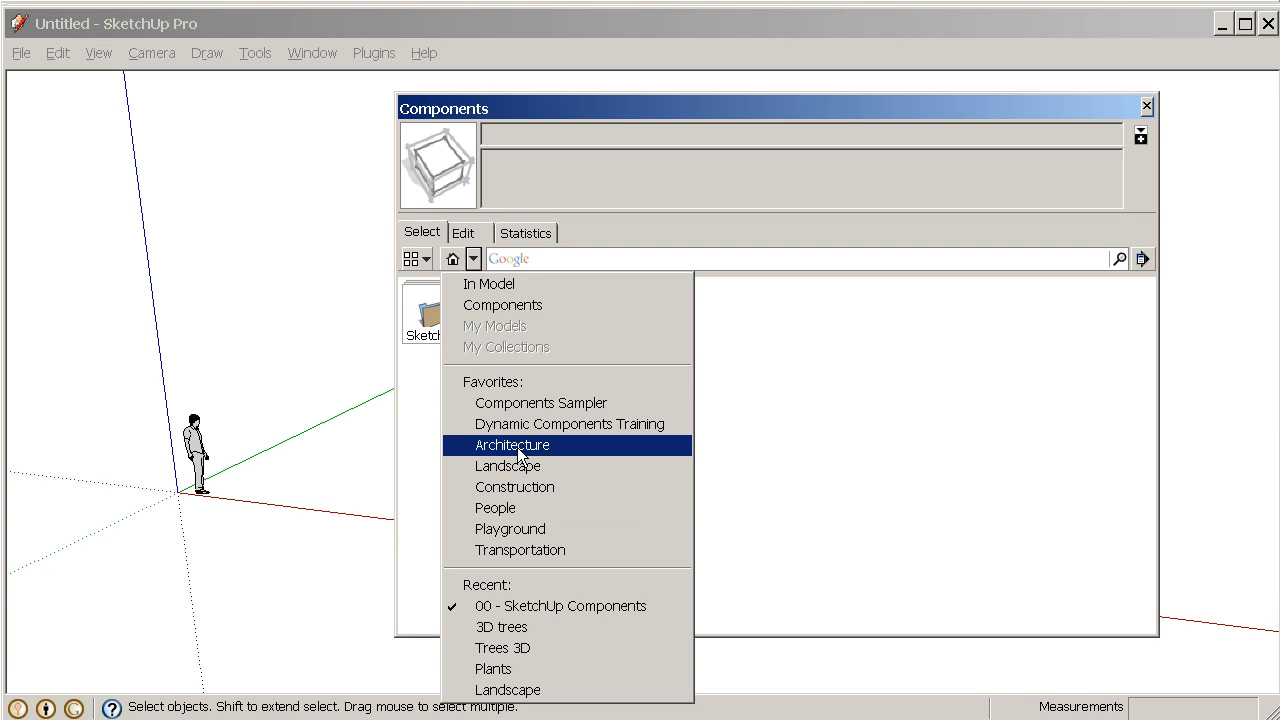
{"action": "left_click", "coordinate": [512, 445]}
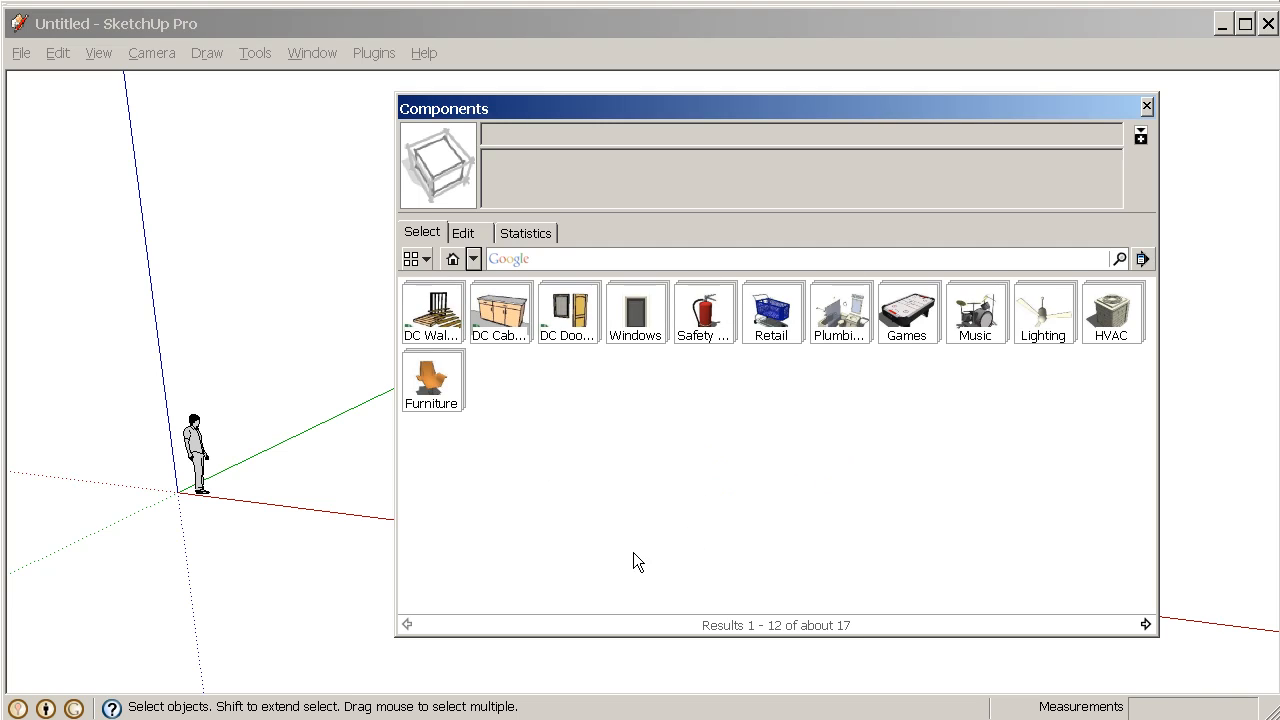
{"action": "mouse_move", "coordinate": [490, 383]}
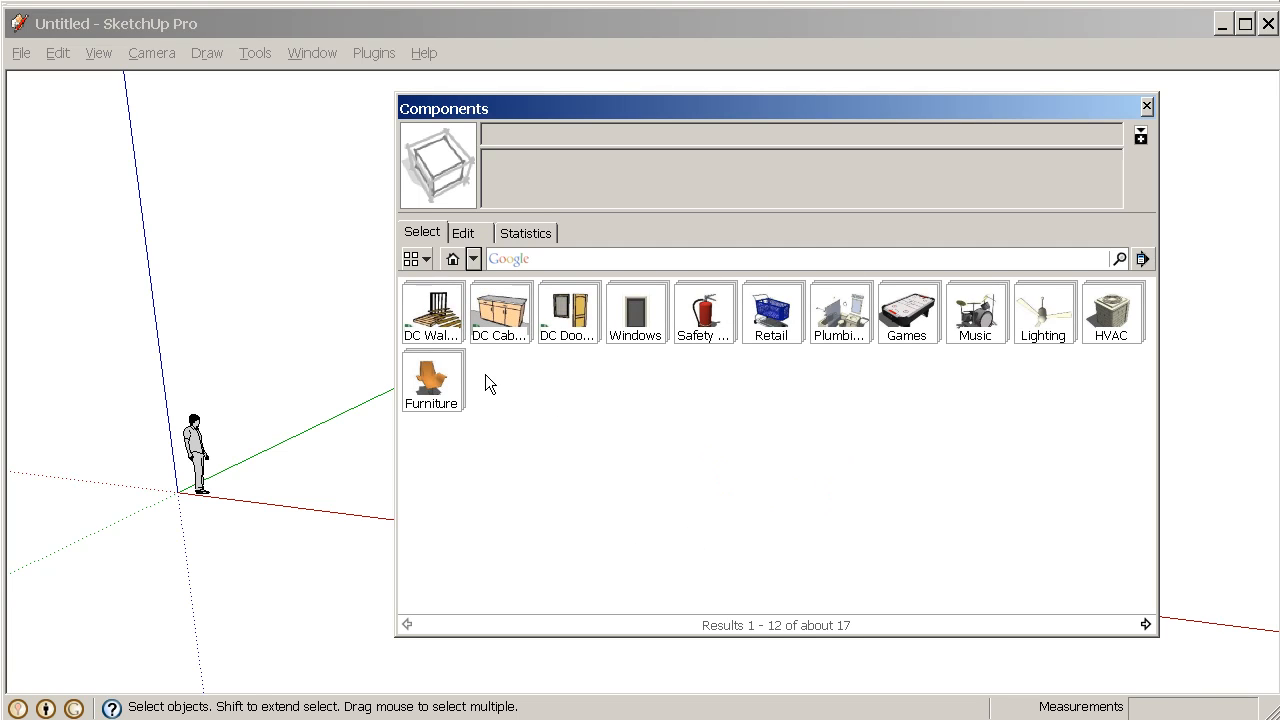
{"action": "mouse_move", "coordinate": [1037, 327]}
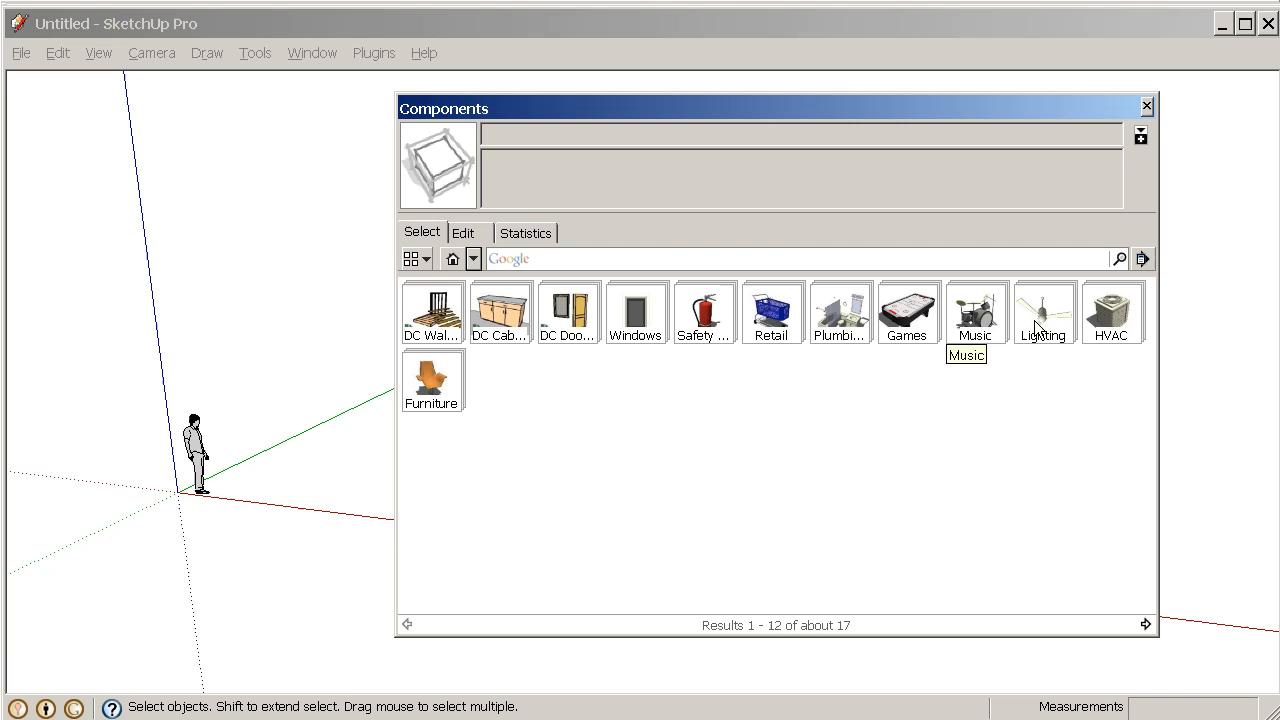
{"action": "mouse_move", "coordinate": [701, 500]}
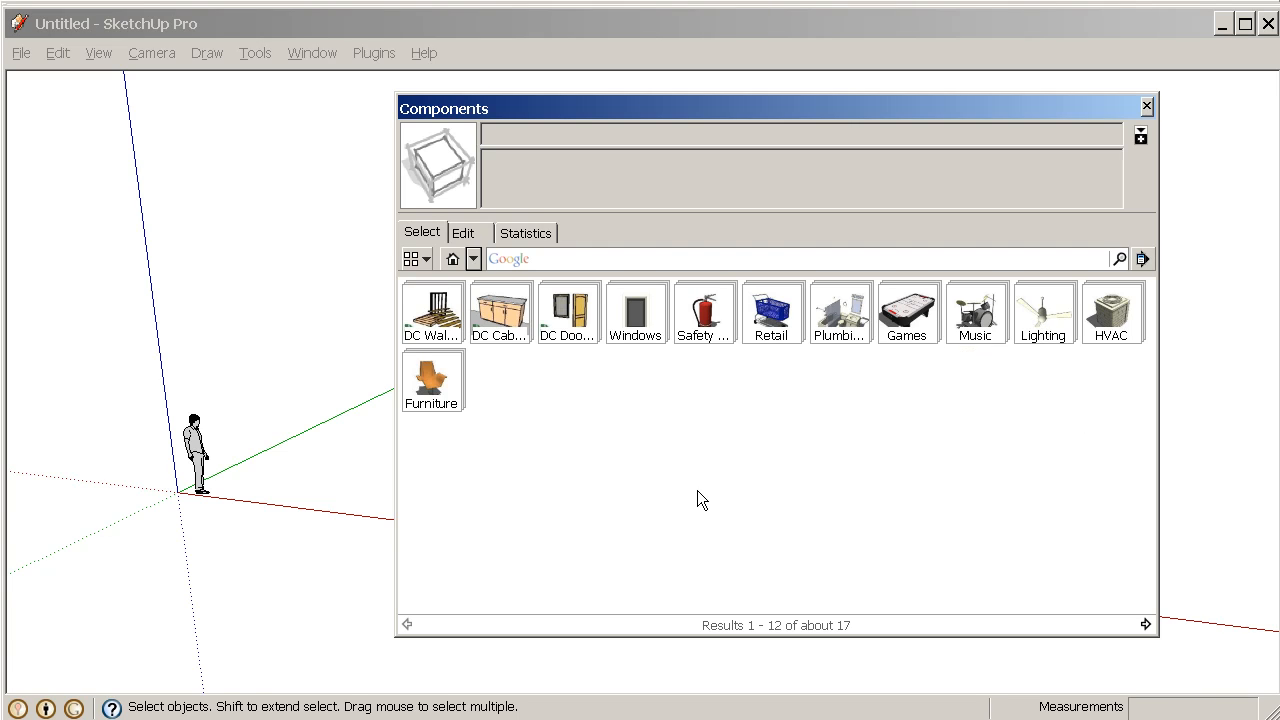
Show Architecture's Windows category of about 59 models and move the library aside
{"action": "left_click", "coordinate": [1117, 258]}
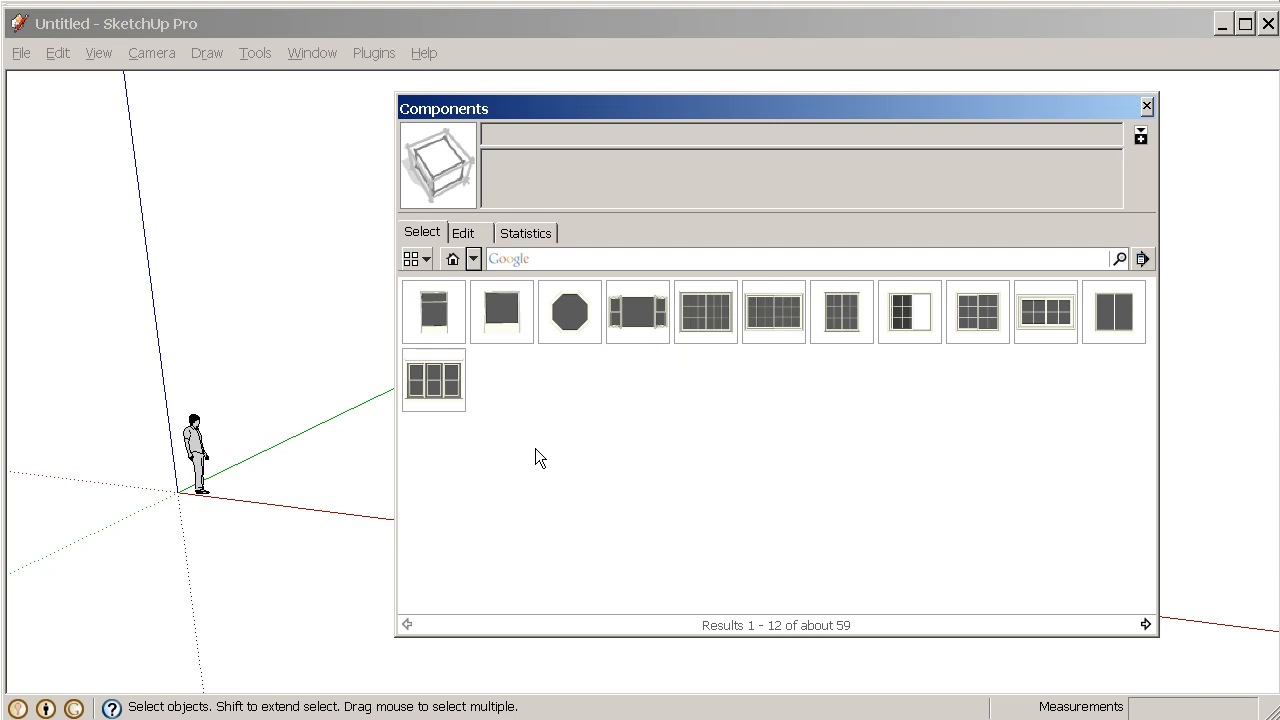
{"action": "mouse_move", "coordinate": [477, 362]}
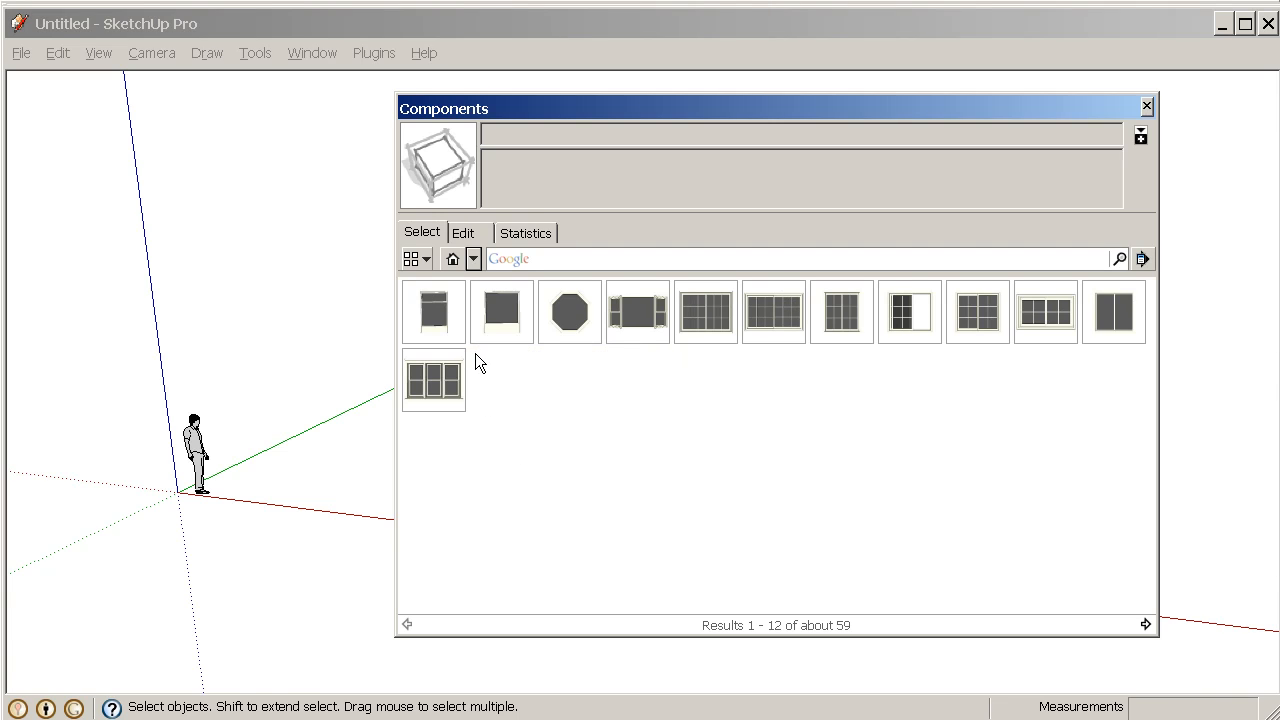
{"action": "mouse_move", "coordinate": [1045, 311]}
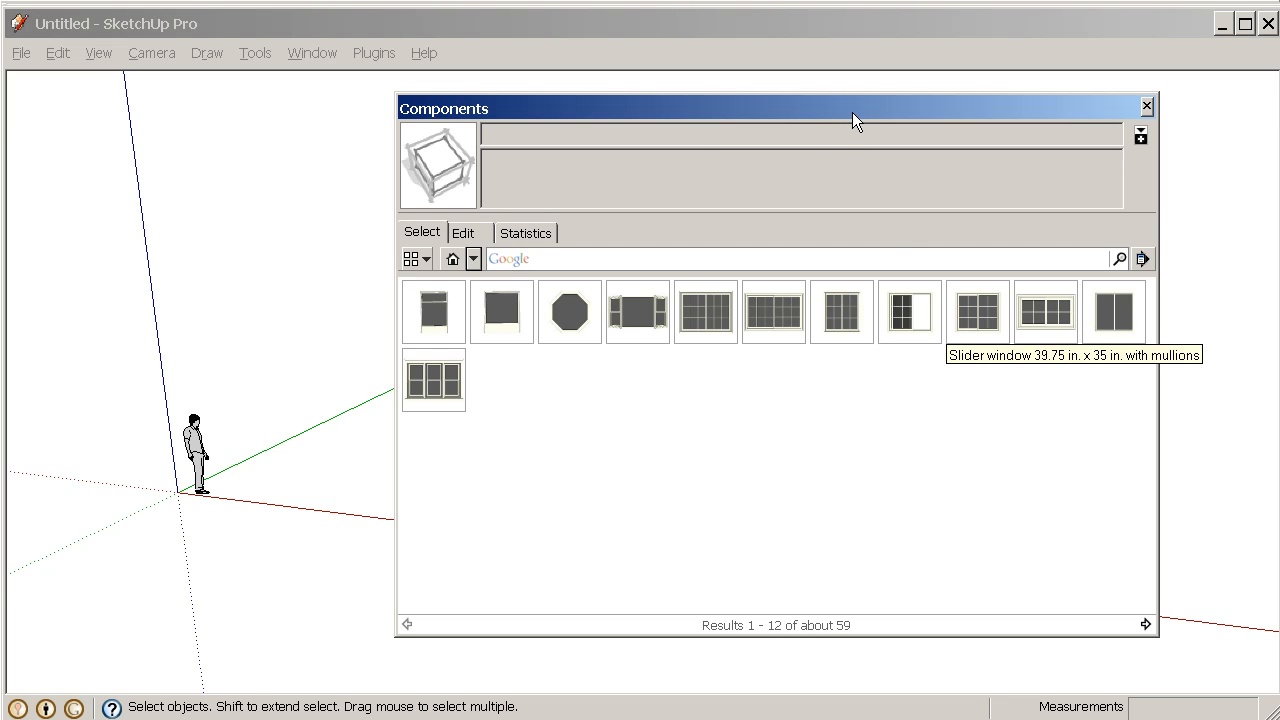
{"action": "left_click_drag", "start_coordinate": [855, 120], "coordinate": [700, 120]}
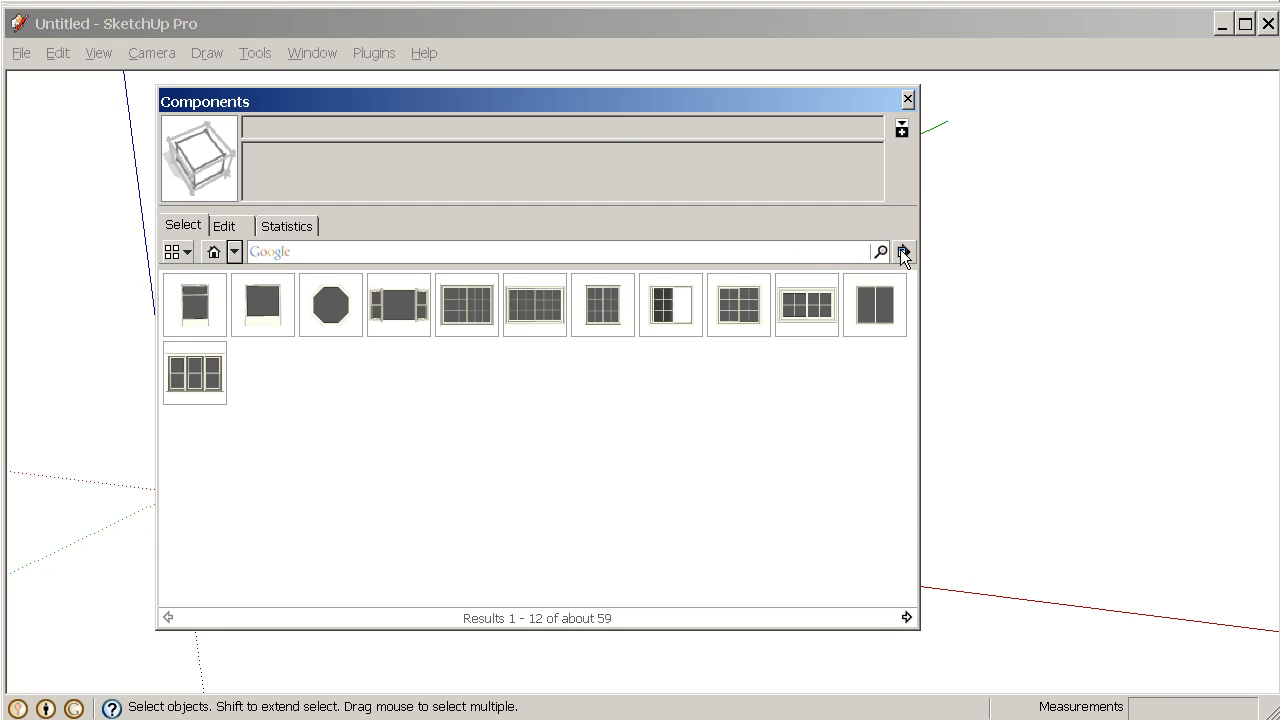
Save the window results as a local collection in new Architecture > Windows folders
{"action": "left_click", "coordinate": [902, 251]}
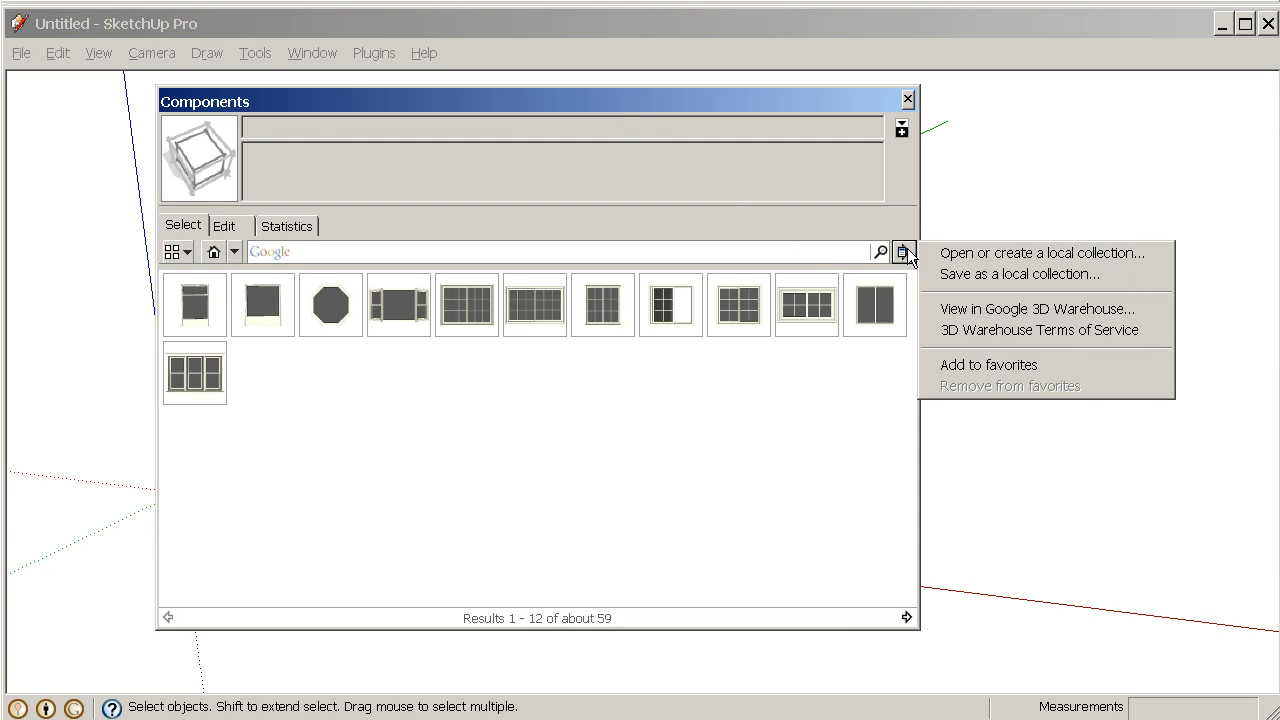
{"action": "mouse_move", "coordinate": [985, 273]}
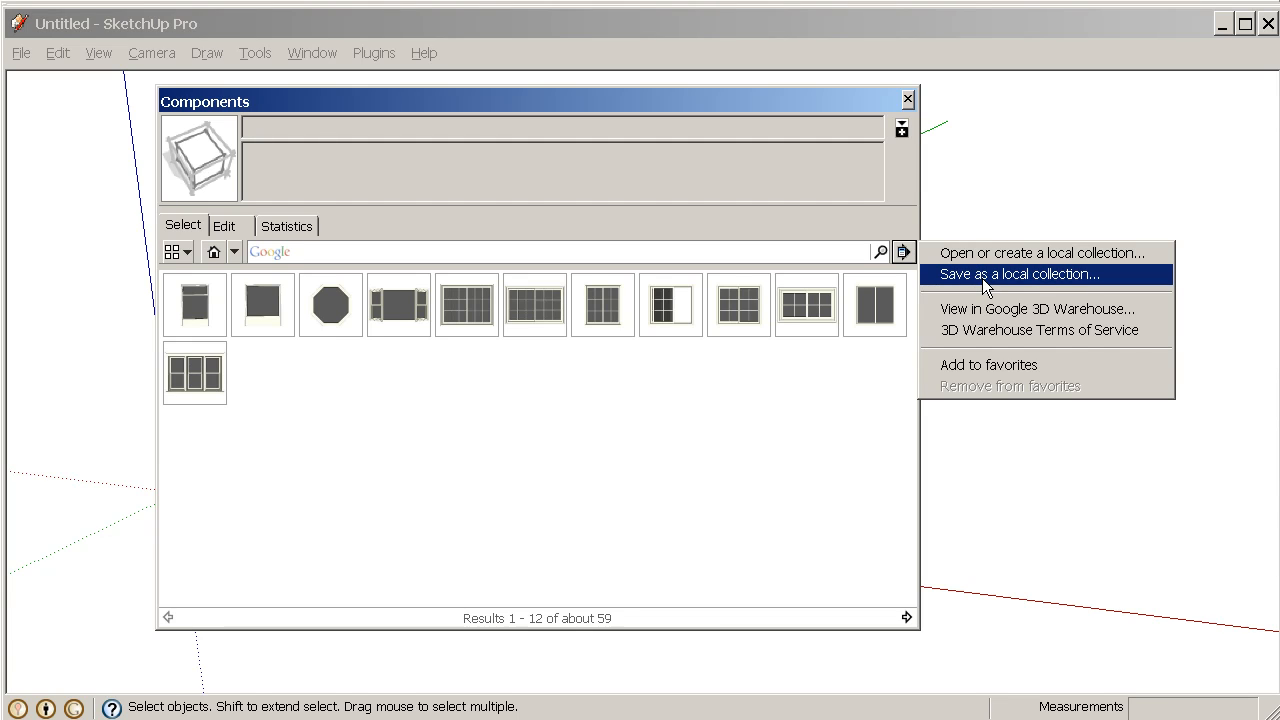
{"action": "left_click", "coordinate": [1019, 273]}
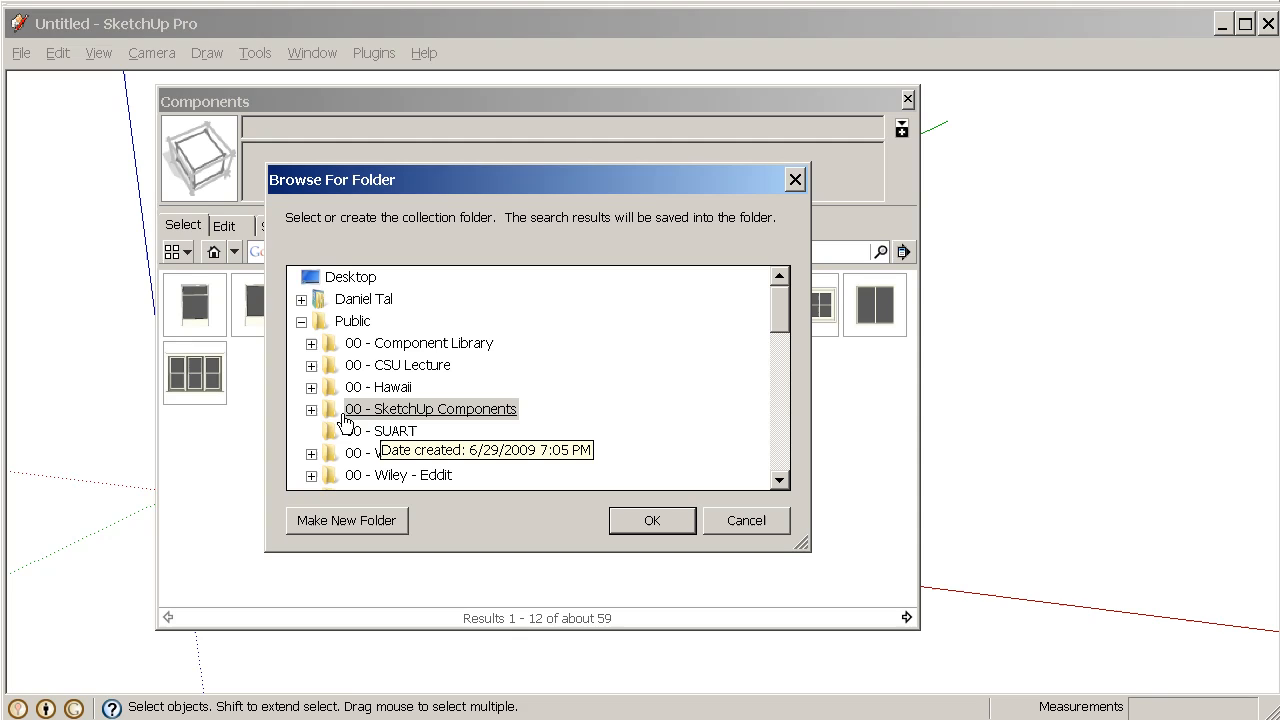
{"action": "mouse_move", "coordinate": [575, 418]}
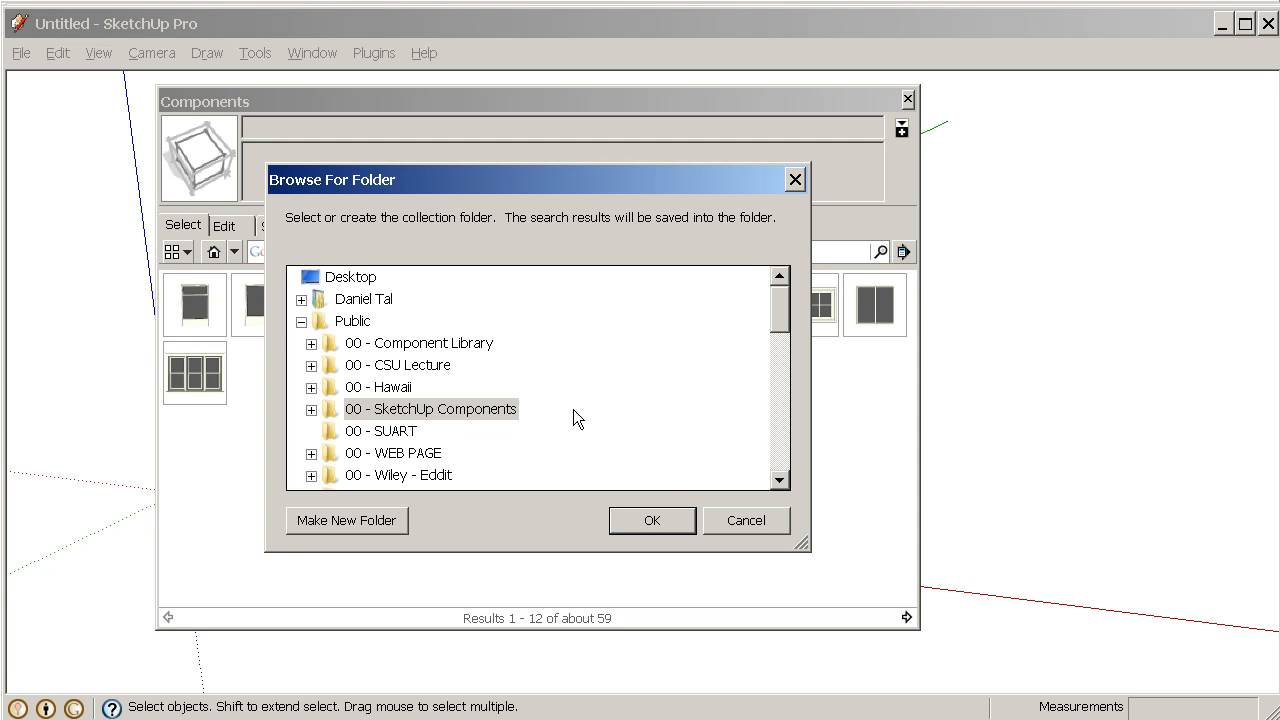
{"action": "left_click", "coordinate": [346, 520]}
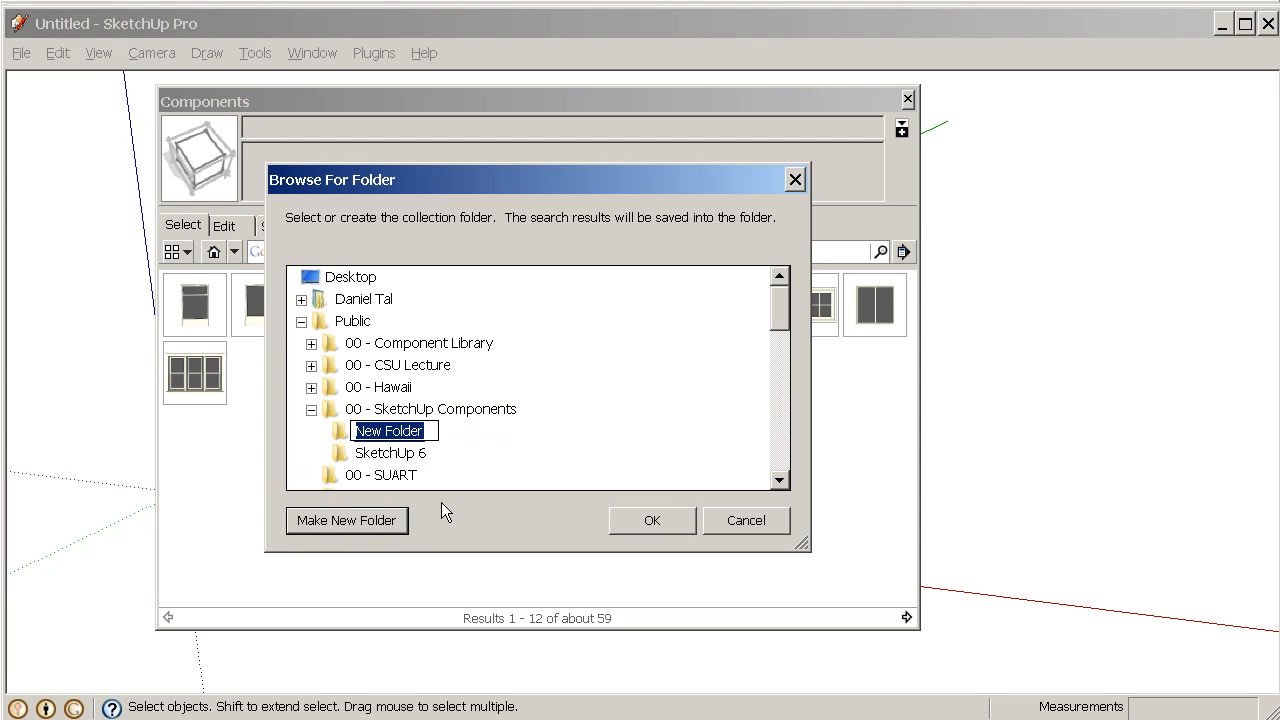
{"action": "type", "text": "Architecture"}
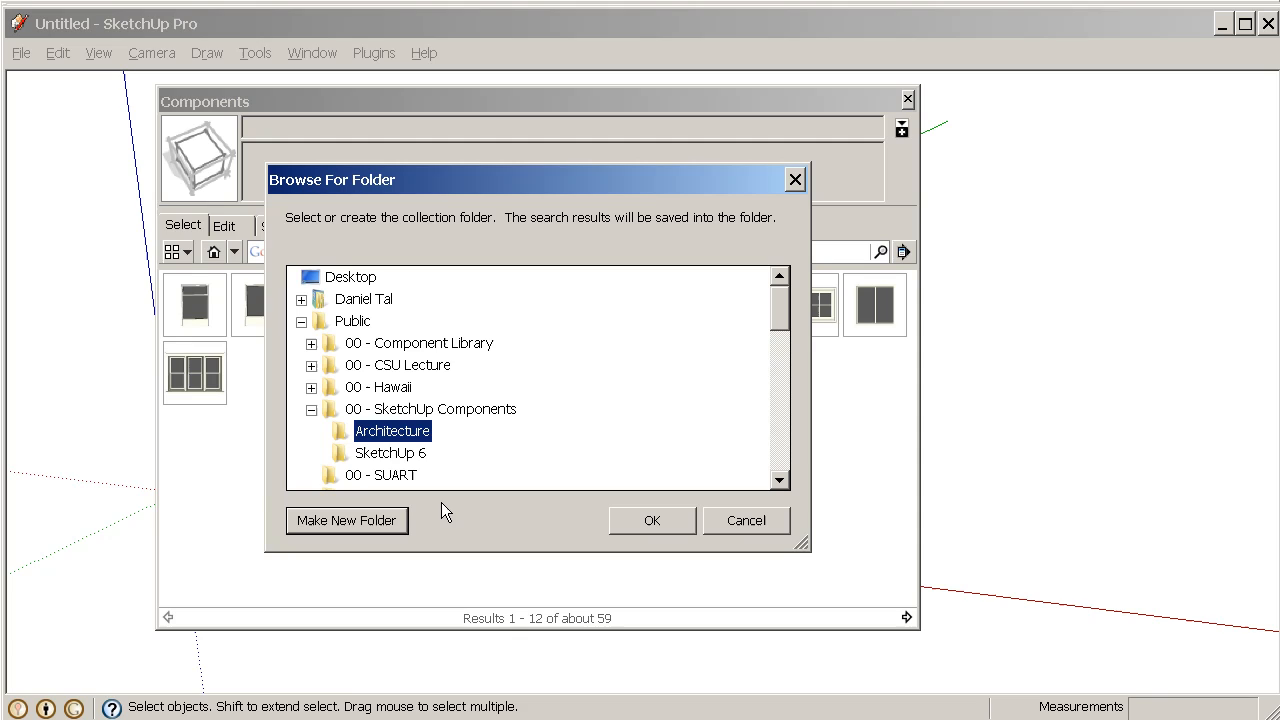
{"action": "left_click", "coordinate": [346, 520]}
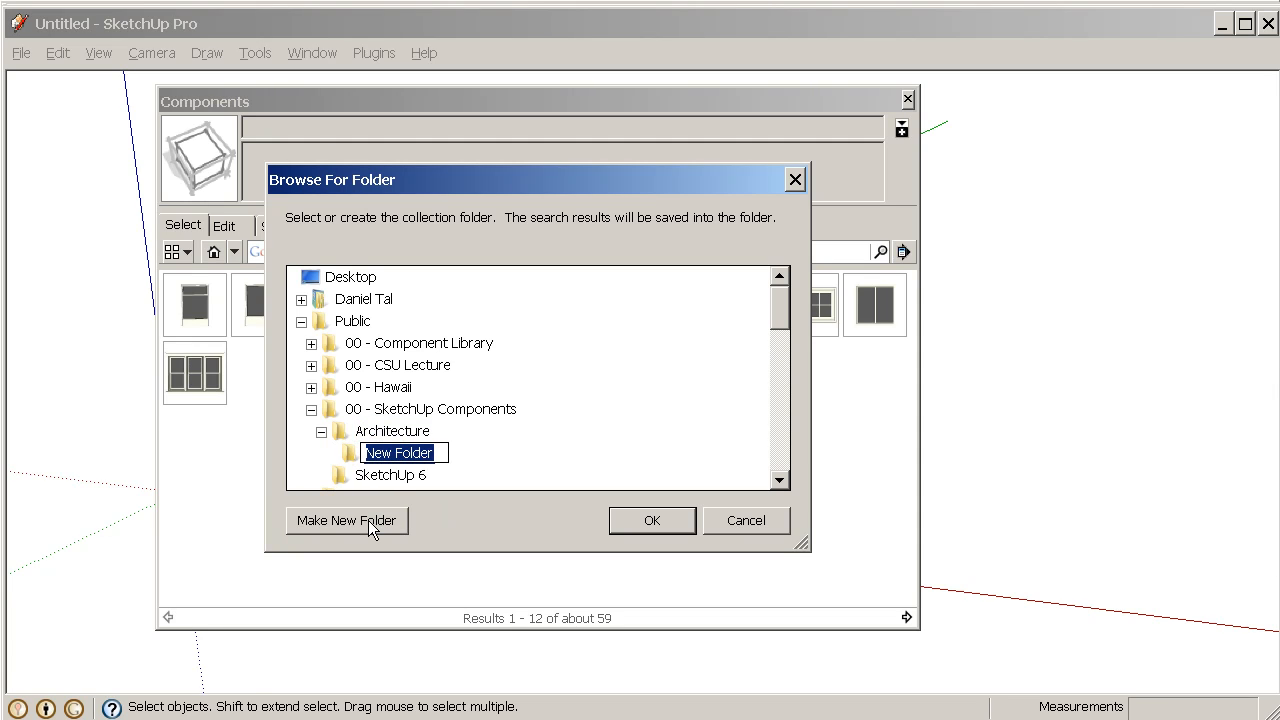
{"action": "type", "text": "Windows"}
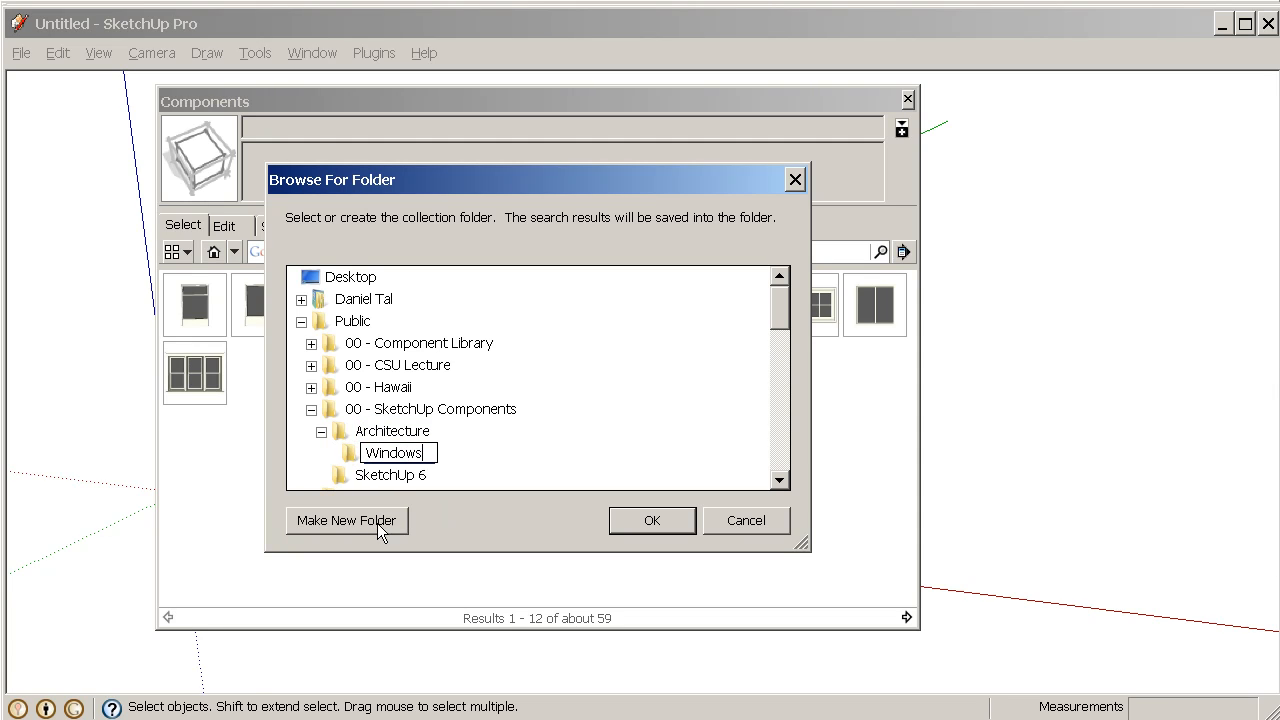
{"action": "left_click", "coordinate": [651, 520]}
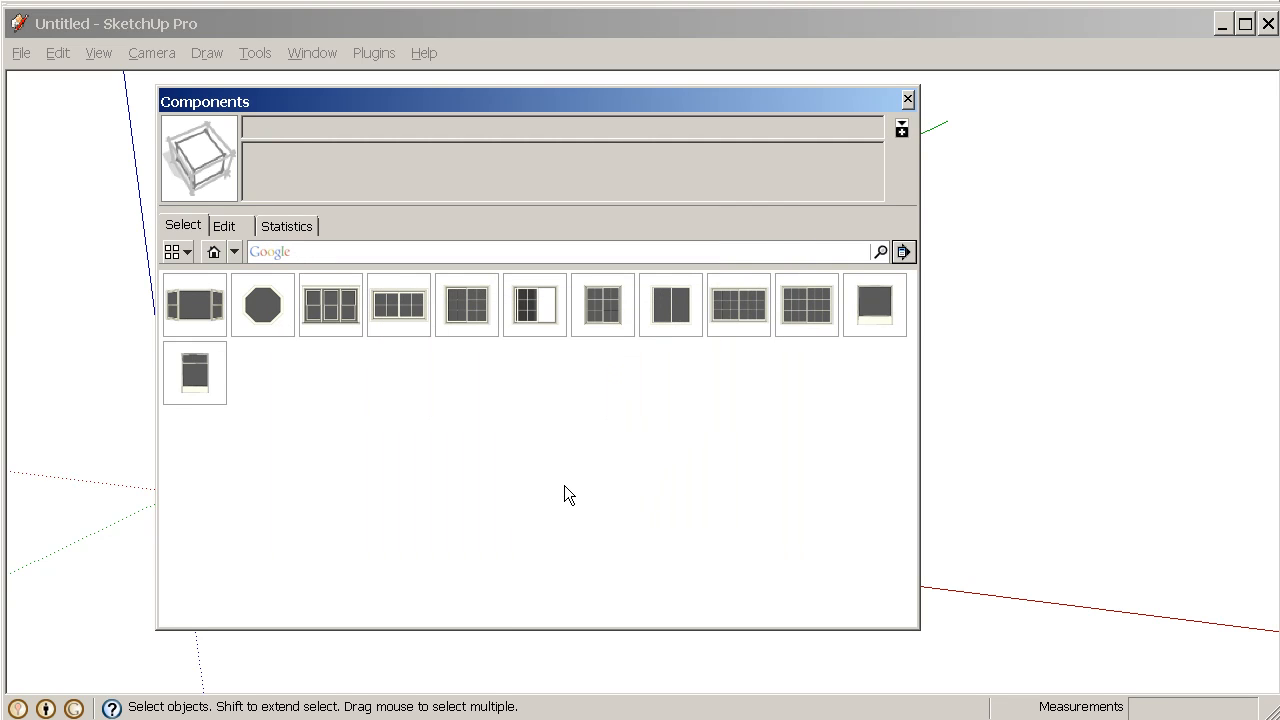
{"action": "mouse_move", "coordinate": [643, 401]}
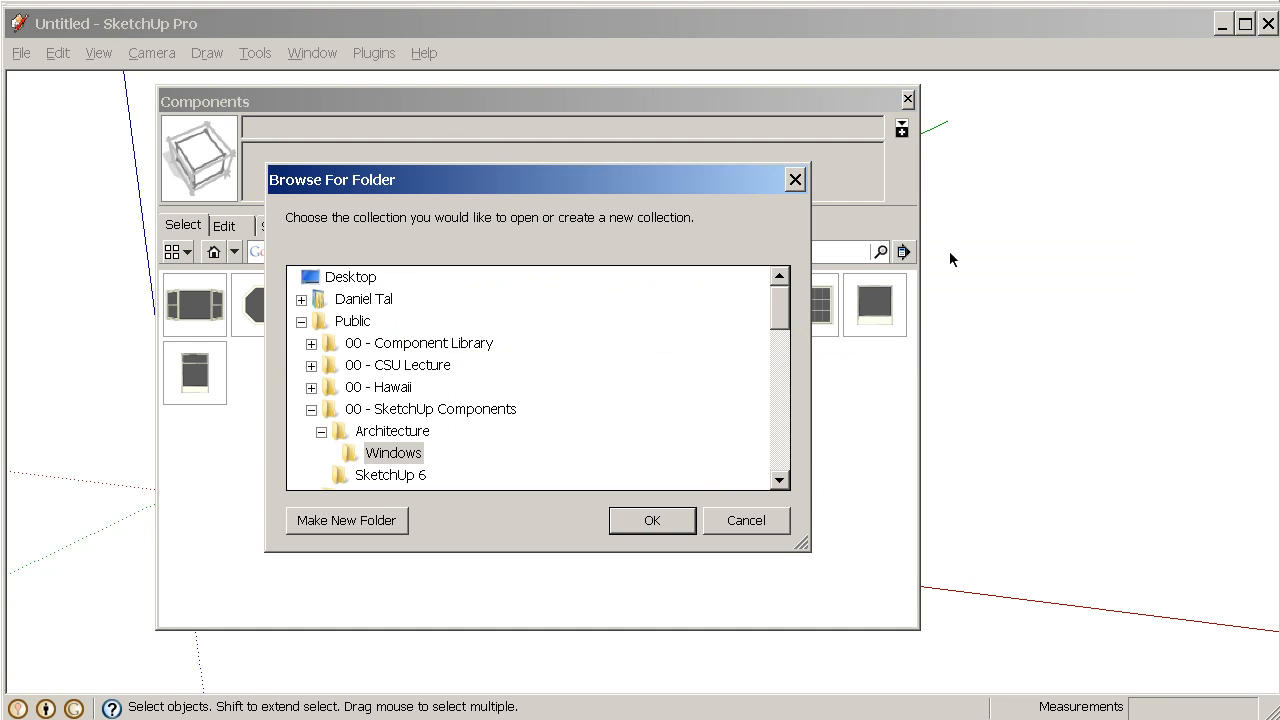
Reopen the local Windows collection and place the slider window in the model
{"action": "left_click", "coordinate": [393, 452]}
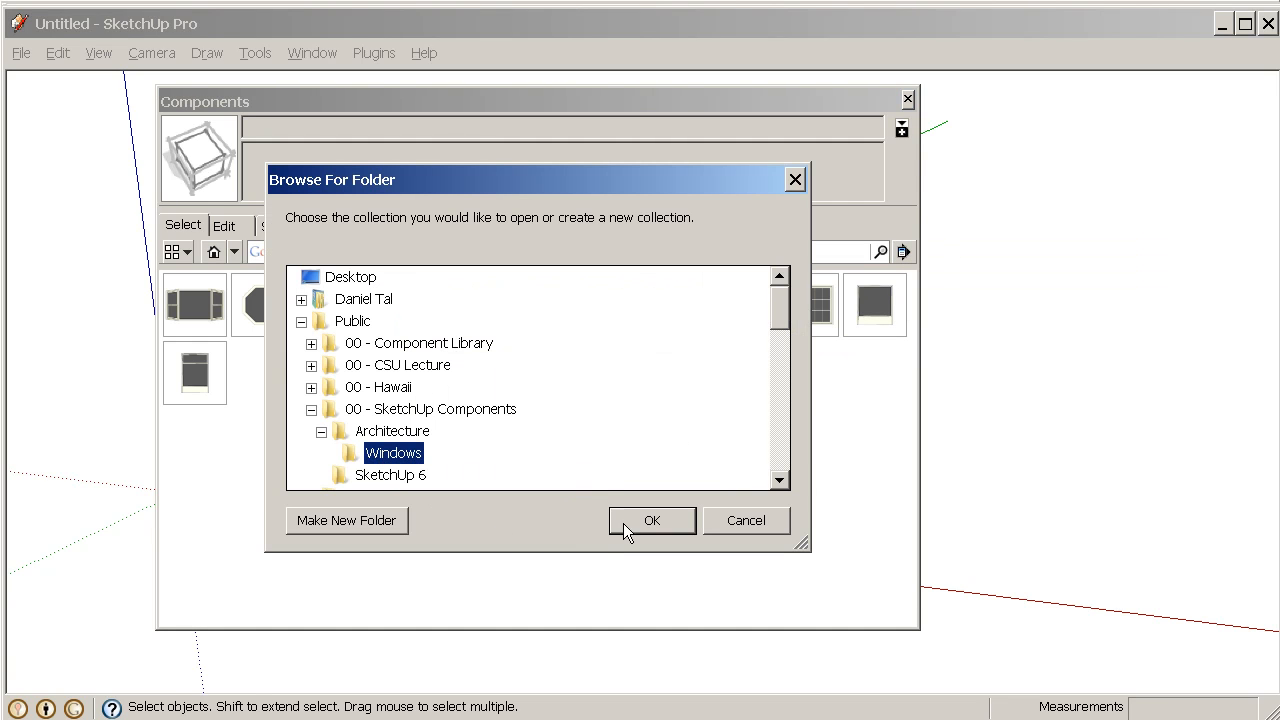
{"action": "left_click", "coordinate": [651, 520]}
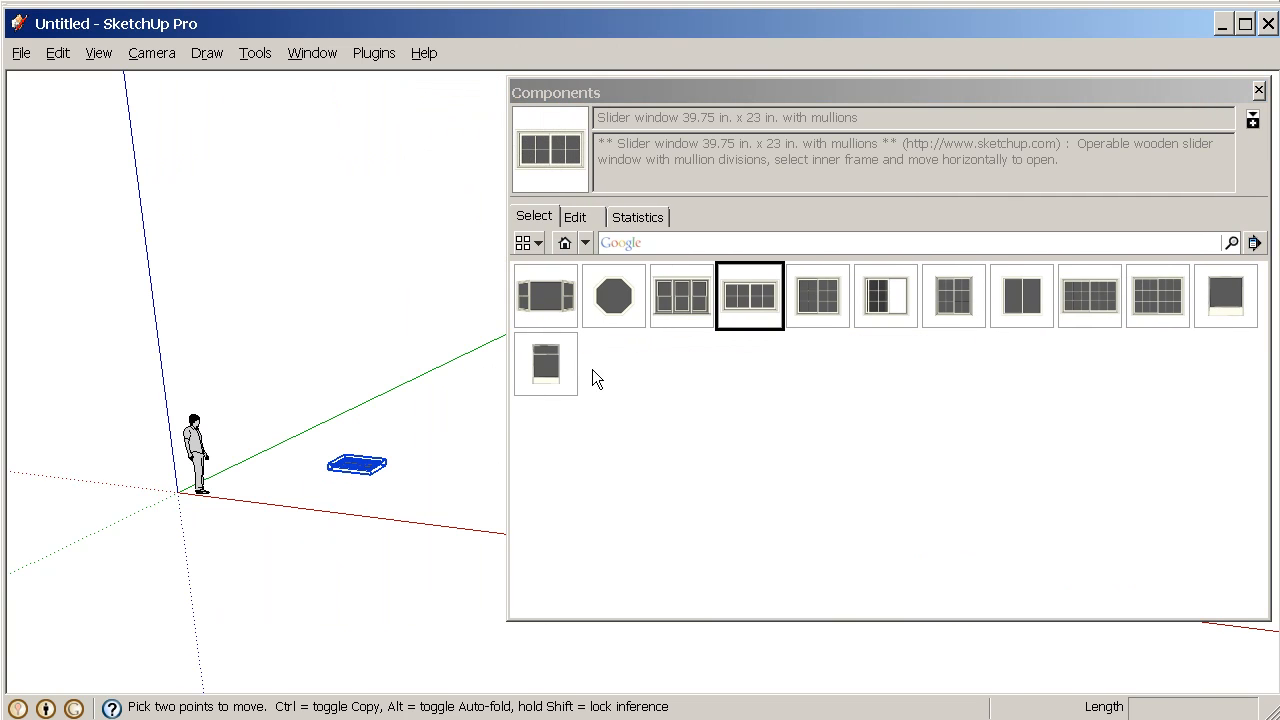
{"action": "left_click", "coordinate": [545, 295]}
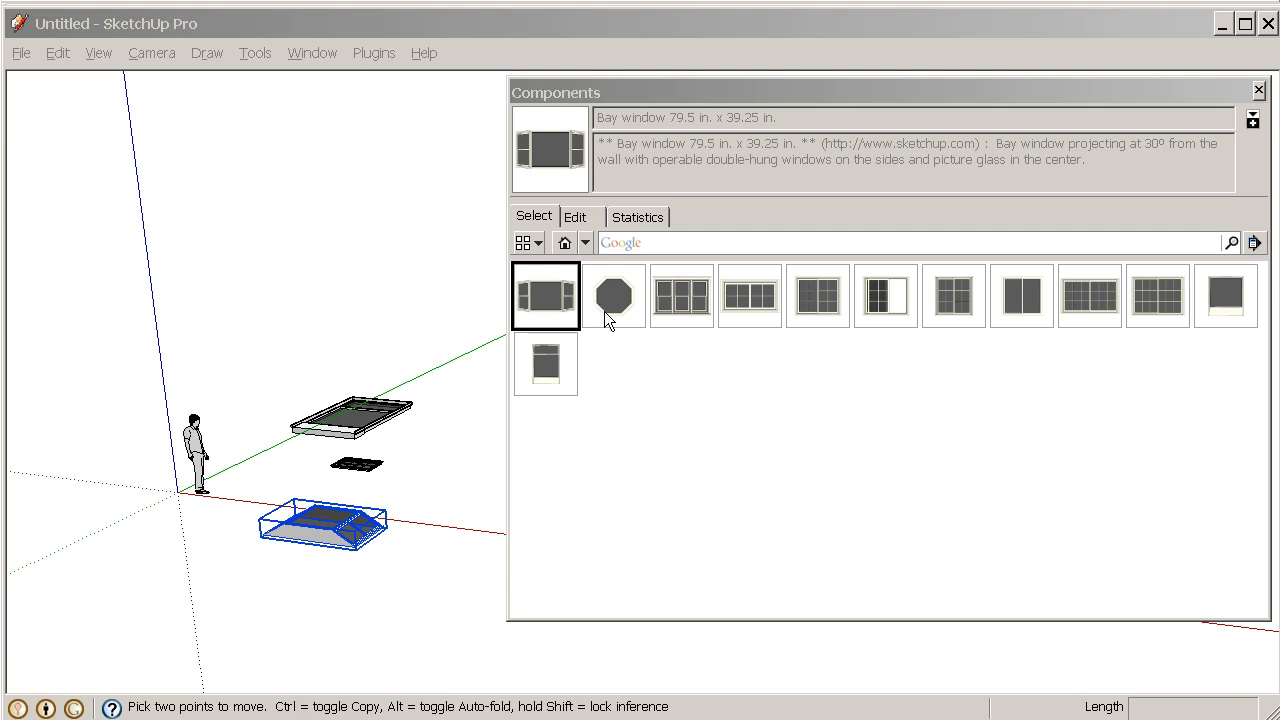
Place the bay window, then browse the landscape categories to the Trees 3D collection
{"action": "left_click", "coordinate": [585, 242]}
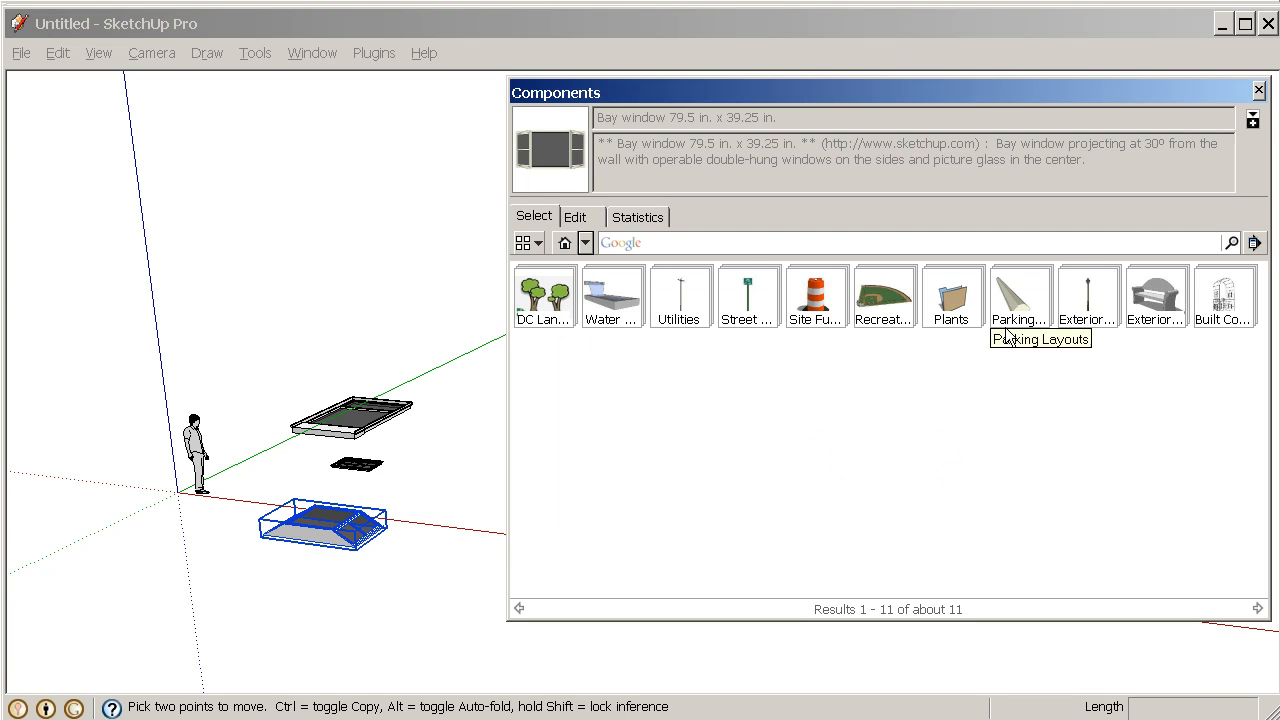
{"action": "left_click", "coordinate": [951, 295]}
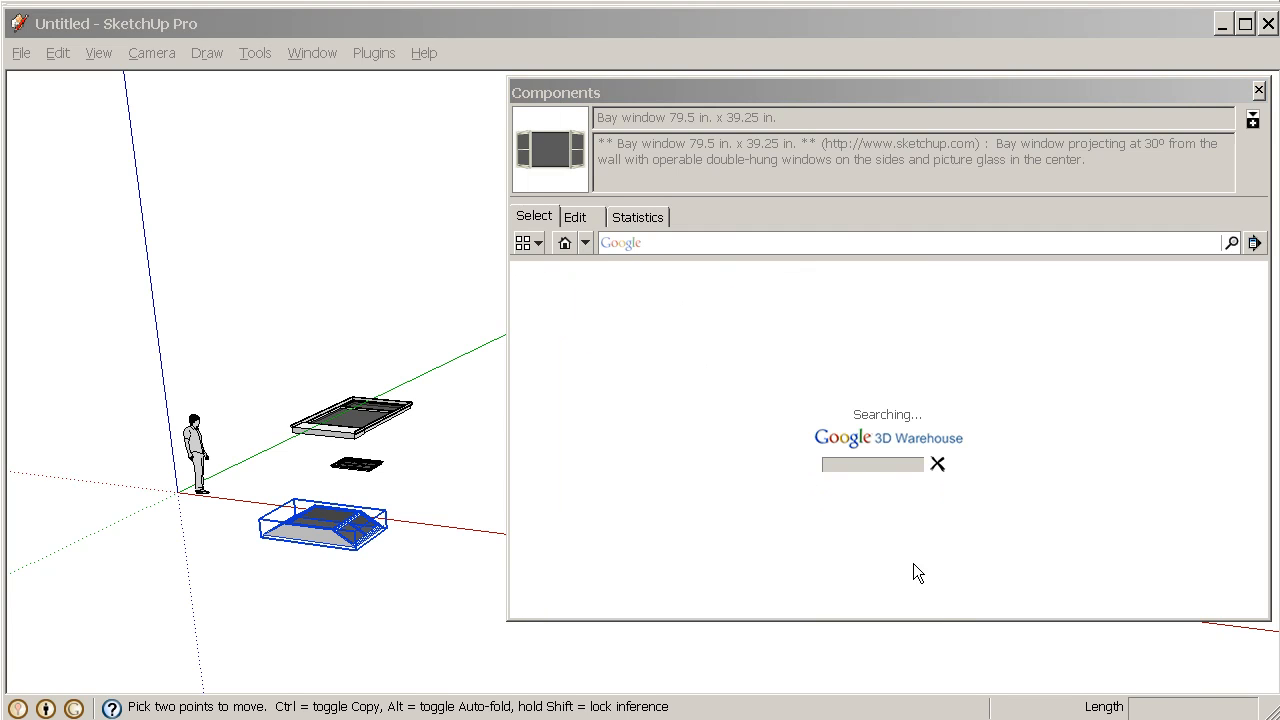
{"action": "left_click", "coordinate": [1253, 242]}
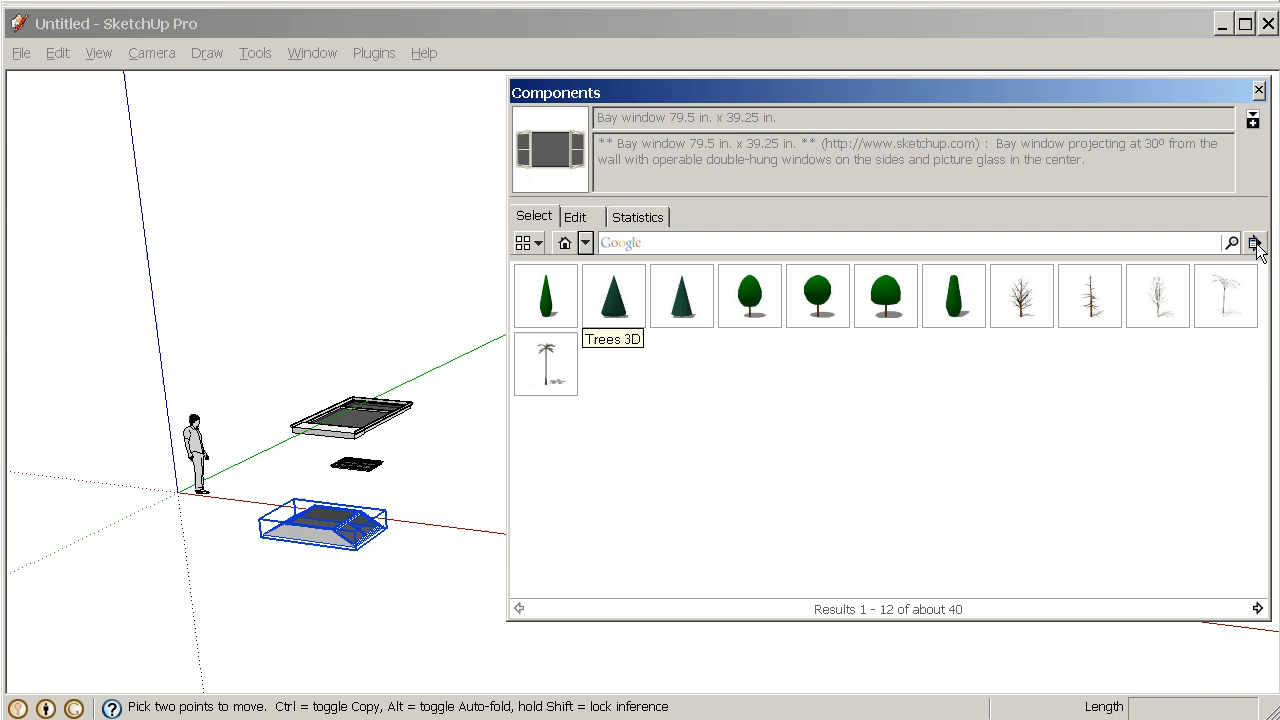
Save the tree results locally into new SketchUp Components › Landscape › '3D trees' folders
{"action": "left_click", "coordinate": [1254, 242]}
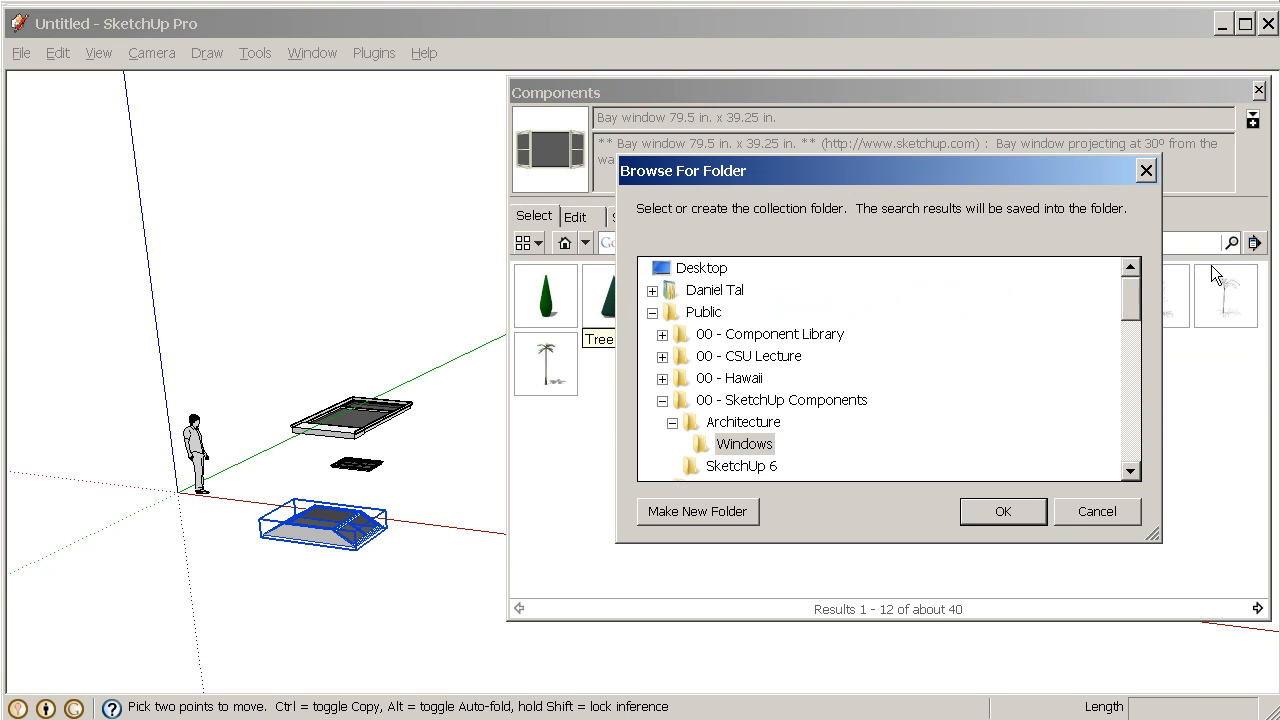
{"action": "left_click", "coordinate": [782, 400]}
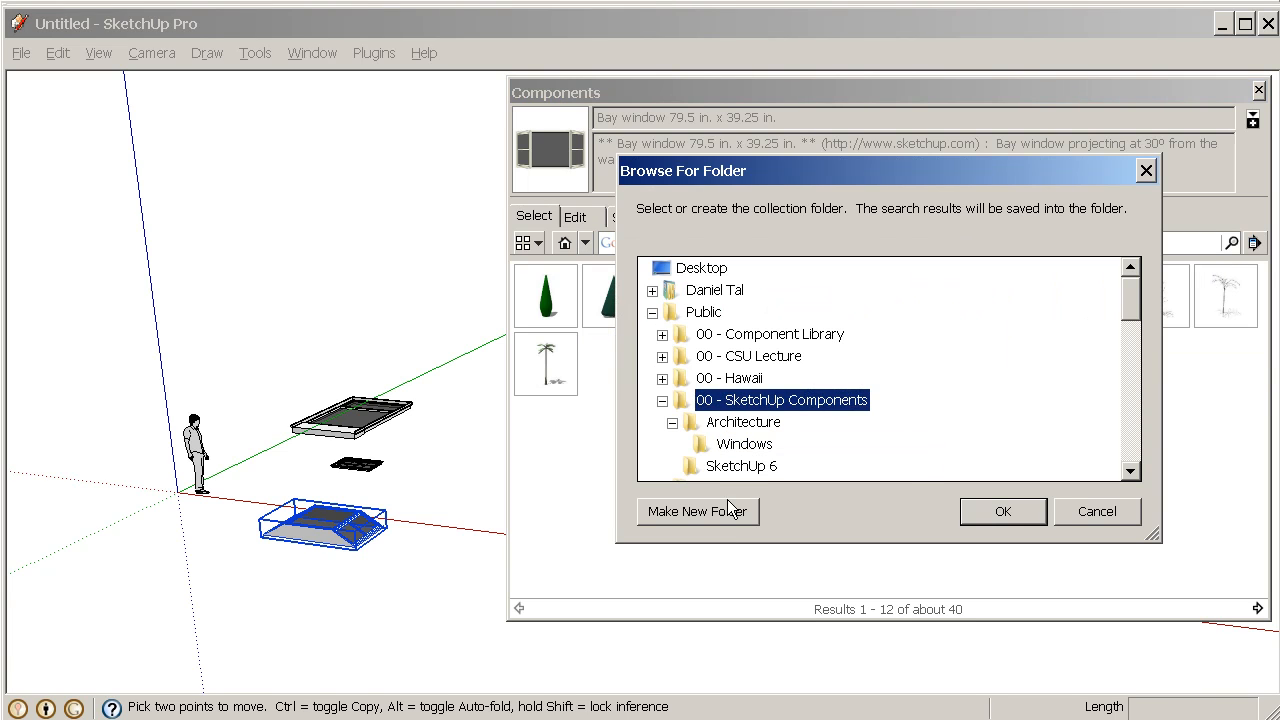
{"action": "left_click", "coordinate": [698, 511]}
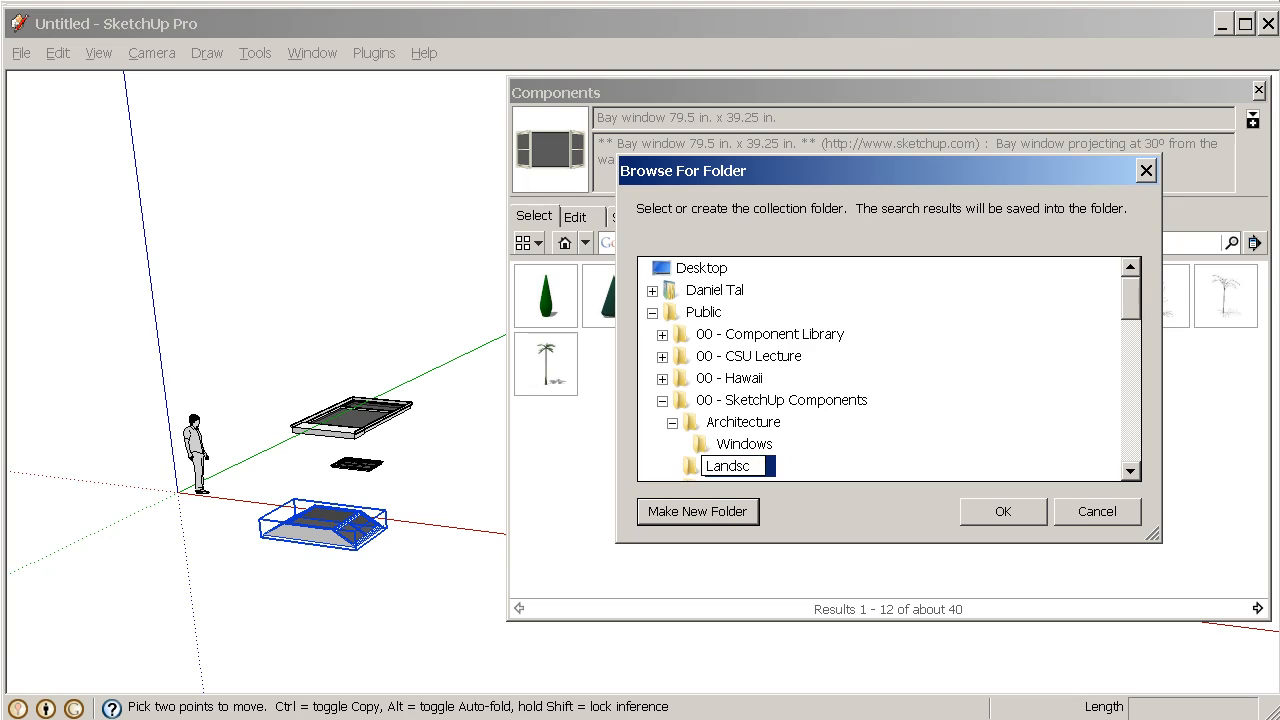
{"action": "left_click", "coordinate": [697, 511]}
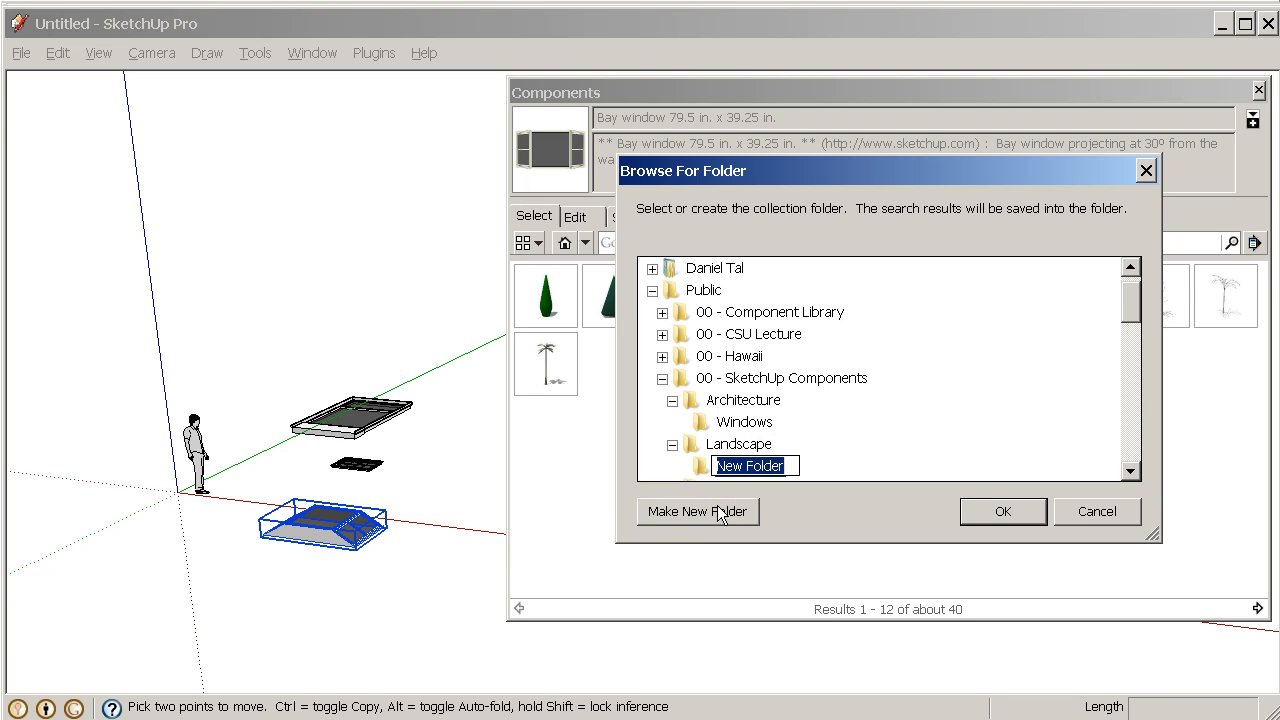
{"action": "type", "text": "3D trees"}
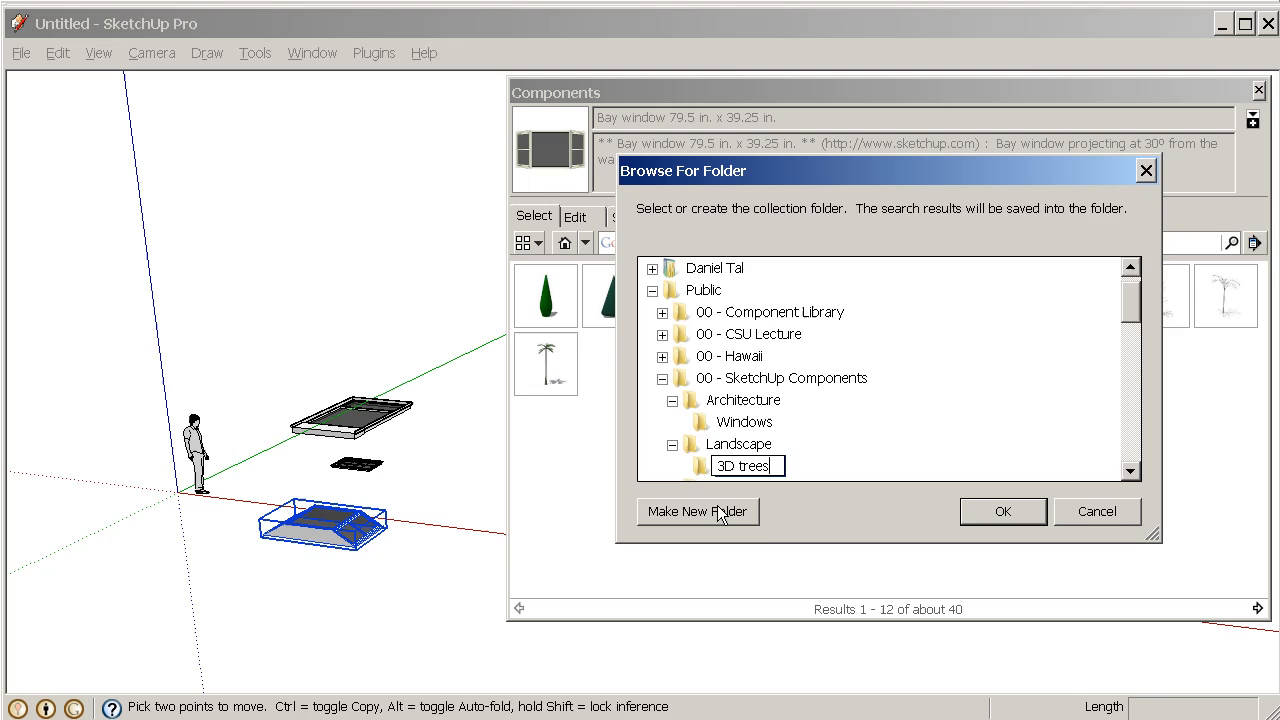
{"action": "left_click", "coordinate": [1002, 511]}
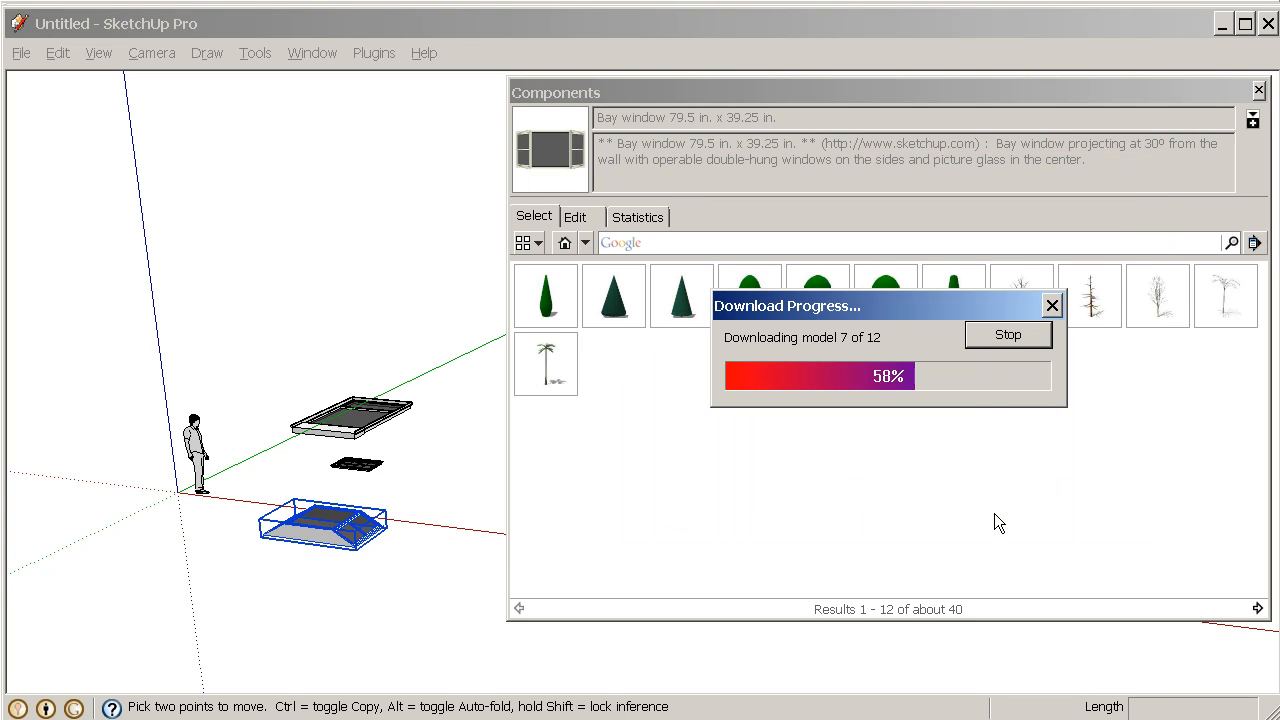